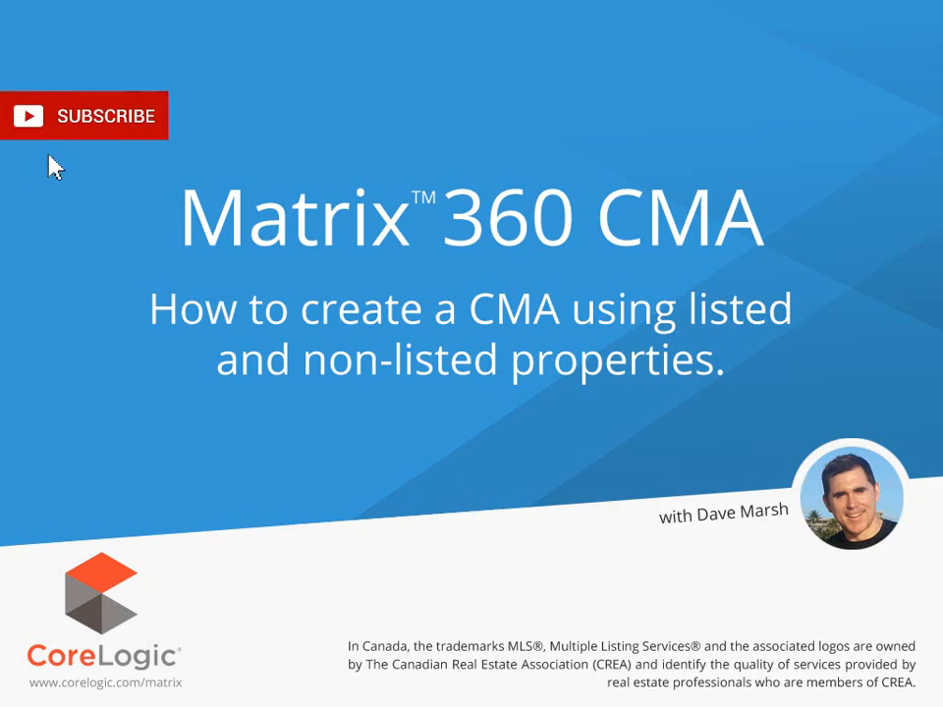
From My Matrix, go to My CMAs (none saved) and request a new CMA.
{"action": "left_click", "coordinate": [85, 114]}
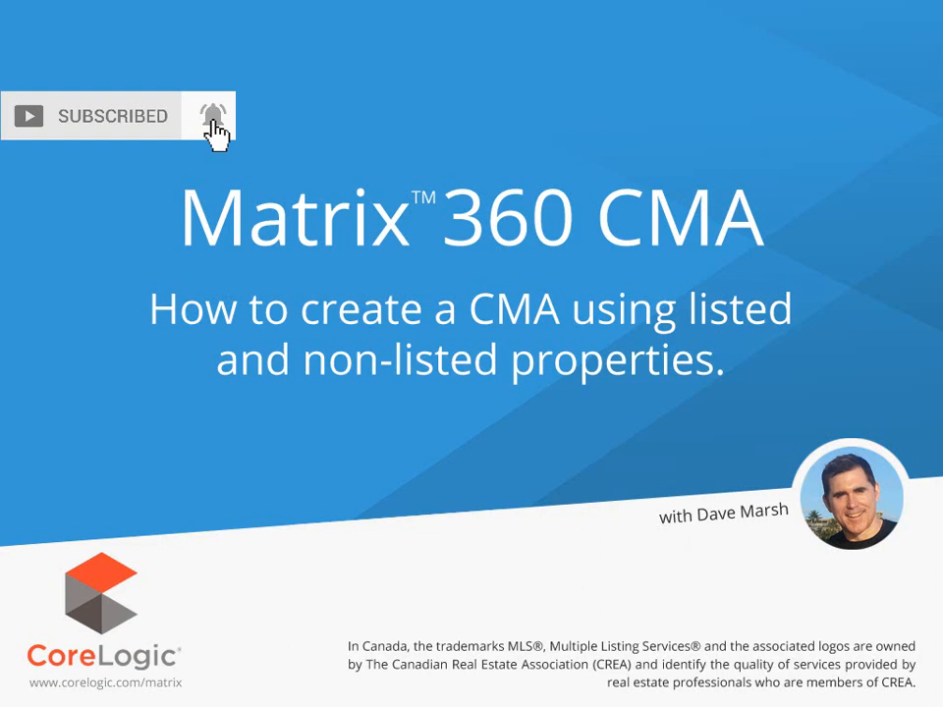
{"action": "left_click", "coordinate": [209, 115]}
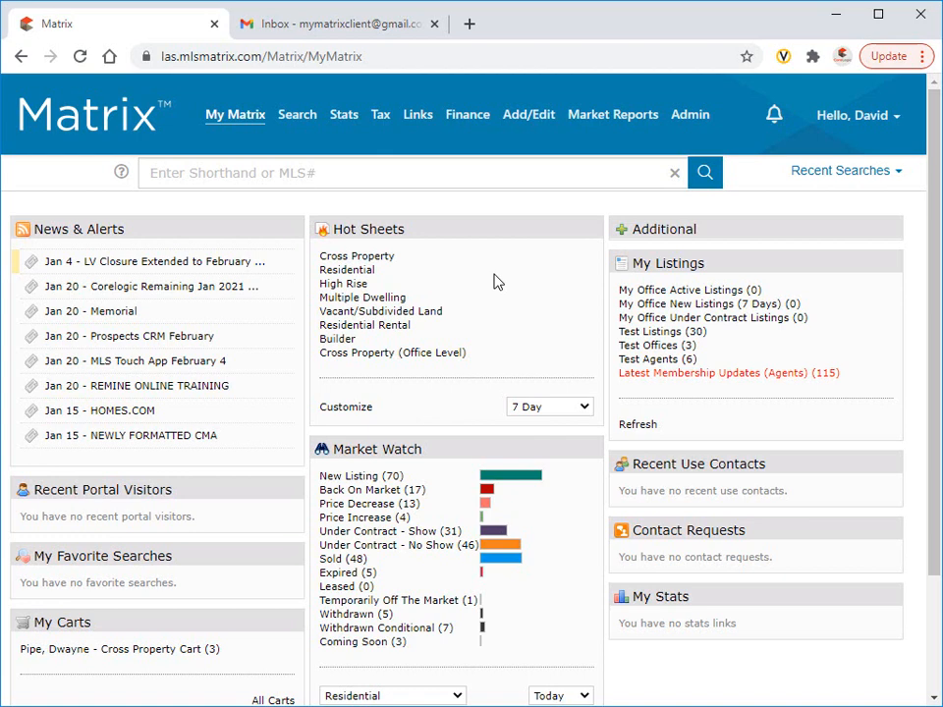
{"action": "left_click", "coordinate": [236, 114]}
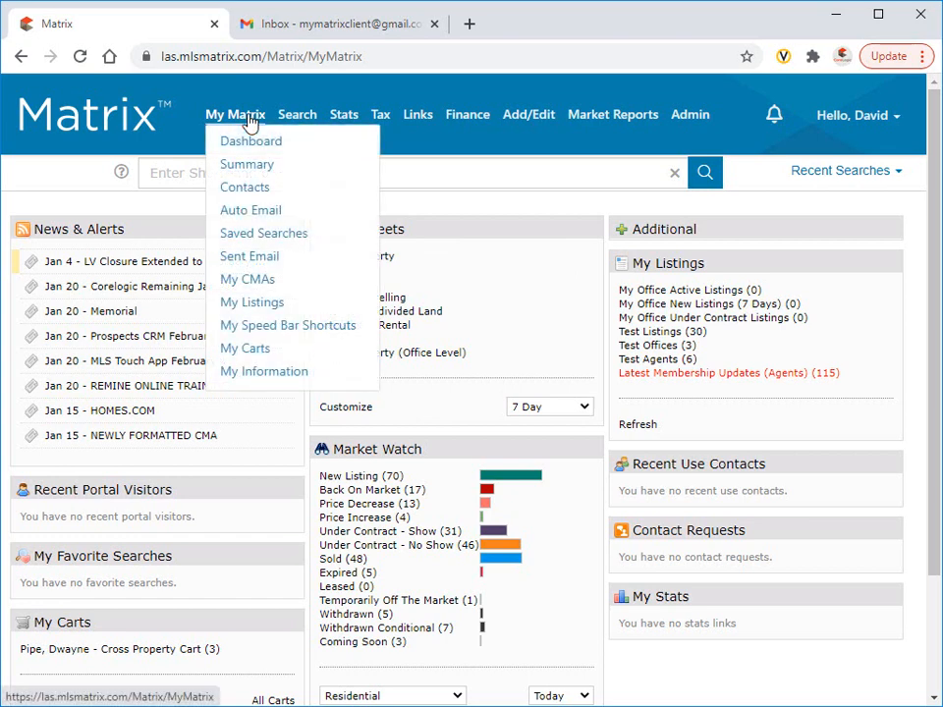
{"action": "mouse_move", "coordinate": [247, 279]}
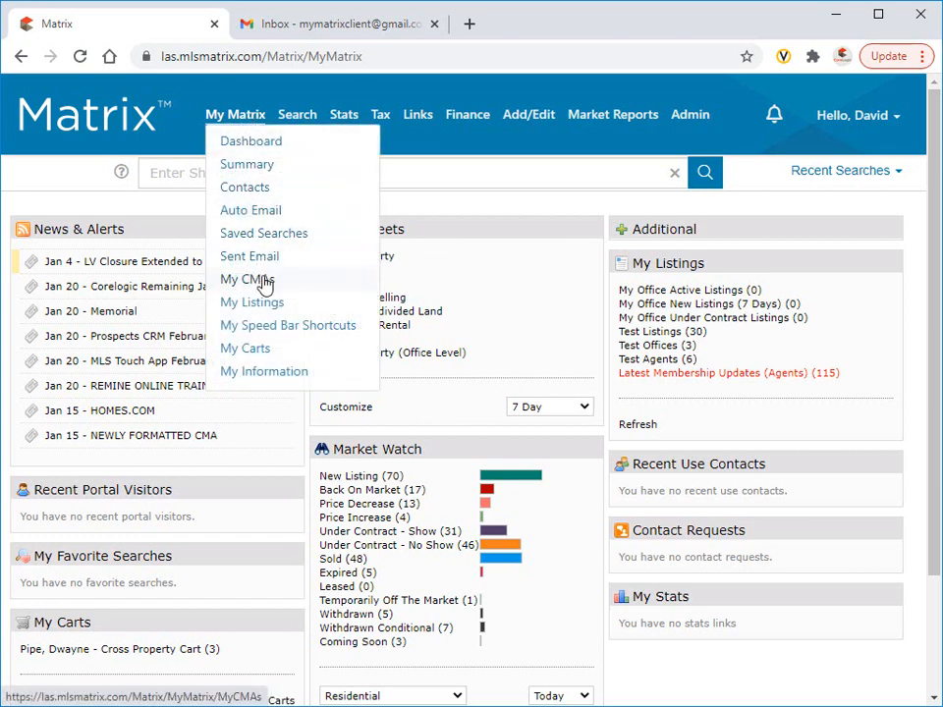
{"action": "left_click", "coordinate": [242, 279]}
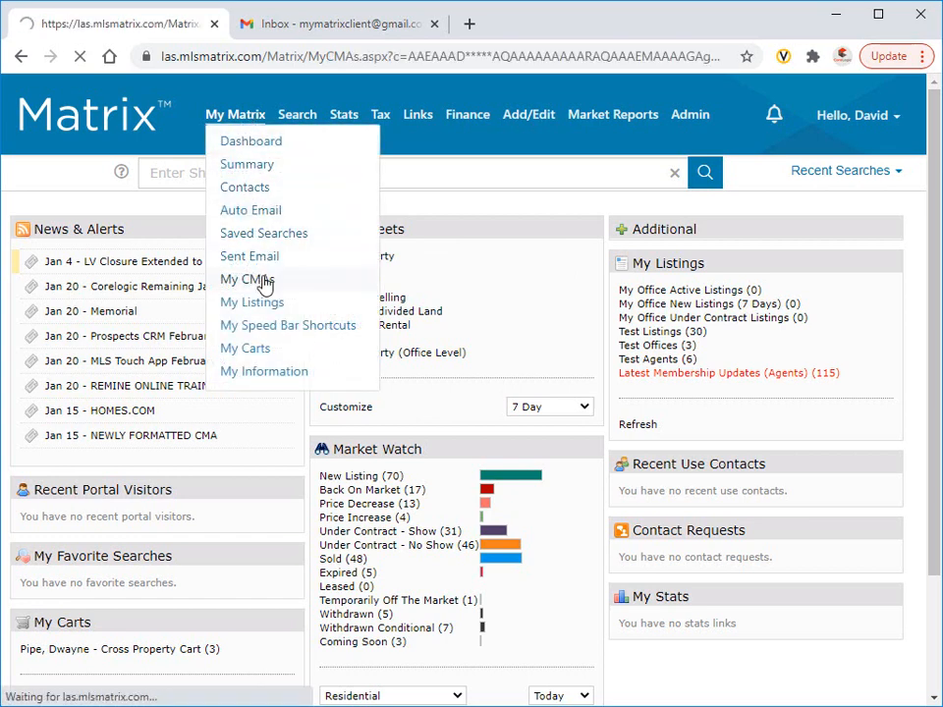
{"action": "left_click", "coordinate": [241, 278]}
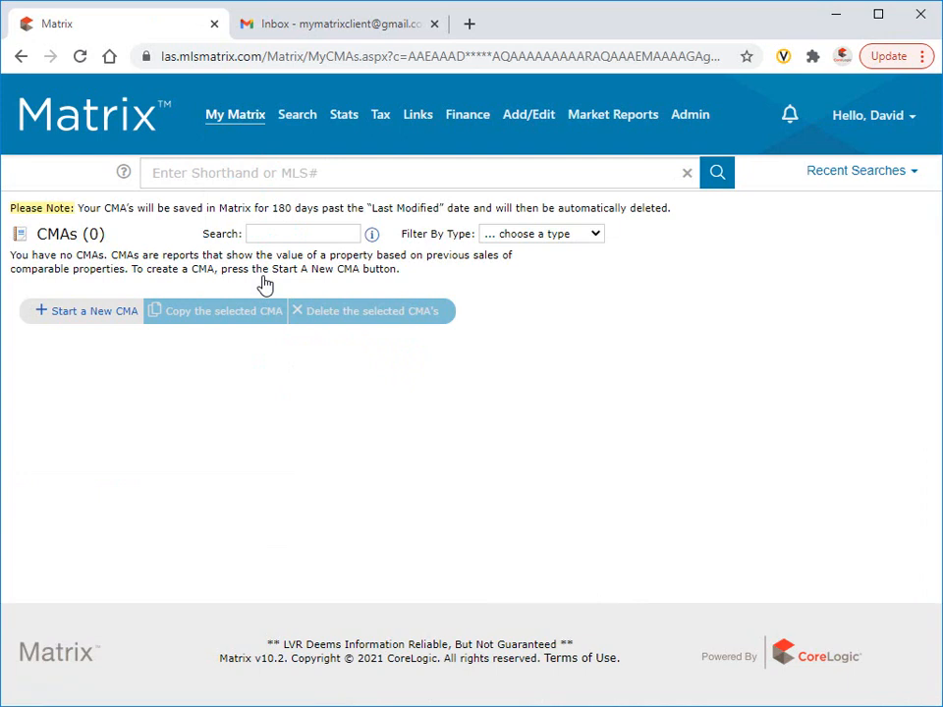
{"action": "mouse_move", "coordinate": [265, 285]}
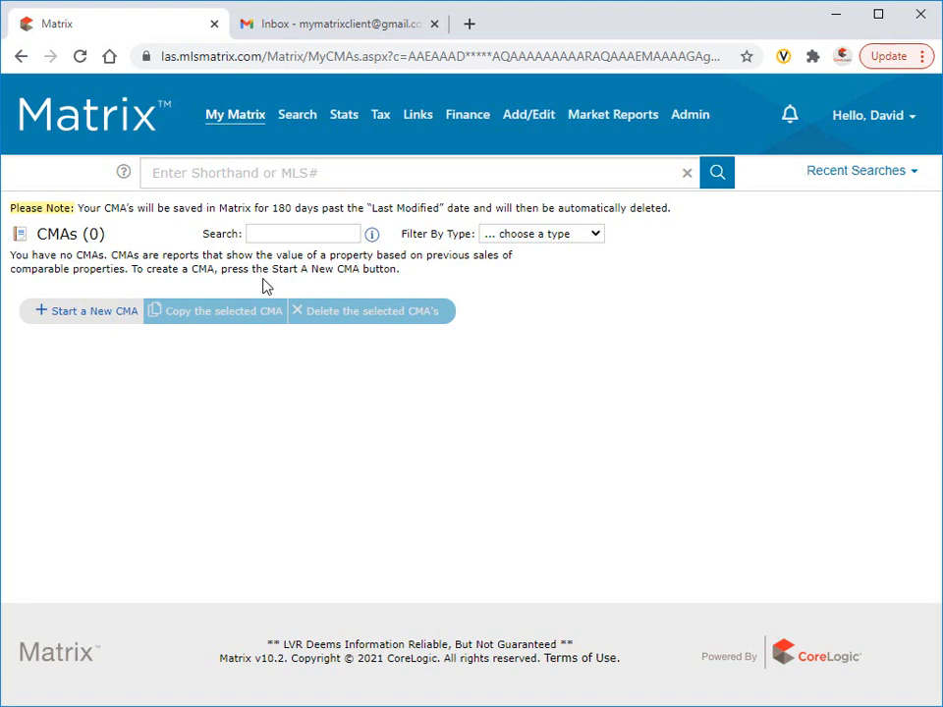
{"action": "left_click", "coordinate": [90, 310]}
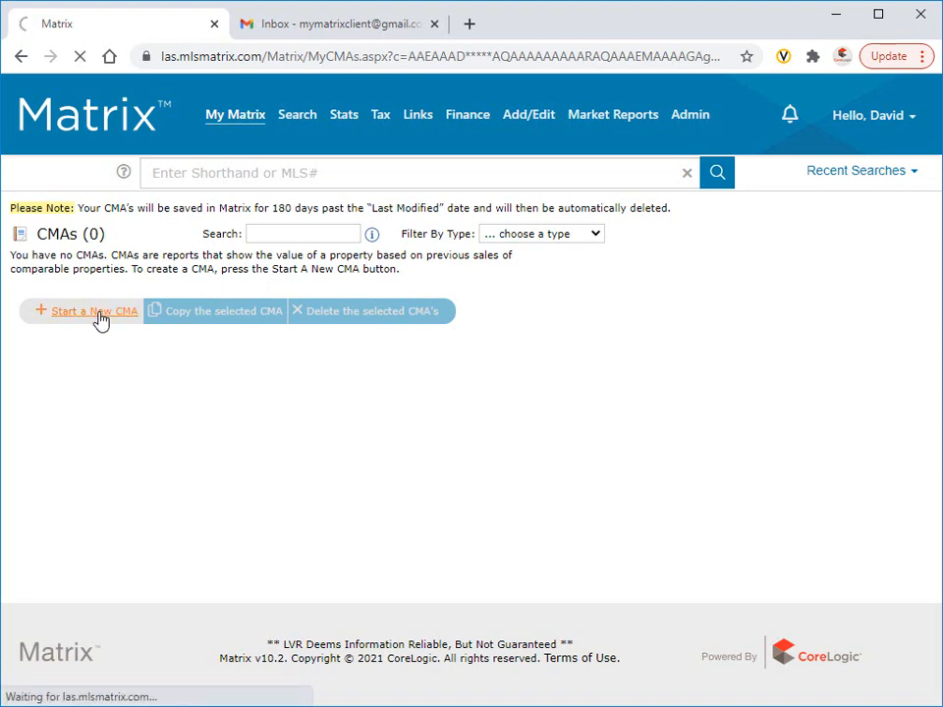
Start a new CMA with a client contact chosen and type Matrix 360 Property.
{"action": "left_click", "coordinate": [94, 311]}
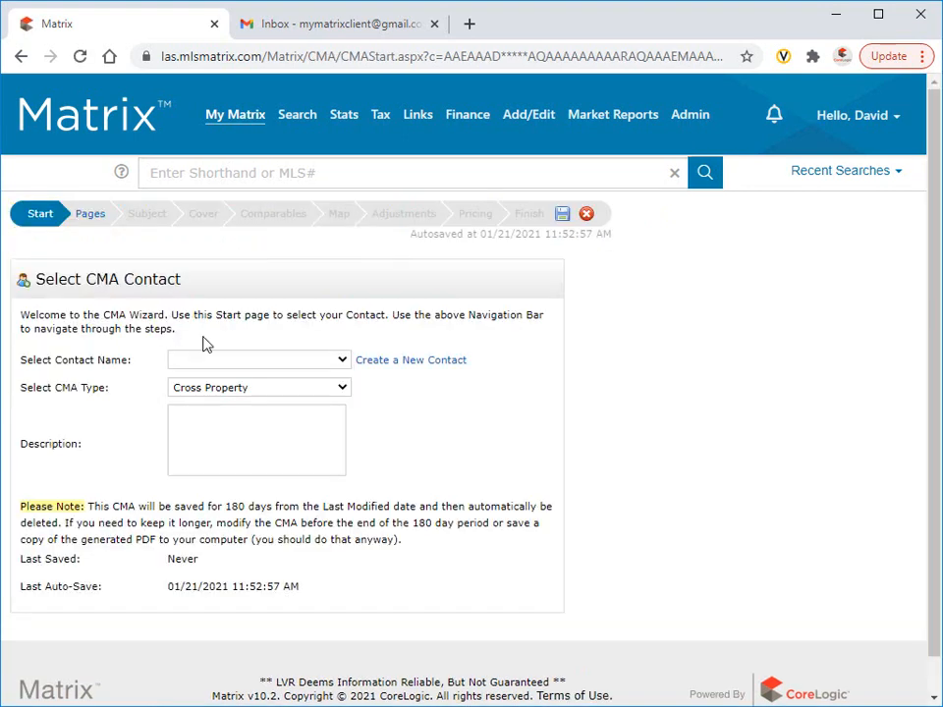
{"action": "left_click", "coordinate": [260, 359]}
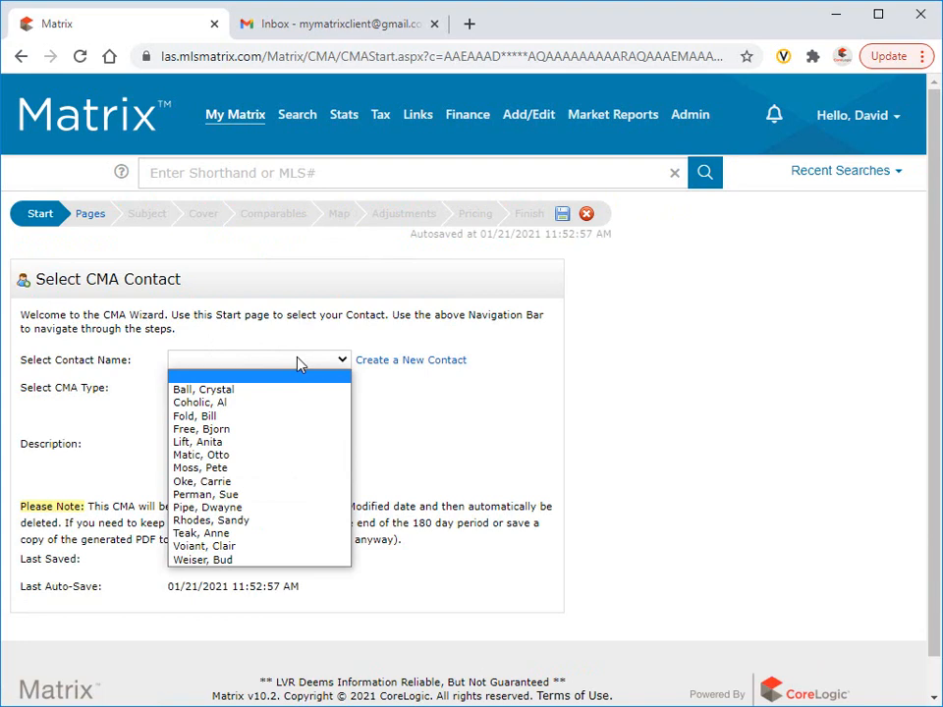
{"action": "left_click", "coordinate": [201, 428]}
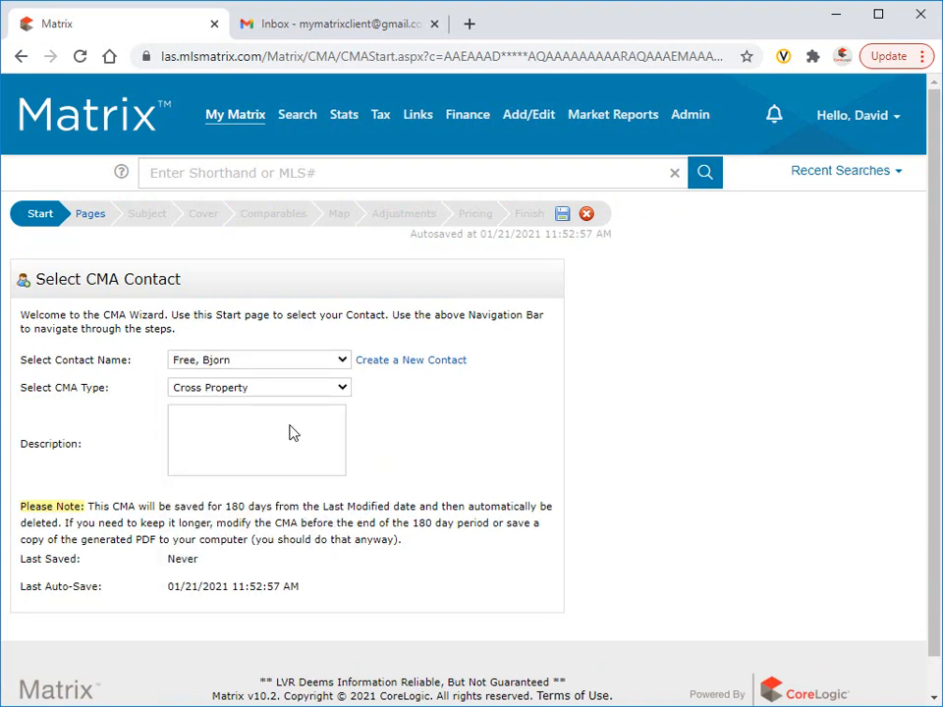
{"action": "left_click", "coordinate": [260, 387]}
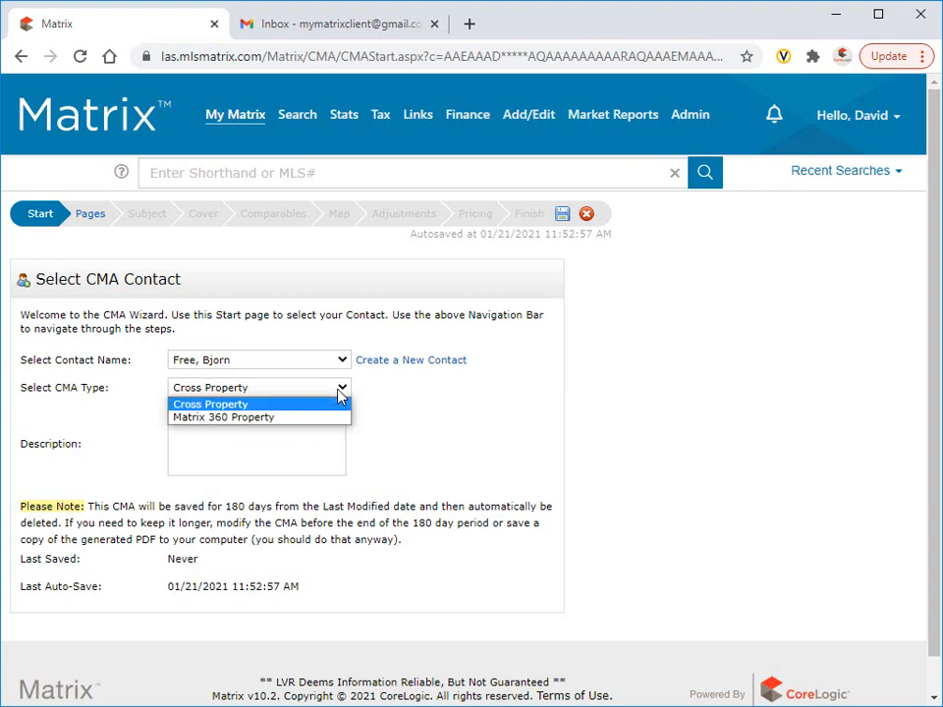
{"action": "left_click", "coordinate": [222, 416]}
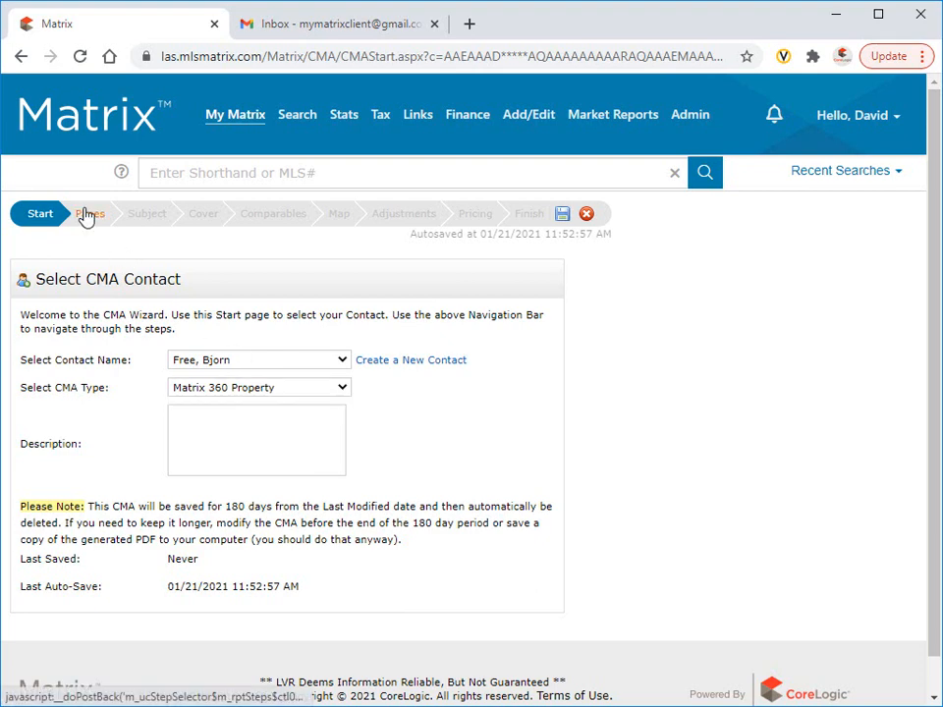
Go to the Pages step and add the report pages, ending with CMA Map, to Selected Pages.
{"action": "left_click", "coordinate": [90, 212]}
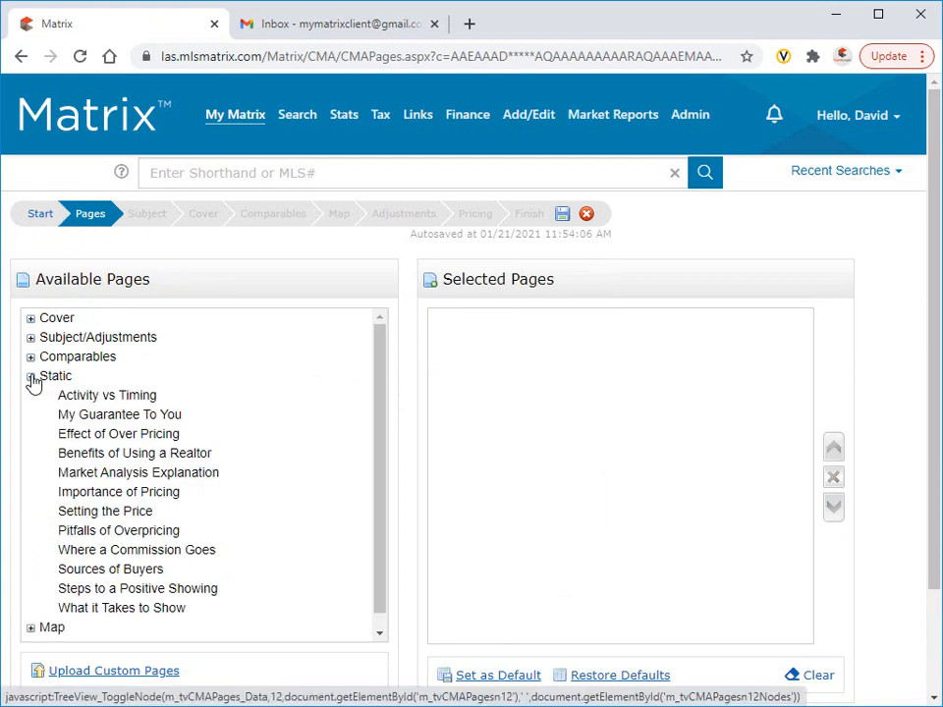
{"action": "double_click", "coordinate": [118, 413]}
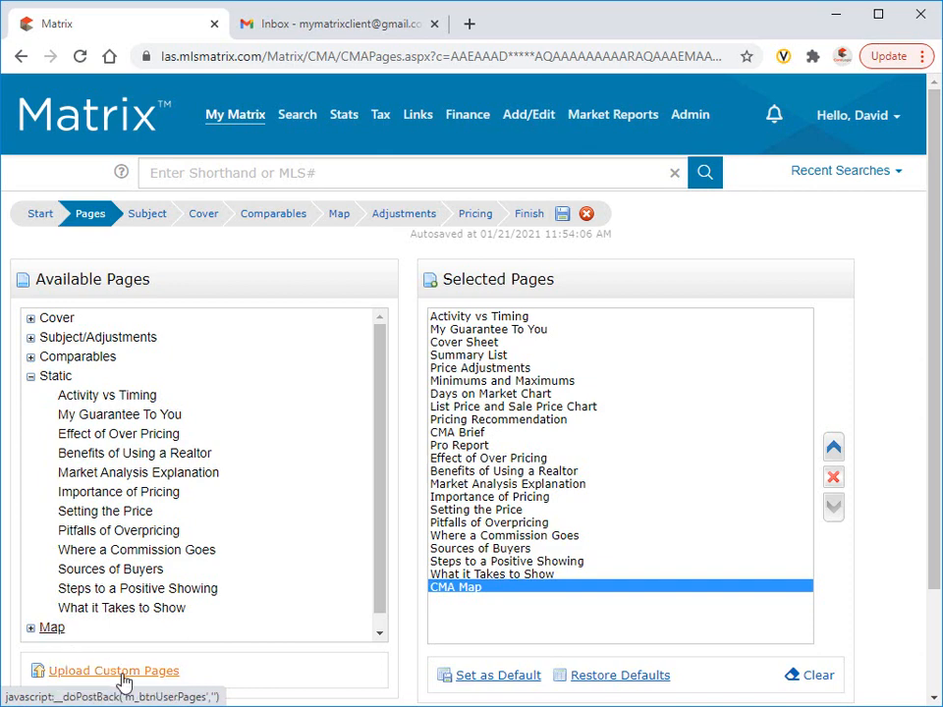
Upload cma_customPage.pdf as a custom page and save it into the selected pages.
{"action": "left_click", "coordinate": [114, 670]}
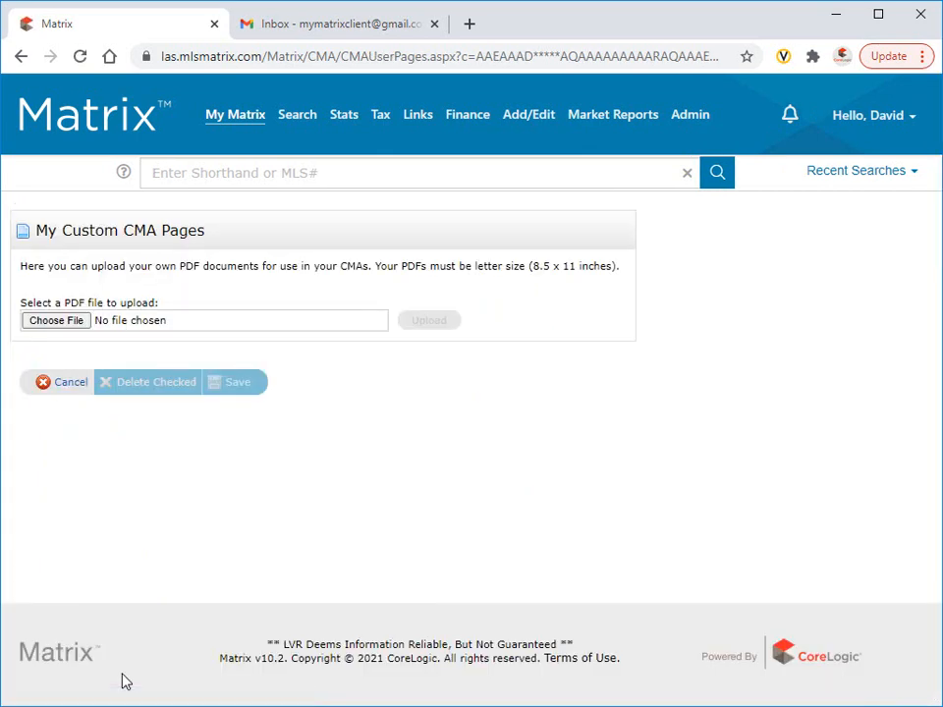
{"action": "mouse_move", "coordinate": [59, 337]}
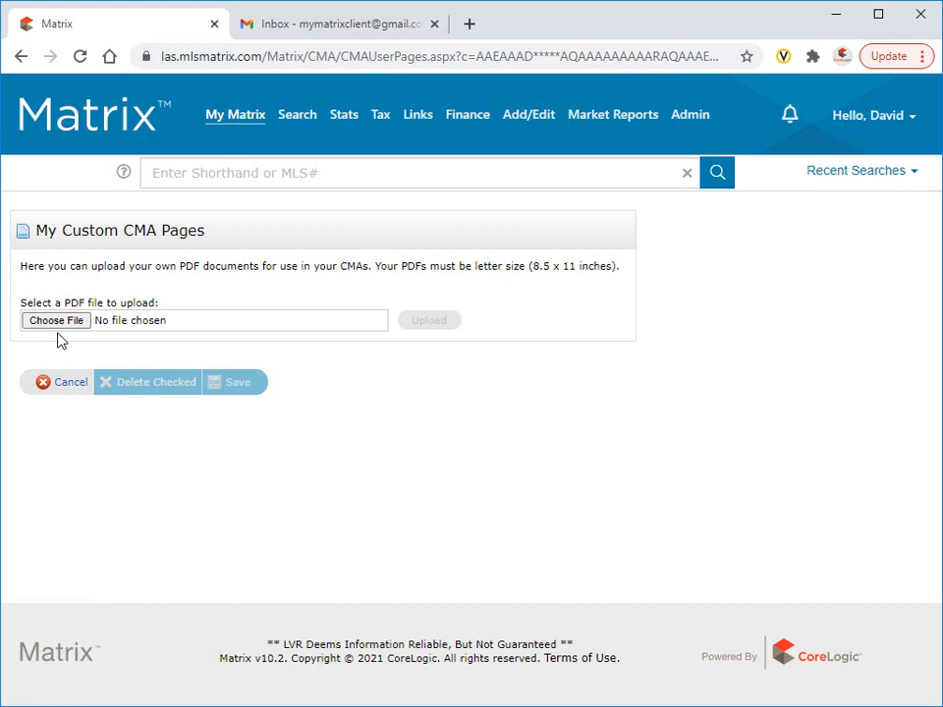
{"action": "left_click", "coordinate": [55, 320]}
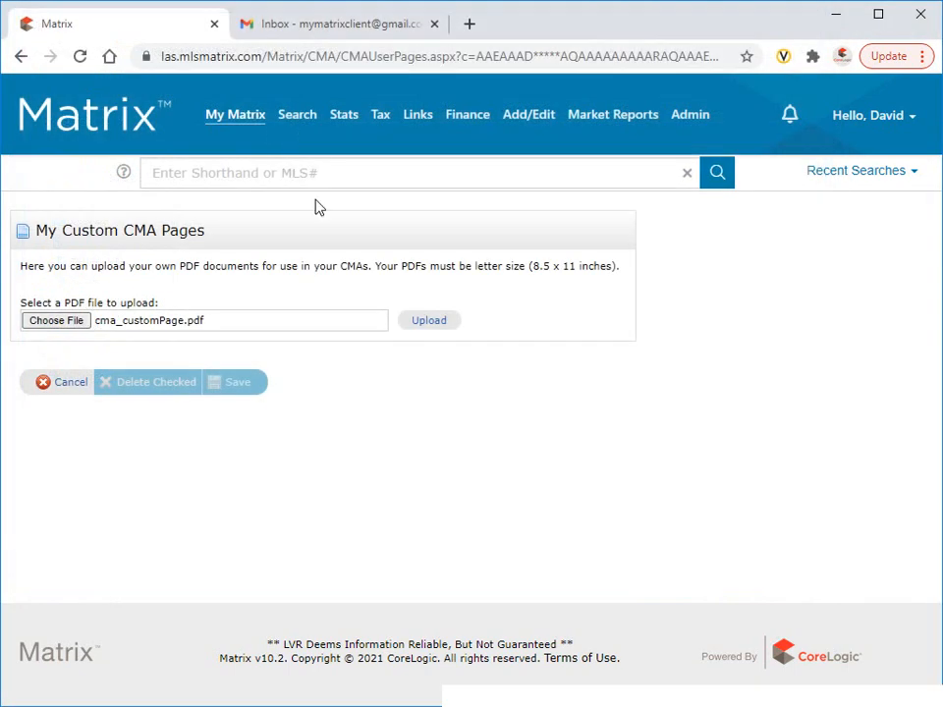
{"action": "left_click", "coordinate": [428, 320]}
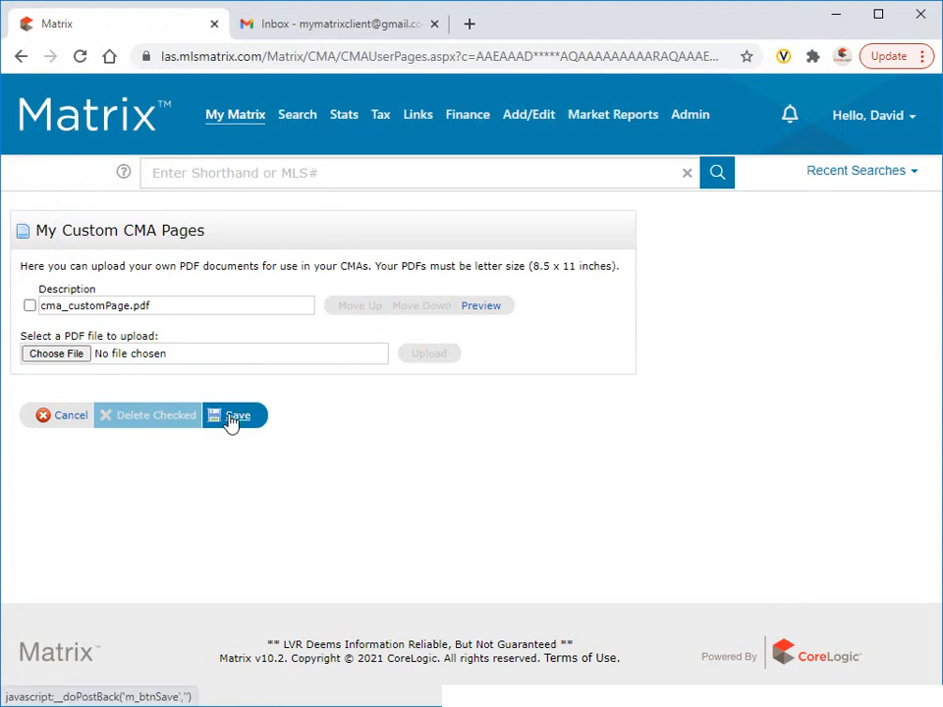
{"action": "left_click", "coordinate": [240, 415]}
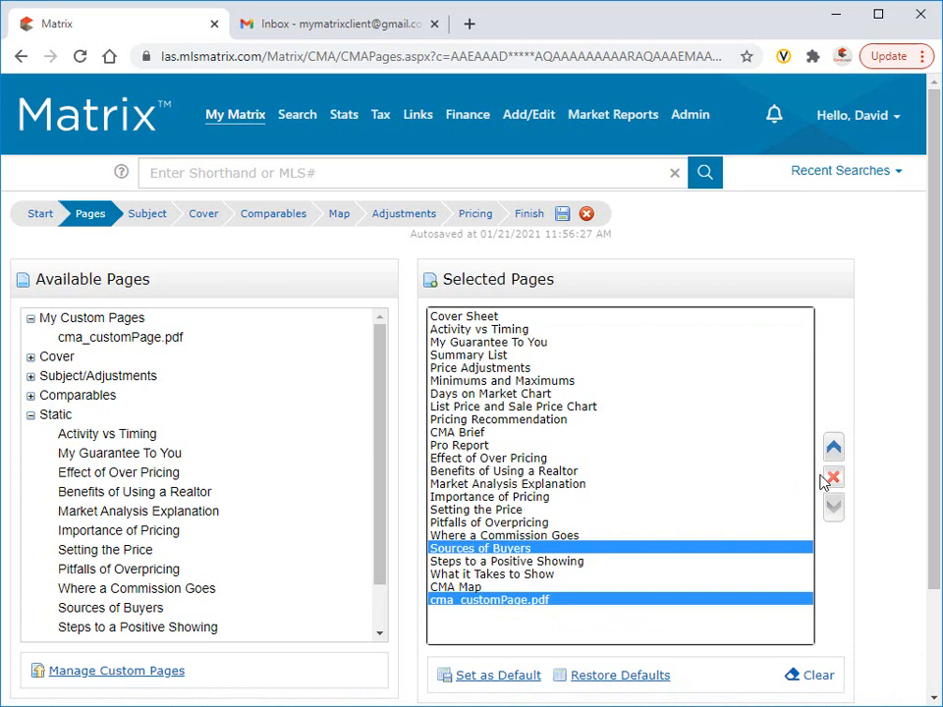
Move Sources of Buyers and cma_customPage.pdf up the page order and set it as default.
{"action": "left_click", "coordinate": [833, 448]}
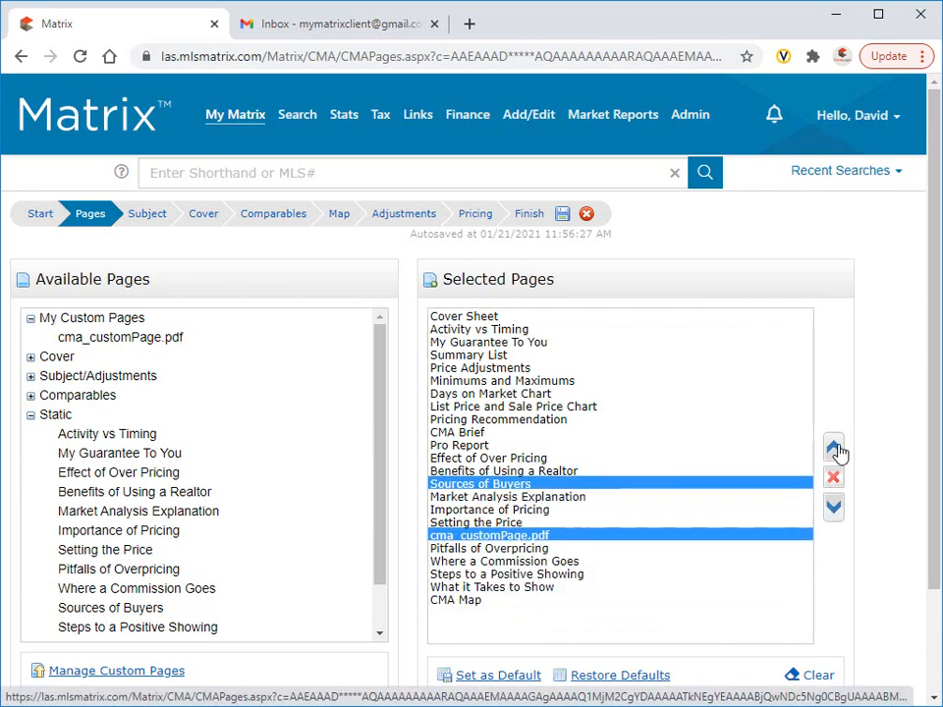
{"action": "mouse_move", "coordinate": [497, 676]}
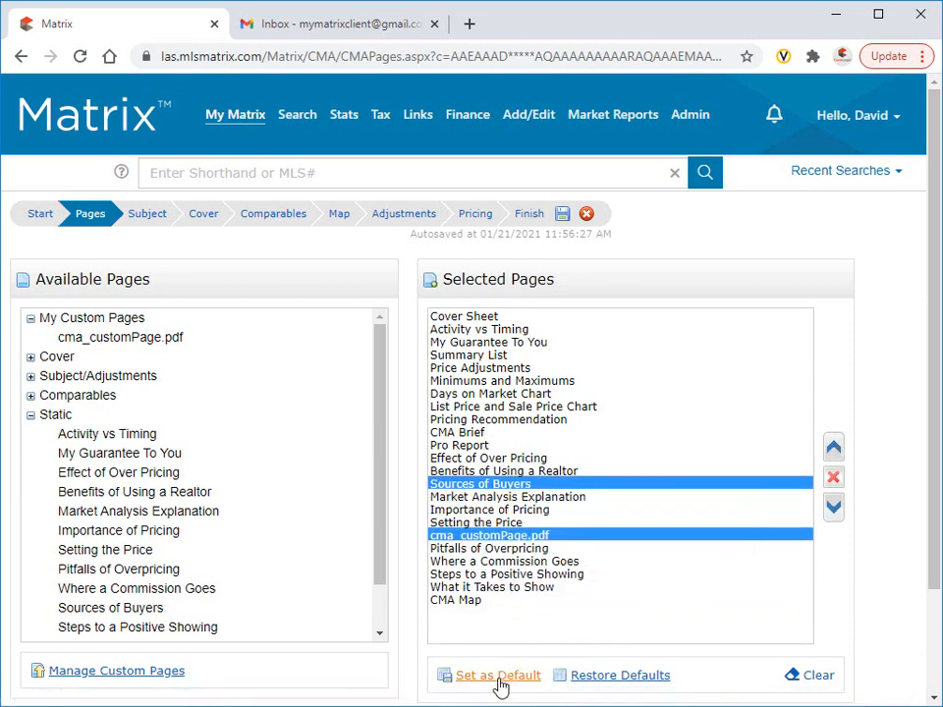
{"action": "left_click", "coordinate": [497, 675]}
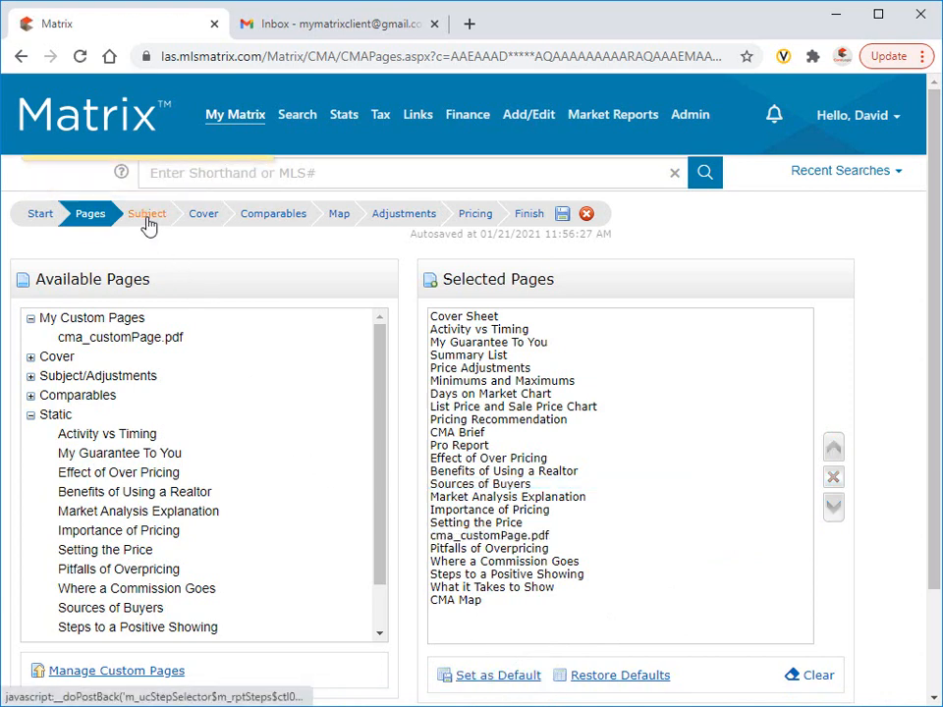
Reach the Subject step, preview the manual entry form and go back to the entry options.
{"action": "left_click", "coordinate": [145, 212]}
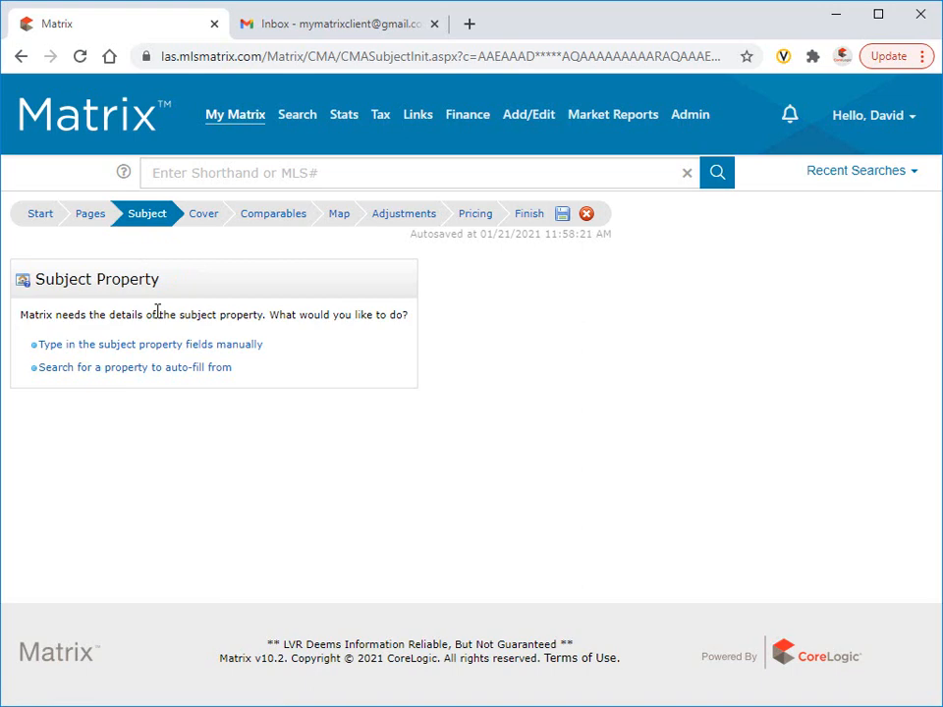
{"action": "left_click", "coordinate": [149, 344]}
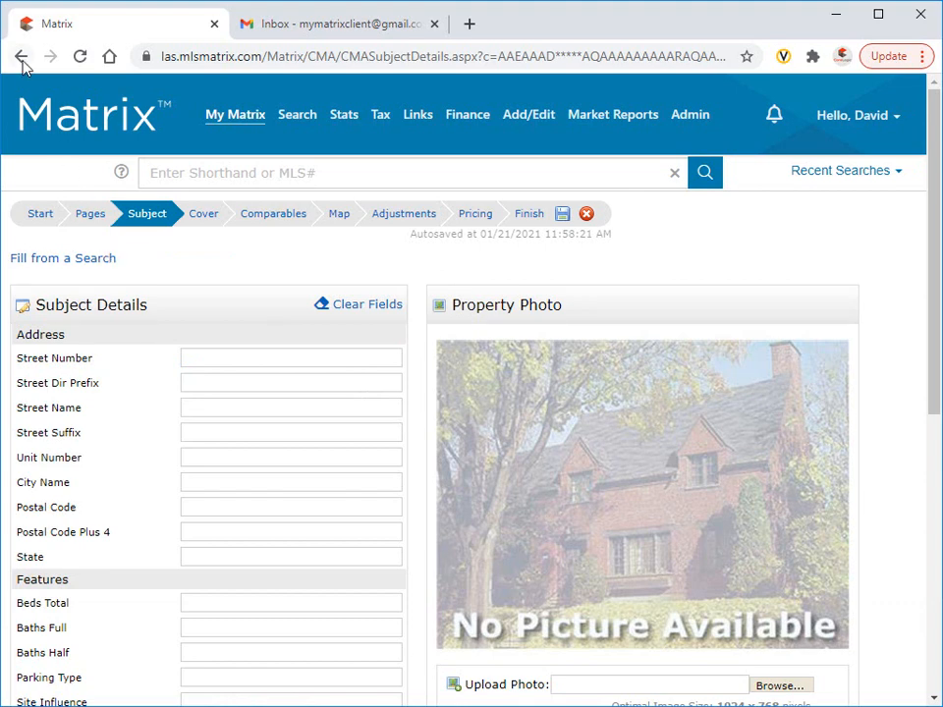
{"action": "left_click", "coordinate": [22, 55]}
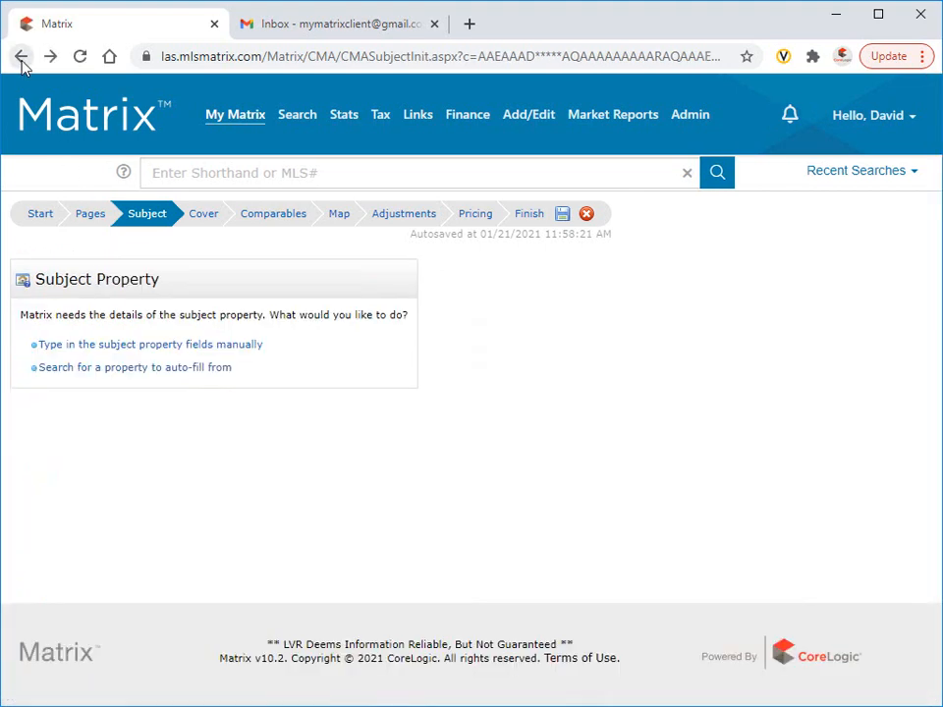
{"action": "mouse_move", "coordinate": [134, 367]}
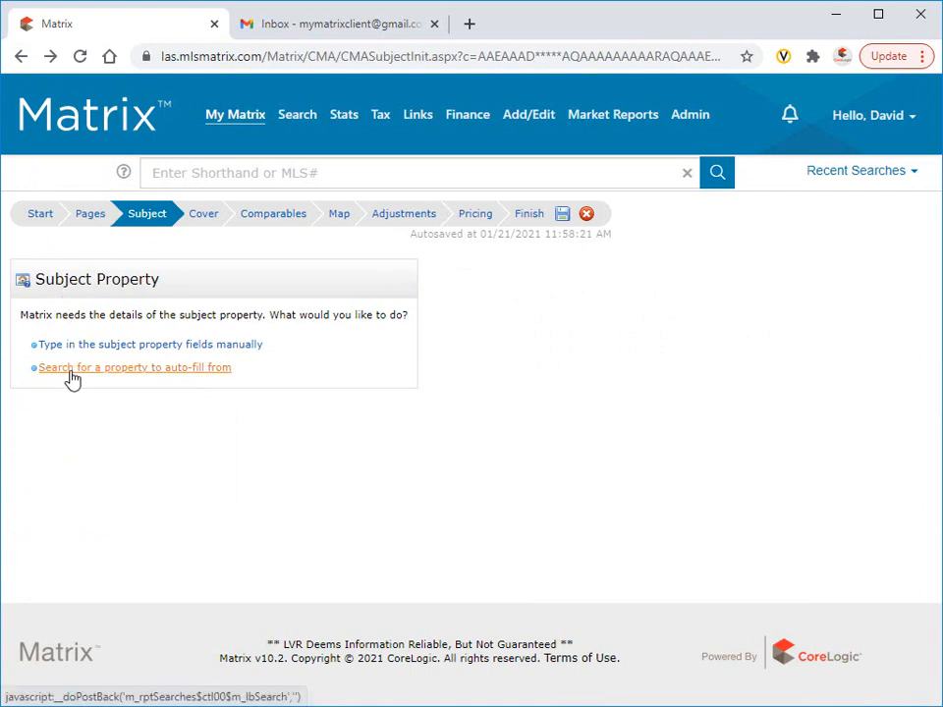
Set the subject search to Active listings within a rectangle drawn on the map.
{"action": "left_click", "coordinate": [134, 367]}
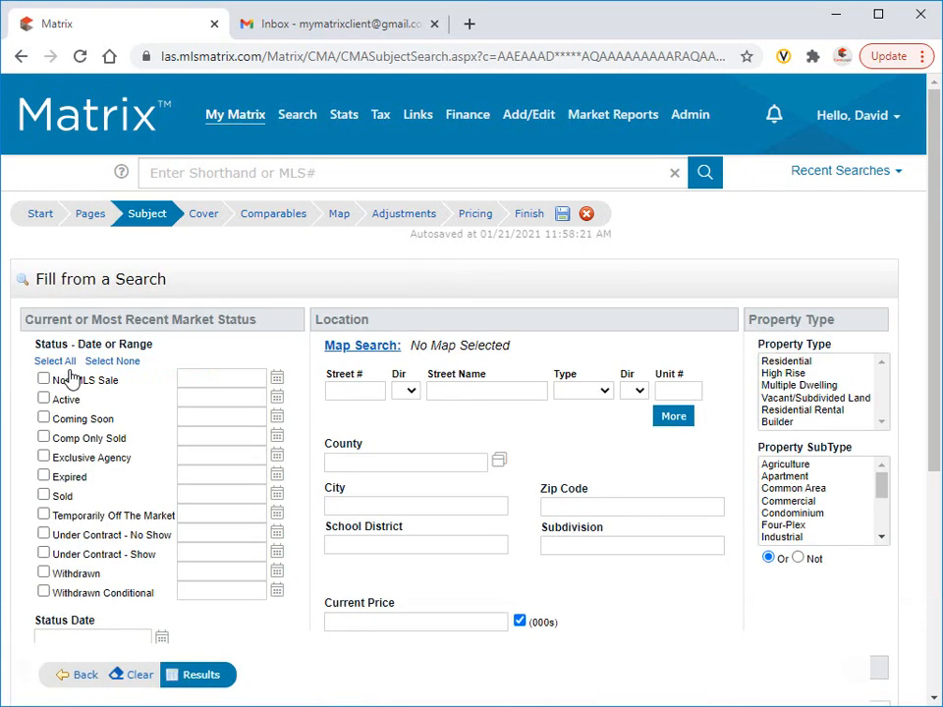
{"action": "scroll", "scroll_direction": "down", "scroll_amount": 3}
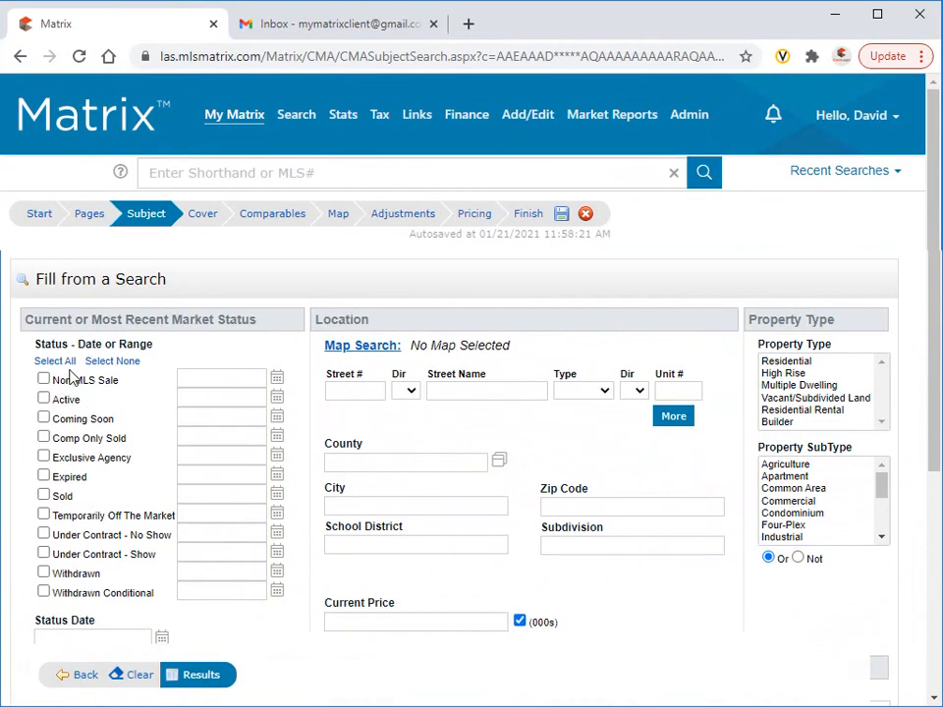
{"action": "left_click", "coordinate": [43, 399]}
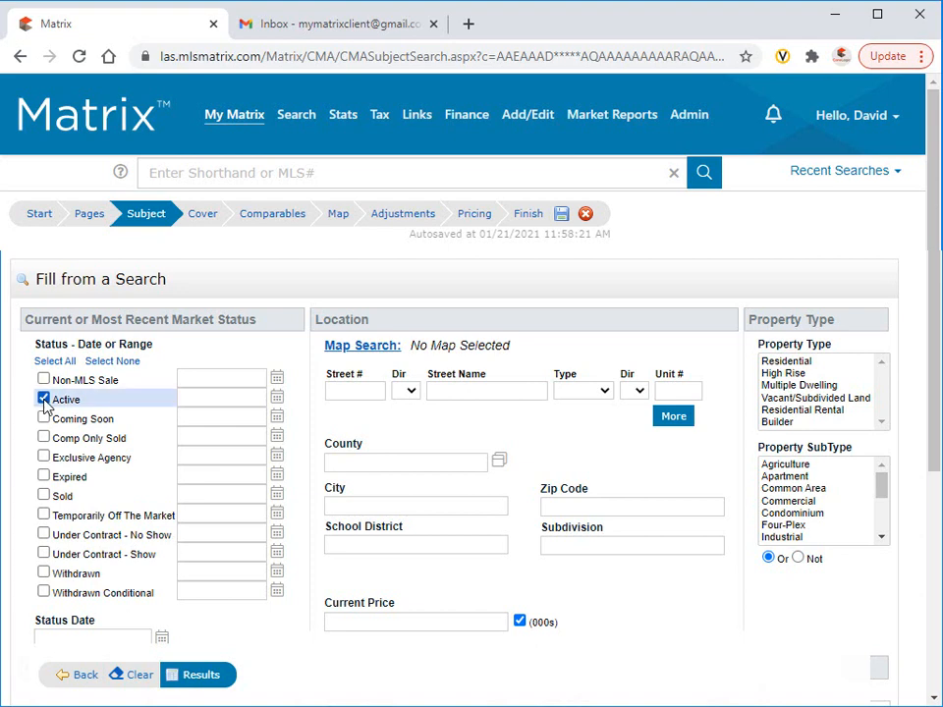
{"action": "left_click", "coordinate": [43, 397]}
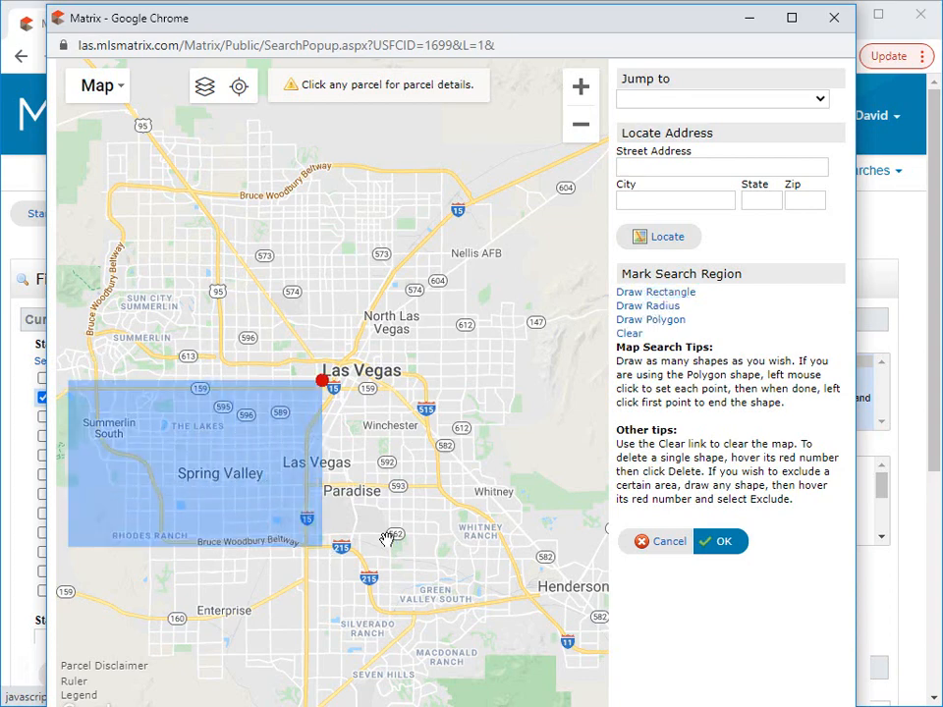
{"action": "left_click", "coordinate": [719, 542]}
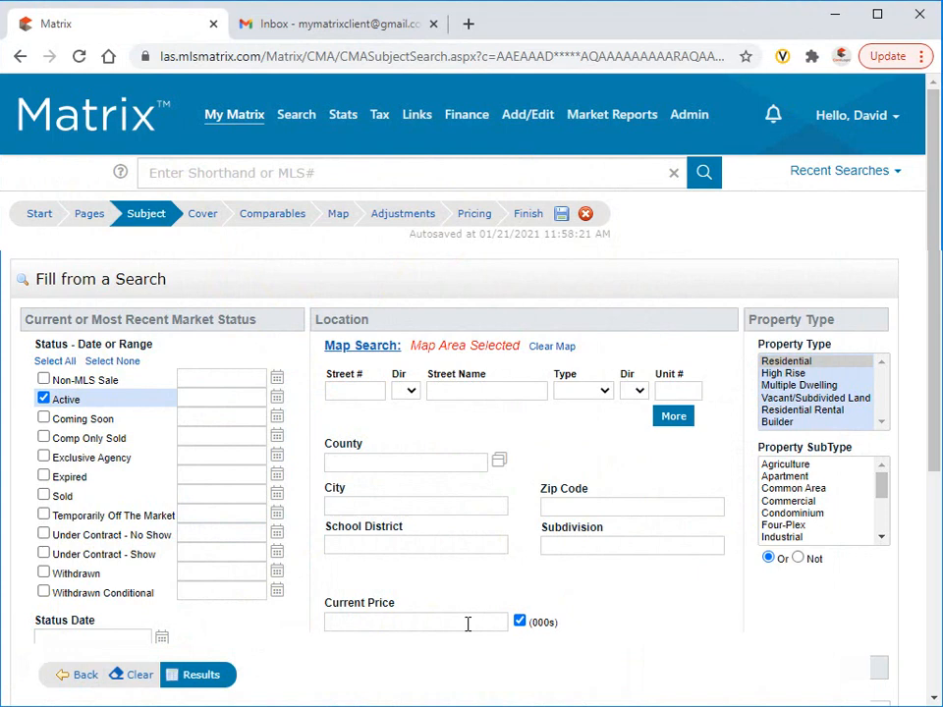
Enter Current Price 650-750, Bedrooms 2 and Baths - Full 3+.
{"action": "type", "text": "650-750"}
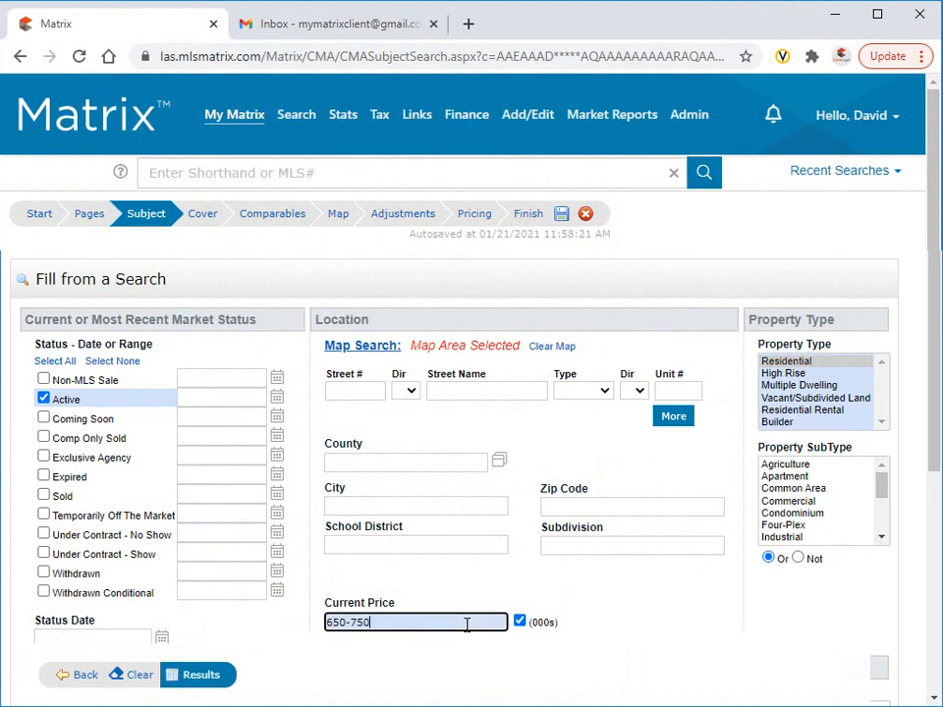
{"action": "scroll", "scroll_direction": "down", "scroll_amount": 3}
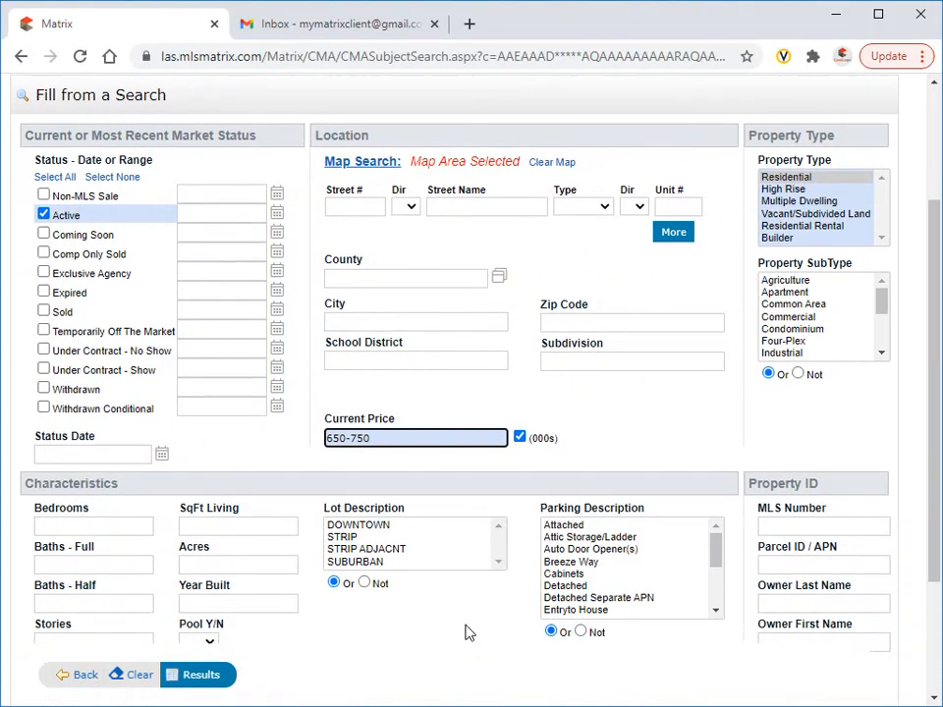
{"action": "type", "text": "2+"}
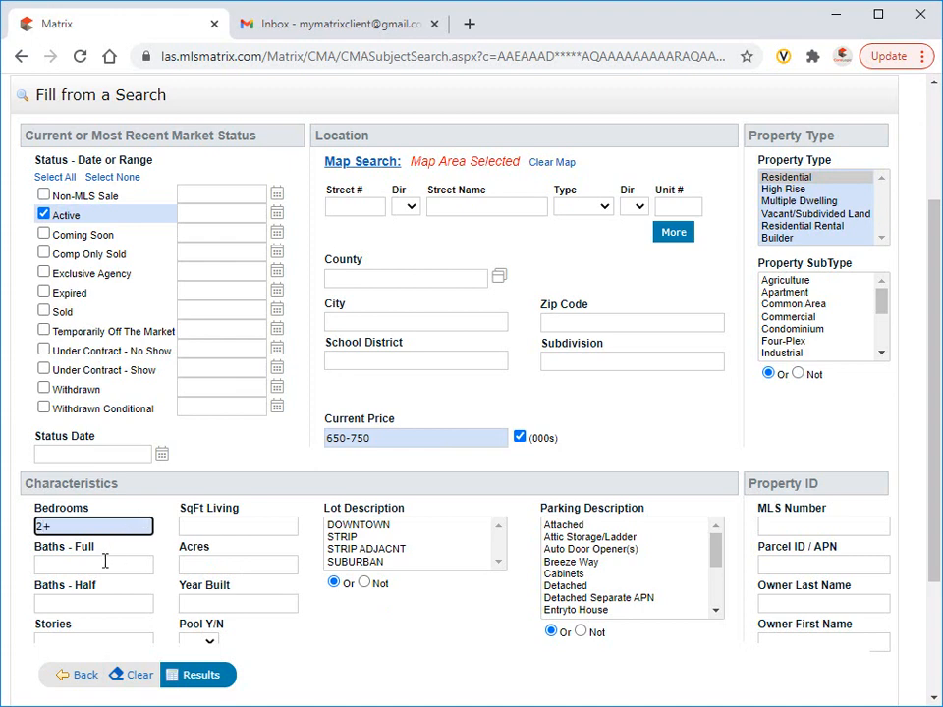
{"action": "type", "text": "3+"}
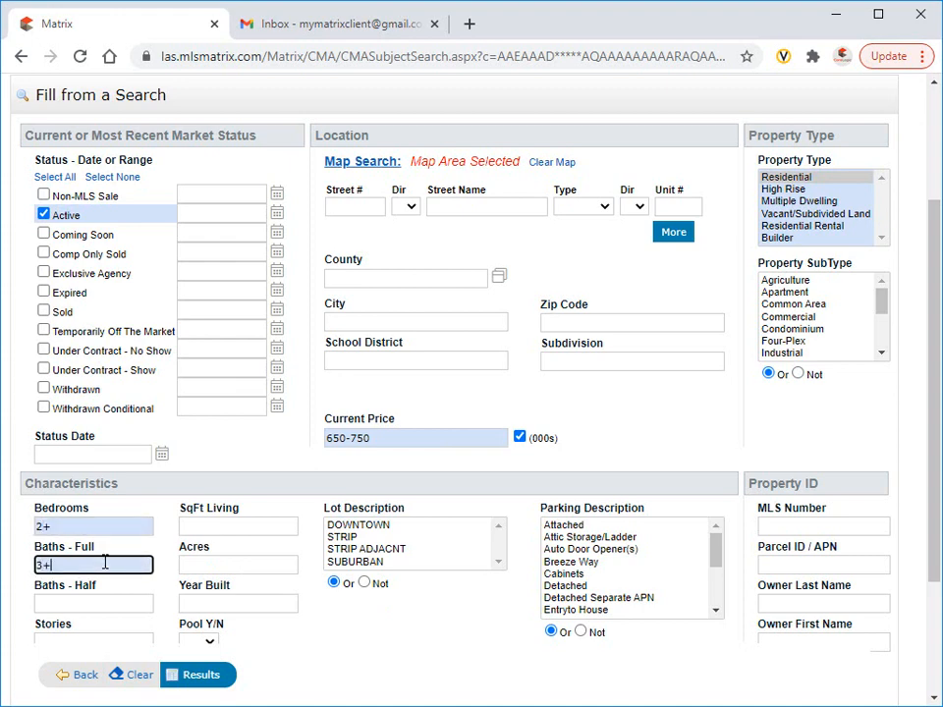
{"action": "left_click", "coordinate": [196, 676]}
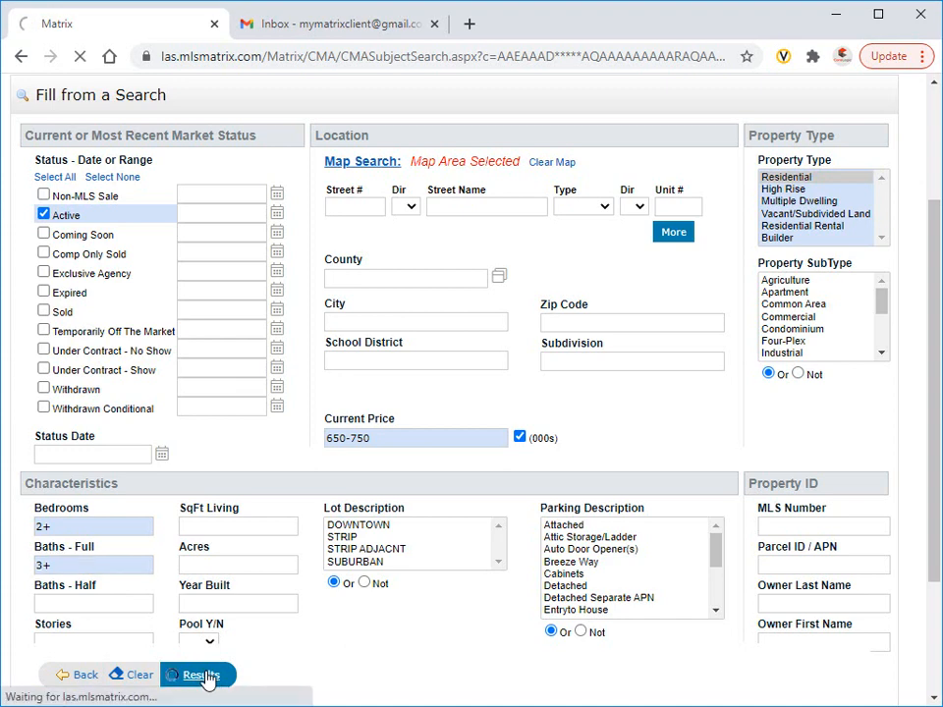
{"action": "left_click", "coordinate": [196, 675]}
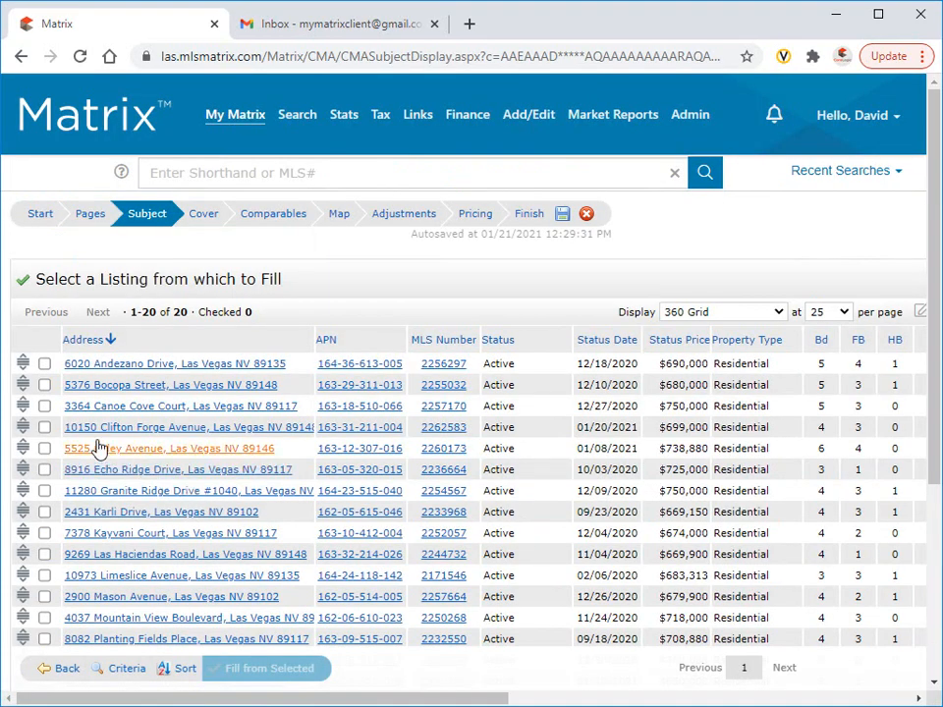
{"action": "left_click", "coordinate": [44, 404]}
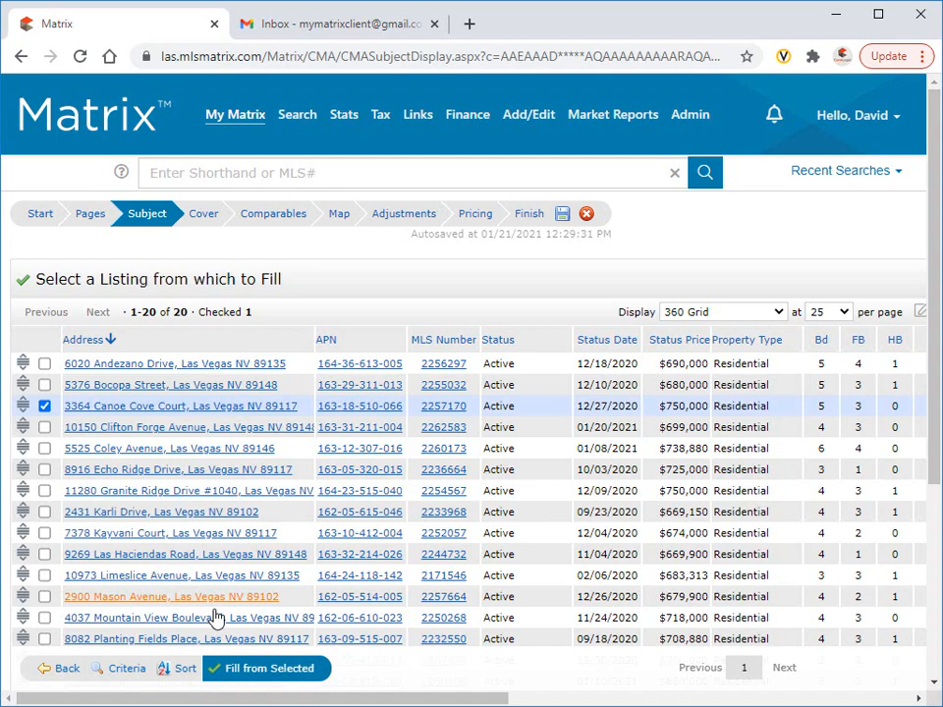
{"action": "left_click", "coordinate": [265, 668]}
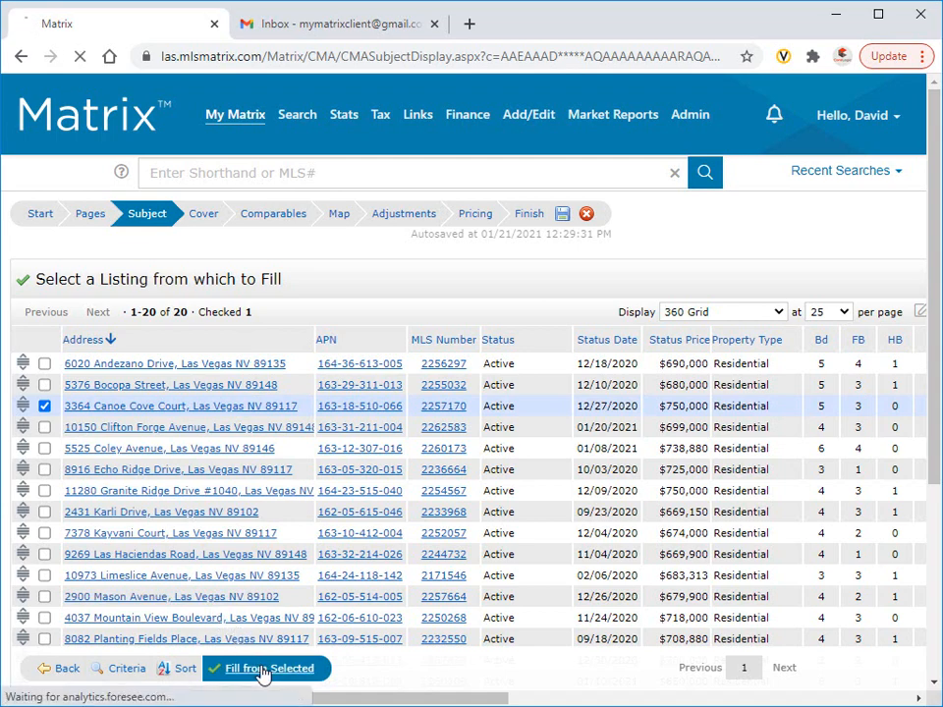
{"action": "left_click", "coordinate": [275, 667]}
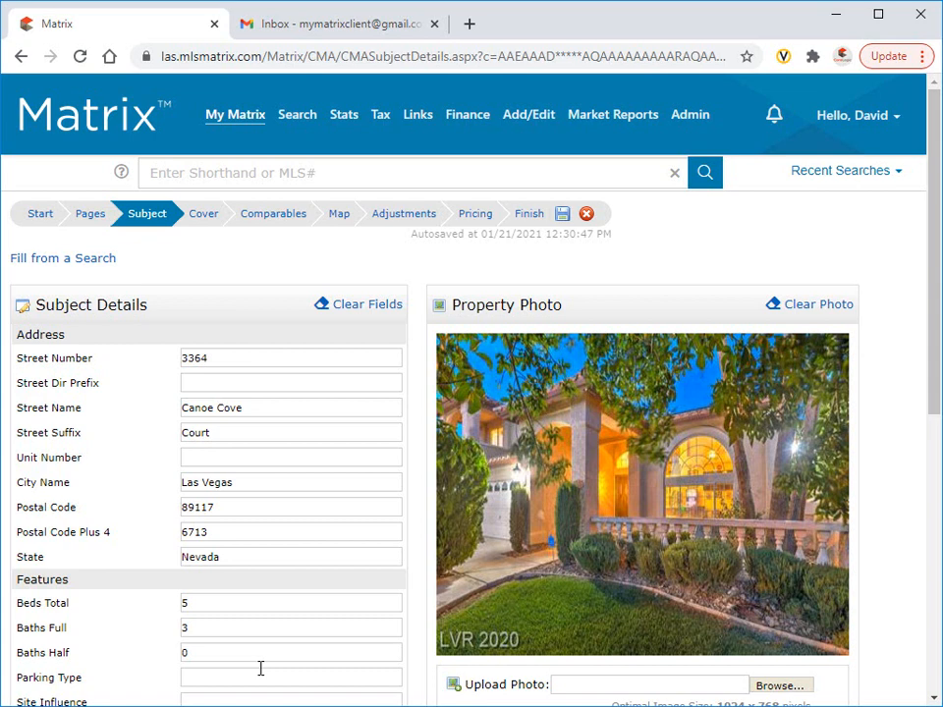
Add a Parking Spaces custom field with value 2 and a Sunken Living Room field.
{"action": "scroll", "scroll_direction": "down", "scroll_amount": 3}
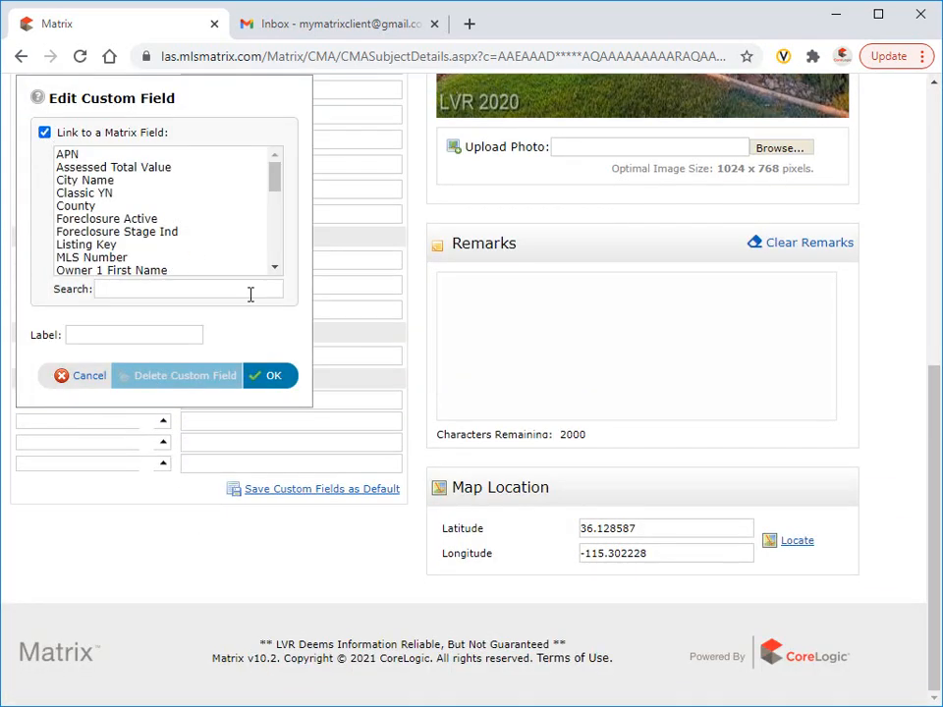
{"action": "left_click", "coordinate": [275, 375]}
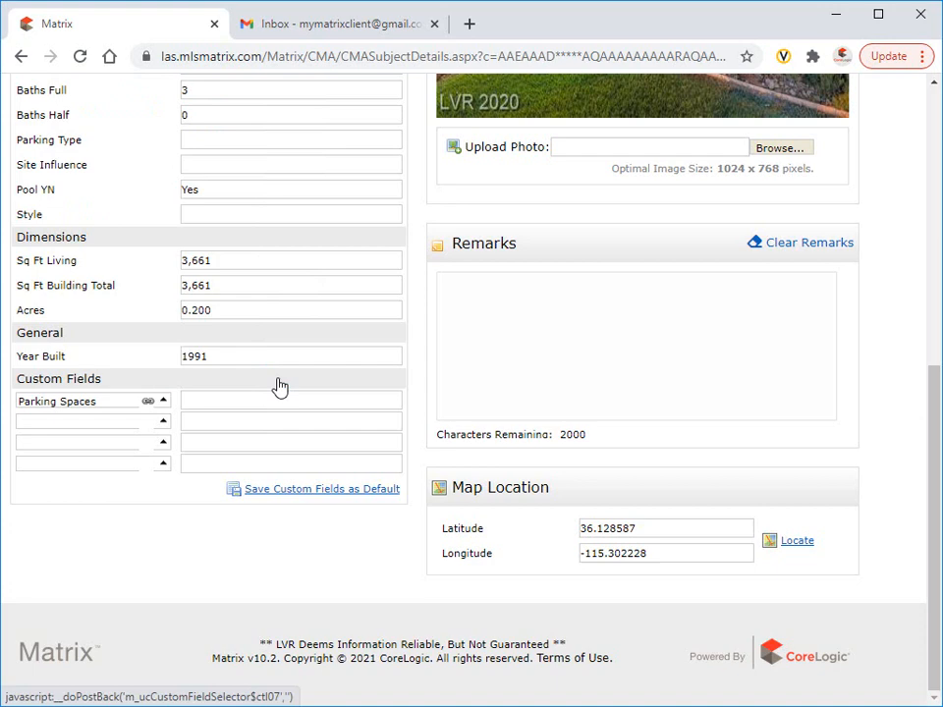
{"action": "type", "text": "2"}
{"action": "type", "text": "Sunken Living Room"}
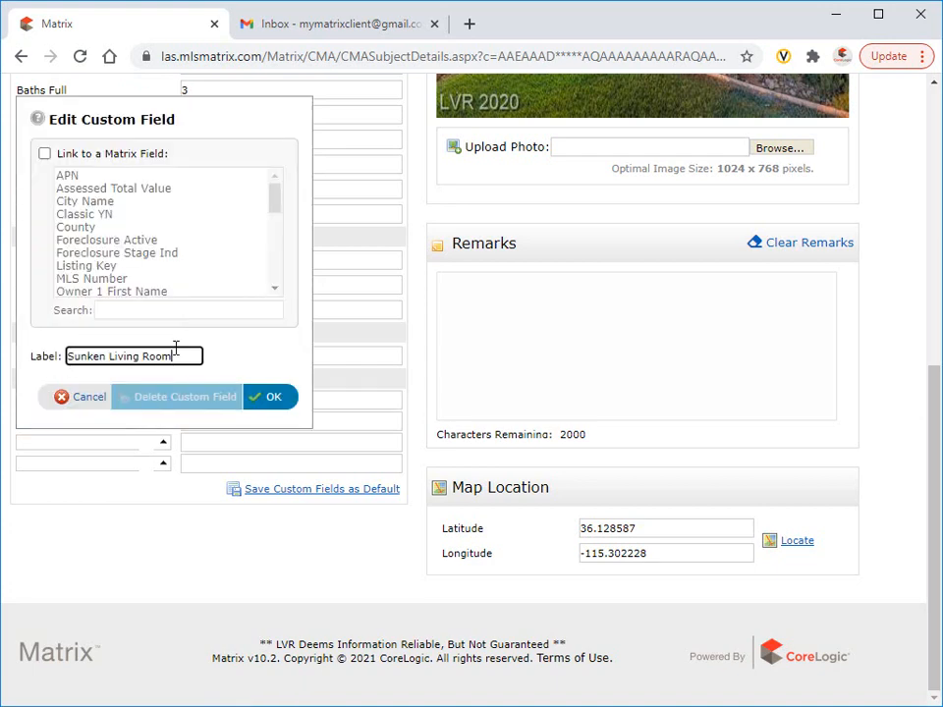
{"action": "left_click", "coordinate": [275, 397]}
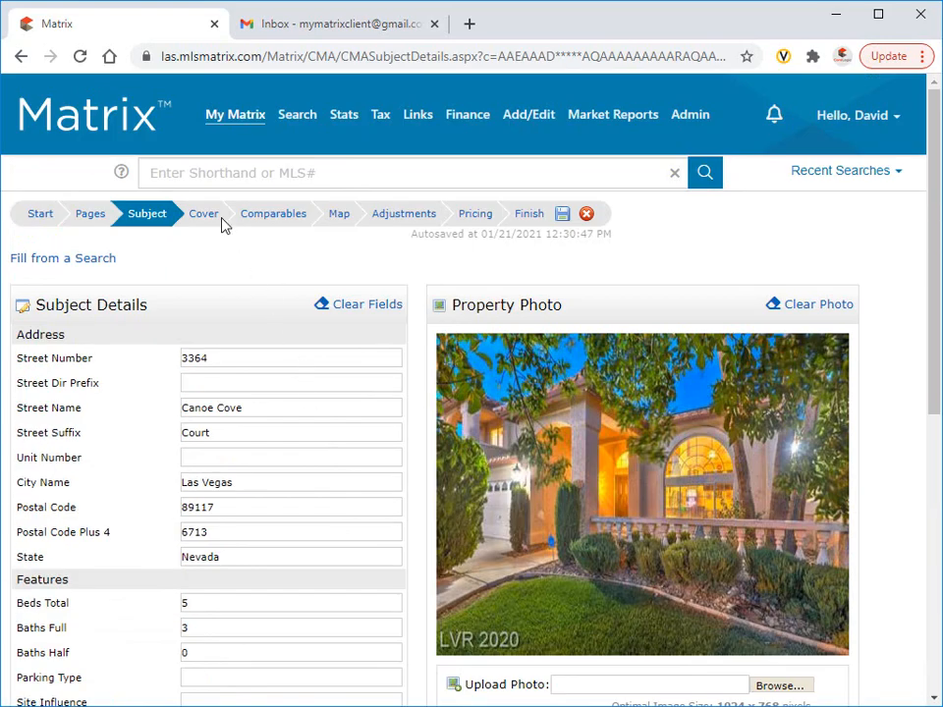
{"action": "left_click", "coordinate": [205, 212]}
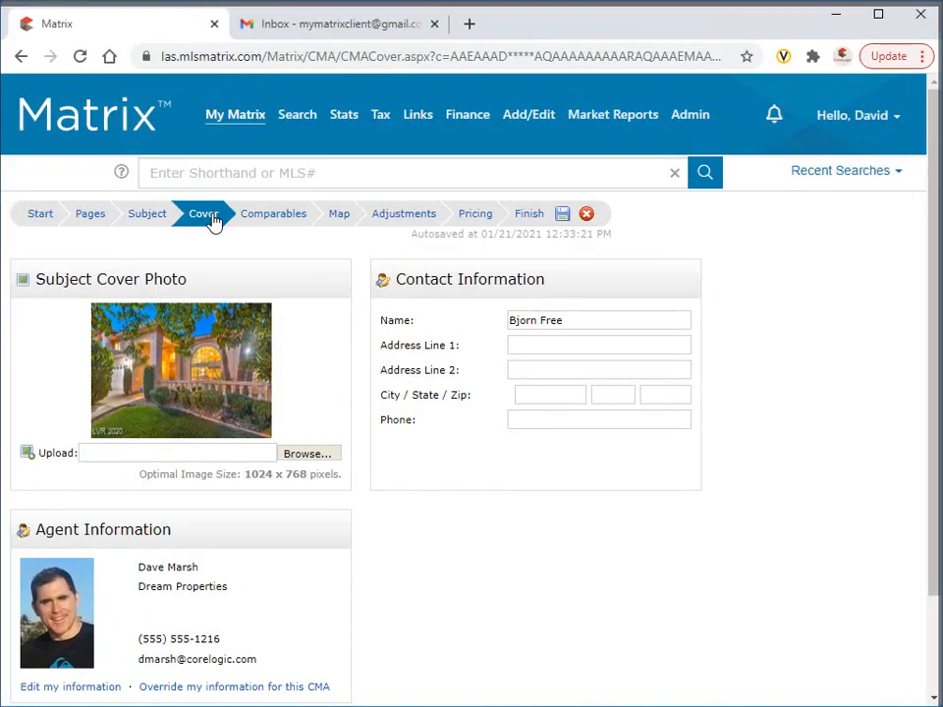
{"action": "mouse_move", "coordinate": [273, 217]}
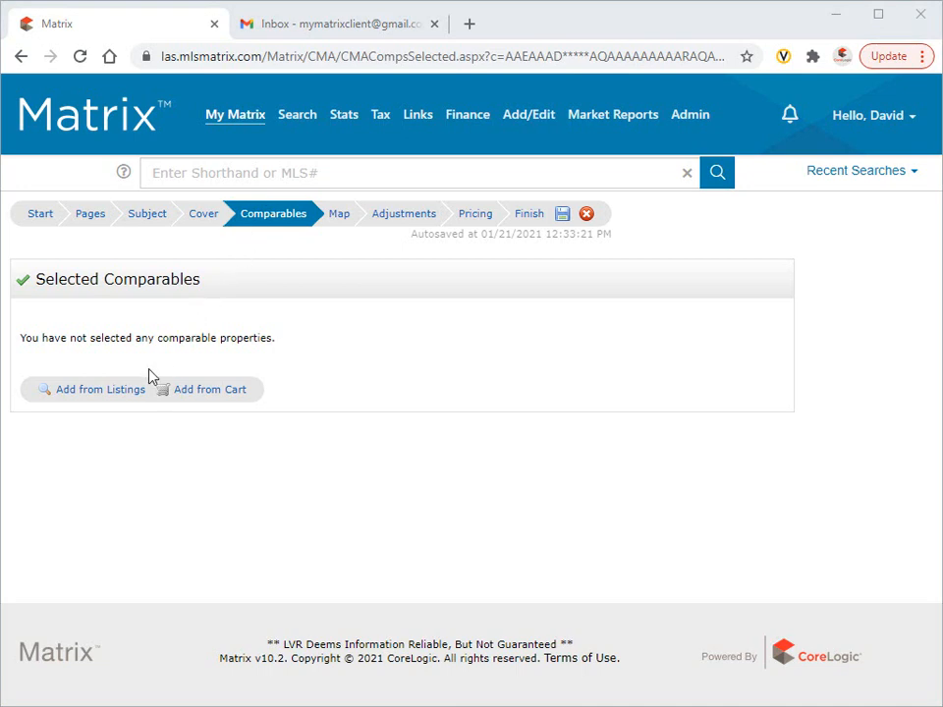
Add Non-MLS Sale and Sold statuses to the listings search, returning 122 potential comparables.
{"action": "left_click", "coordinate": [98, 389]}
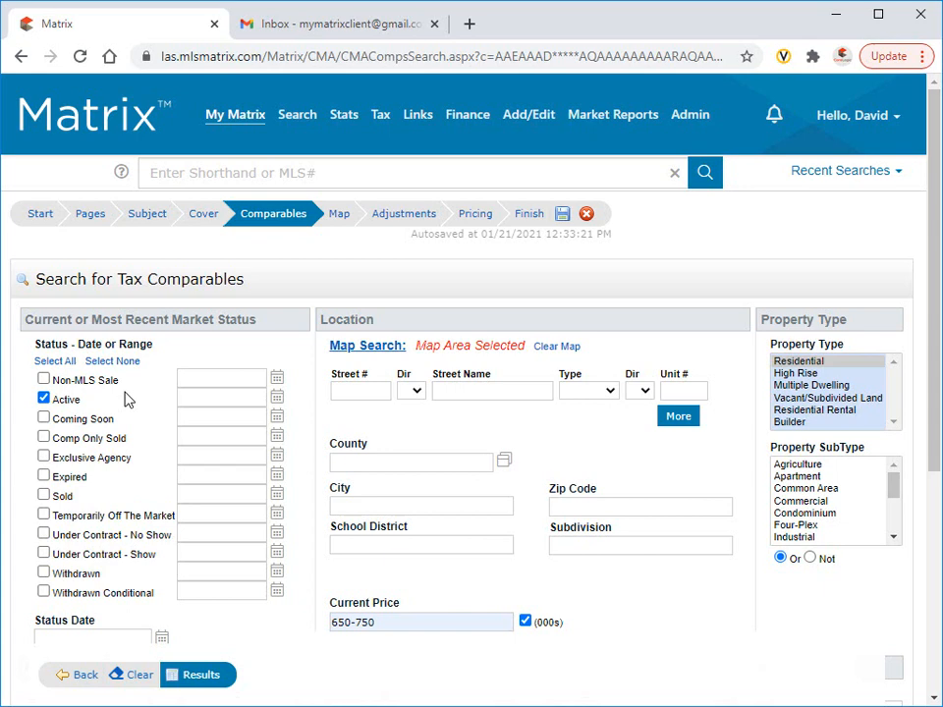
{"action": "mouse_move", "coordinate": [130, 397]}
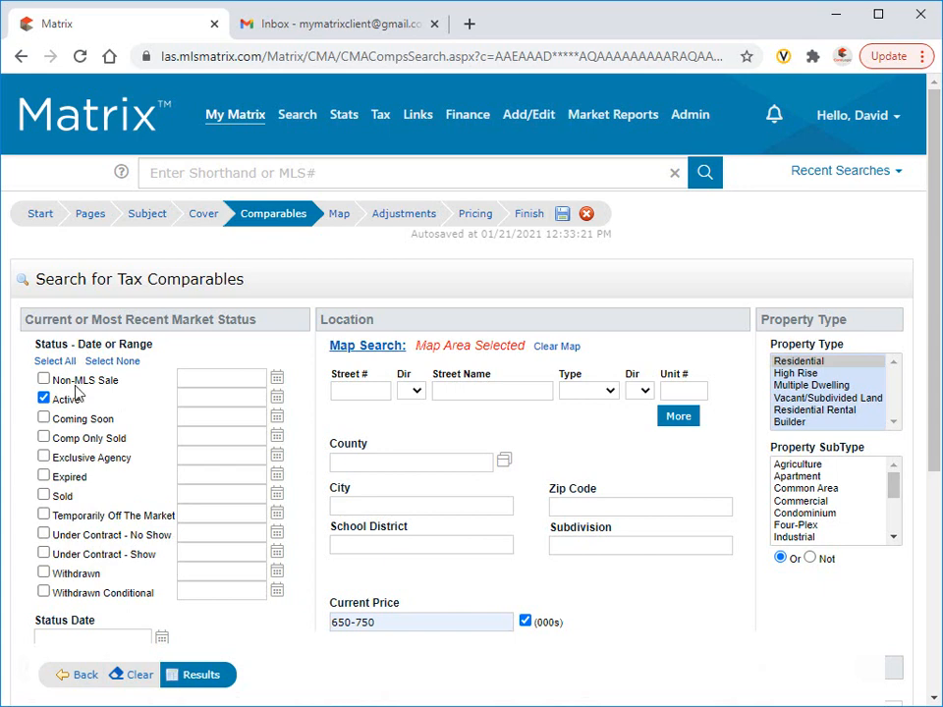
{"action": "left_click", "coordinate": [44, 379]}
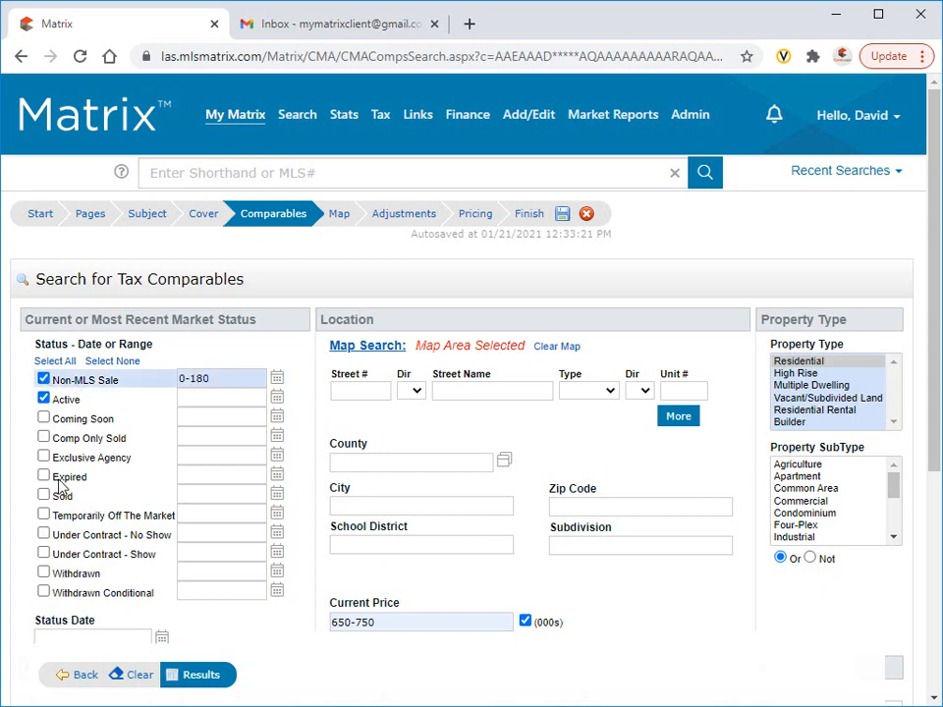
{"action": "left_click", "coordinate": [44, 495]}
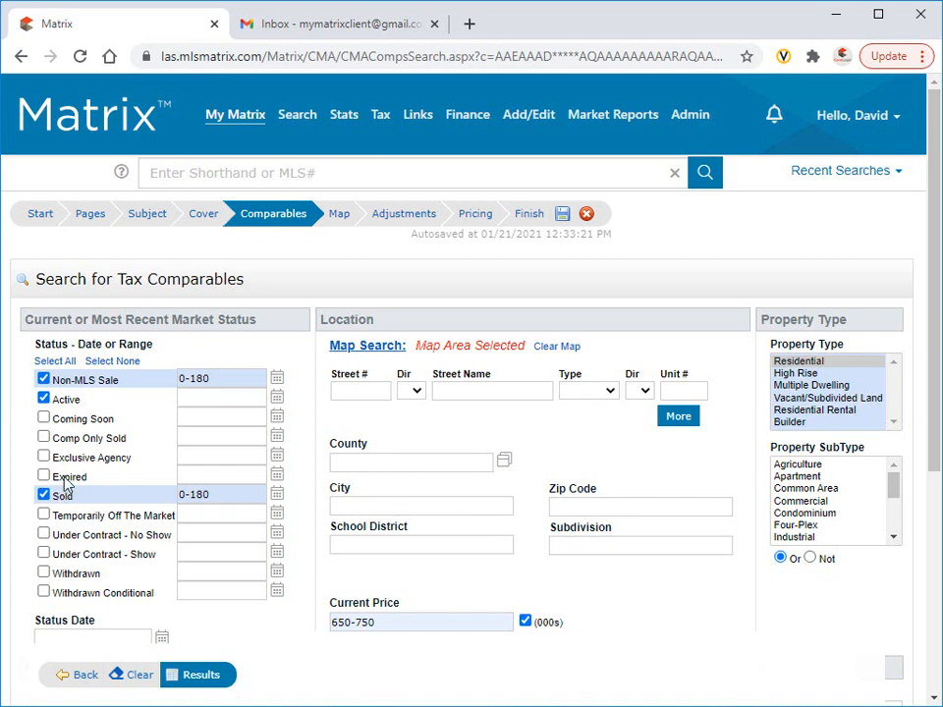
{"action": "left_click", "coordinate": [43, 475]}
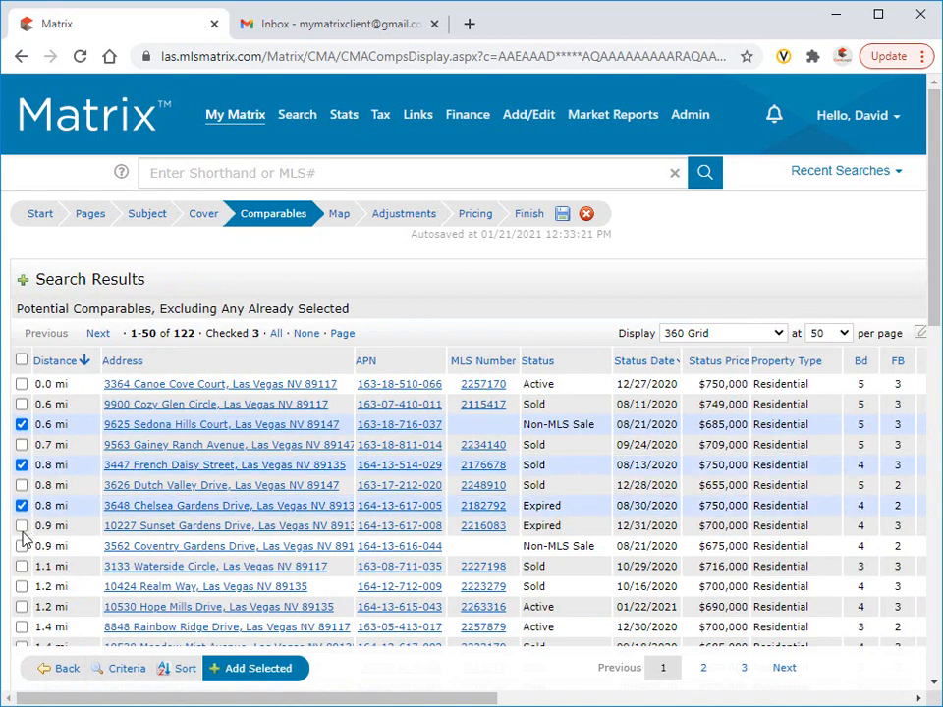
Add 4832 Stavanger Lane as a comparable, view the map, and continue to Adjustments.
{"action": "scroll", "scroll_direction": "down", "scroll_amount": 3}
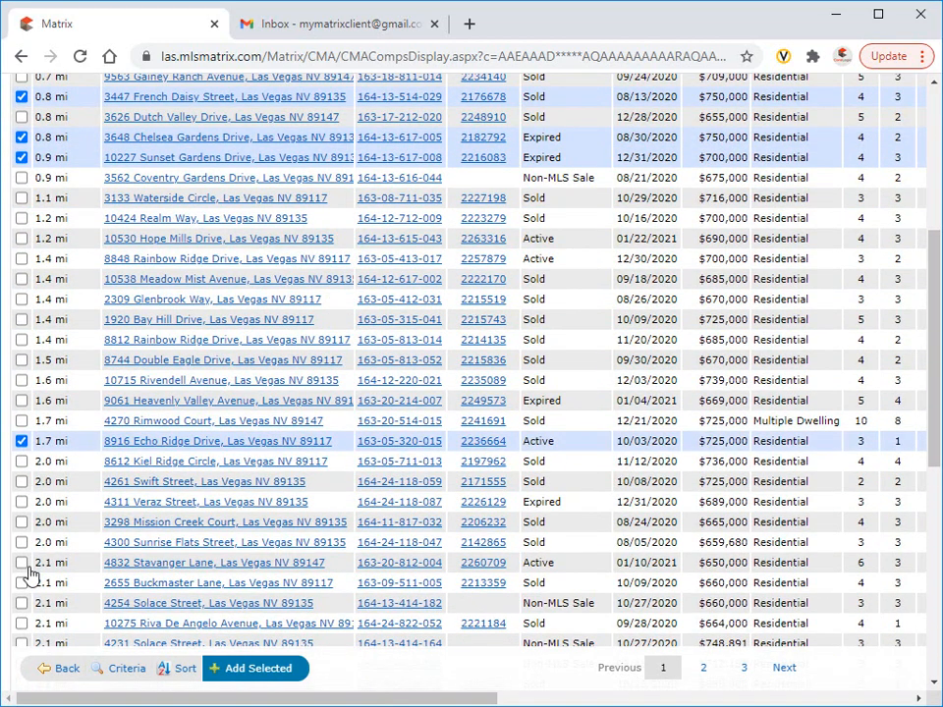
{"action": "left_click", "coordinate": [255, 668]}
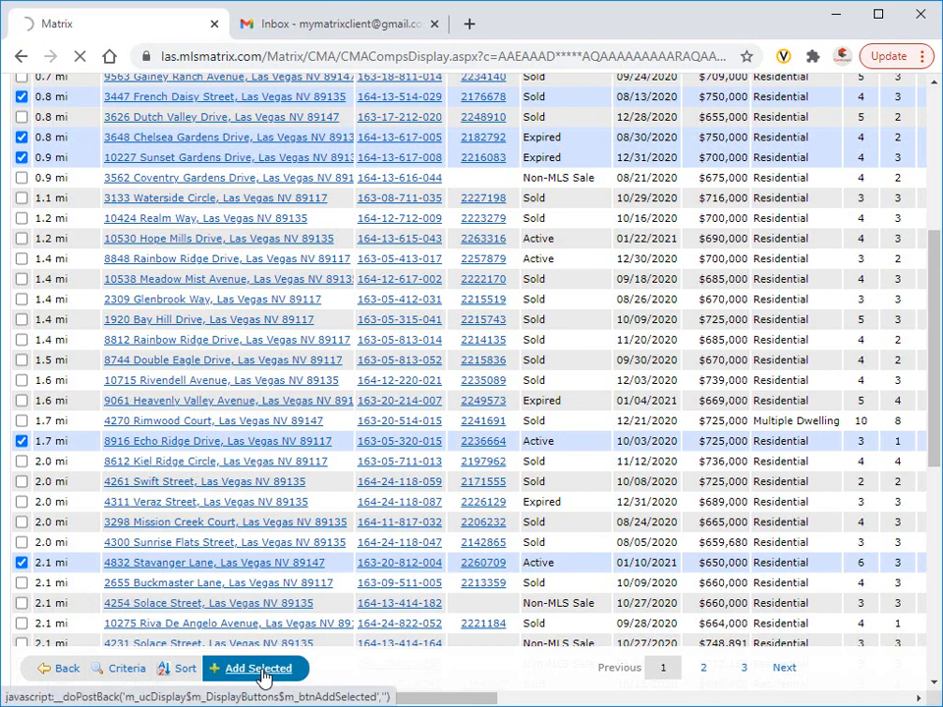
{"action": "left_click", "coordinate": [260, 668]}
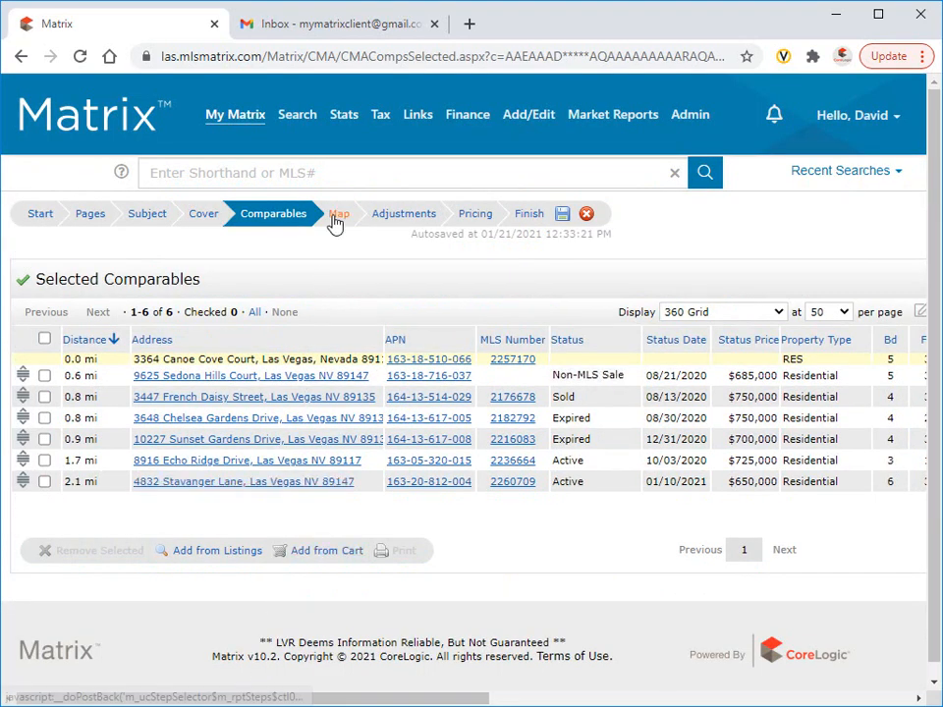
{"action": "left_click", "coordinate": [338, 212]}
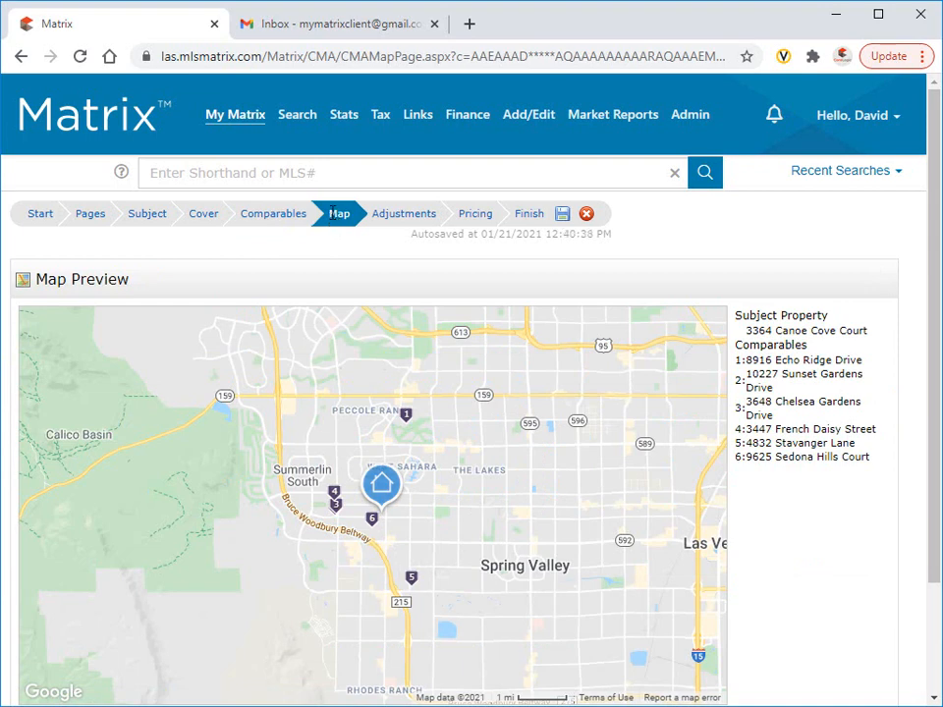
{"action": "mouse_move", "coordinate": [403, 212]}
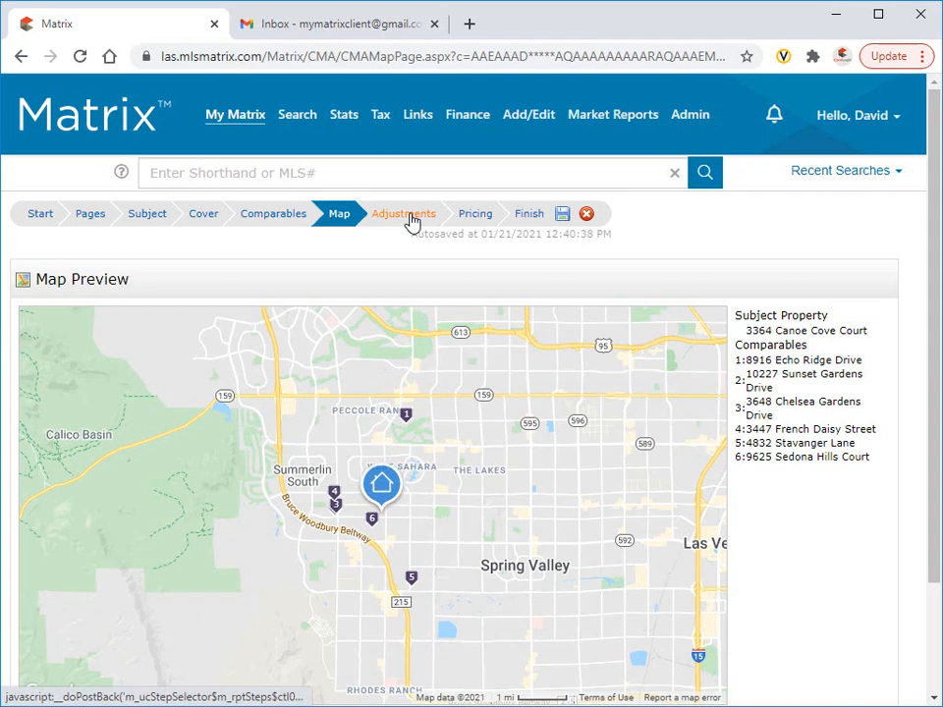
{"action": "left_click", "coordinate": [403, 212]}
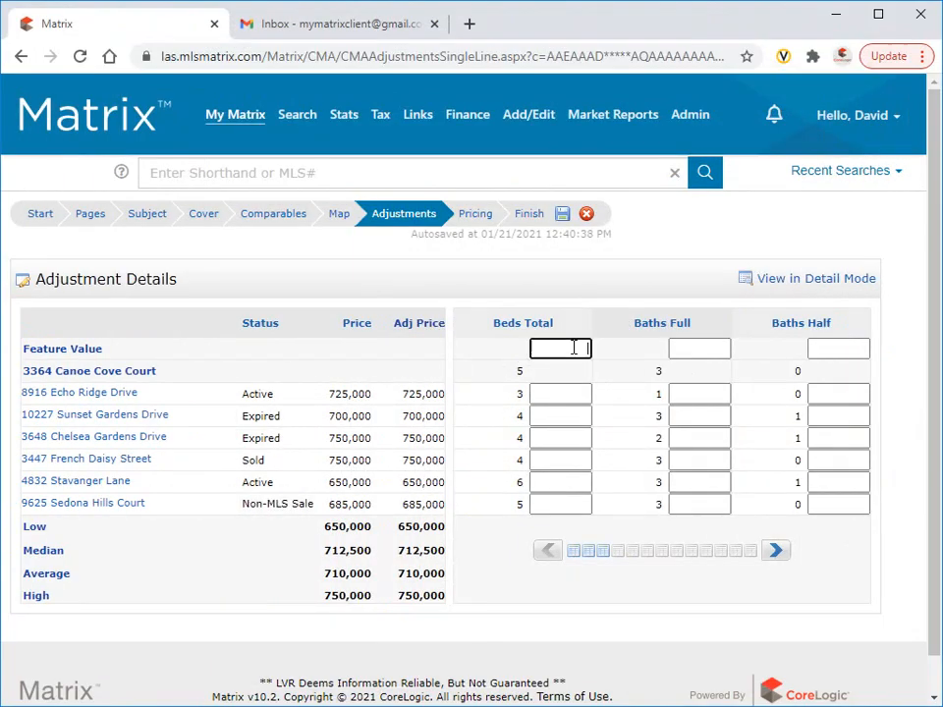
{"action": "type", "text": "20"}
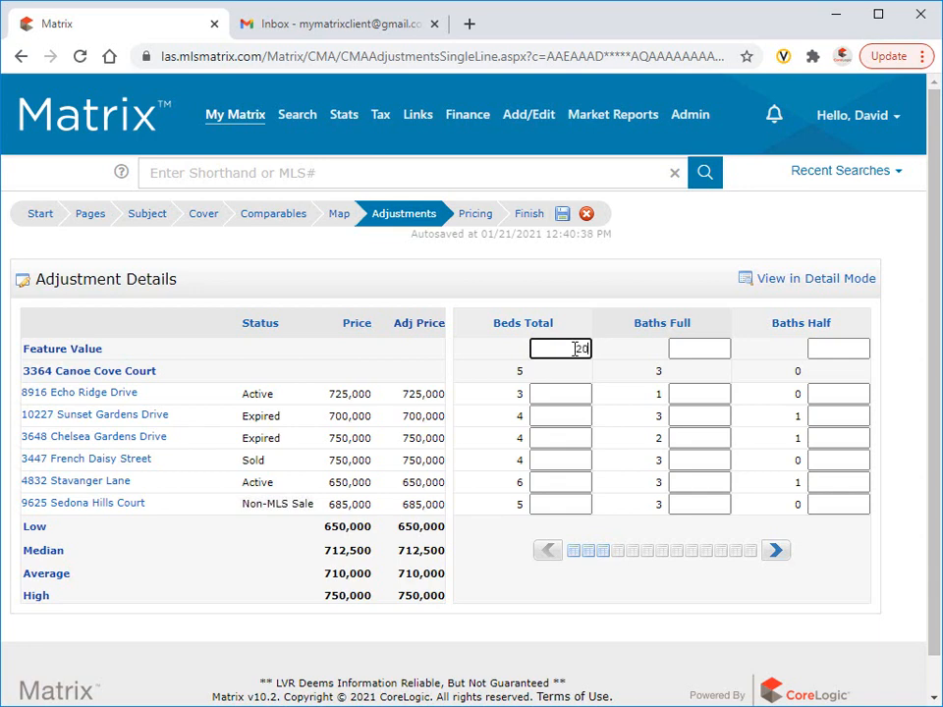
{"action": "type", "text": "20,000"}
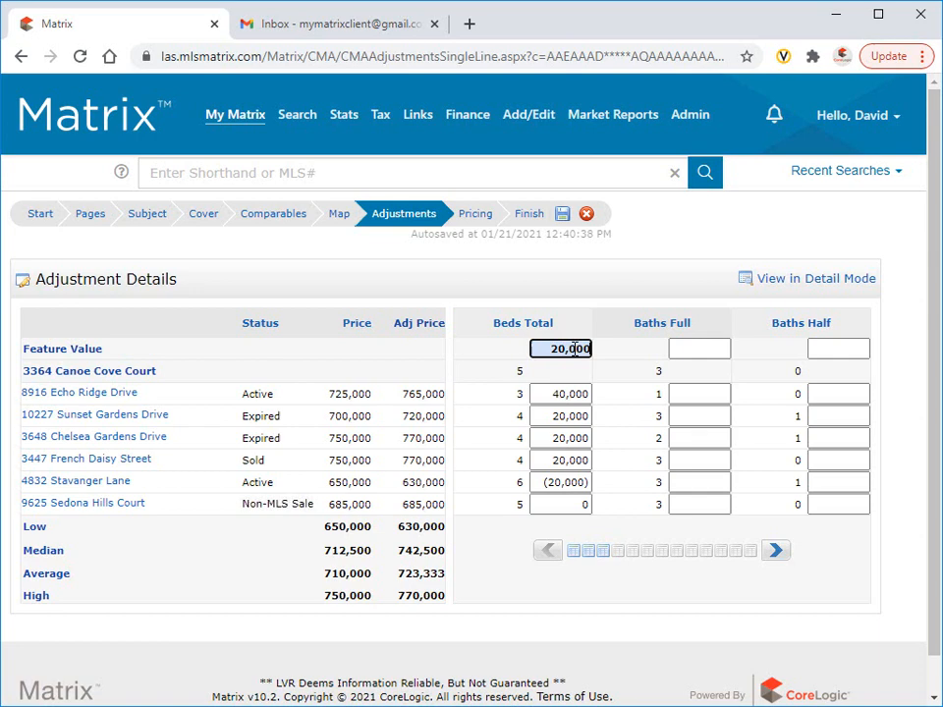
{"action": "left_click", "coordinate": [560, 483]}
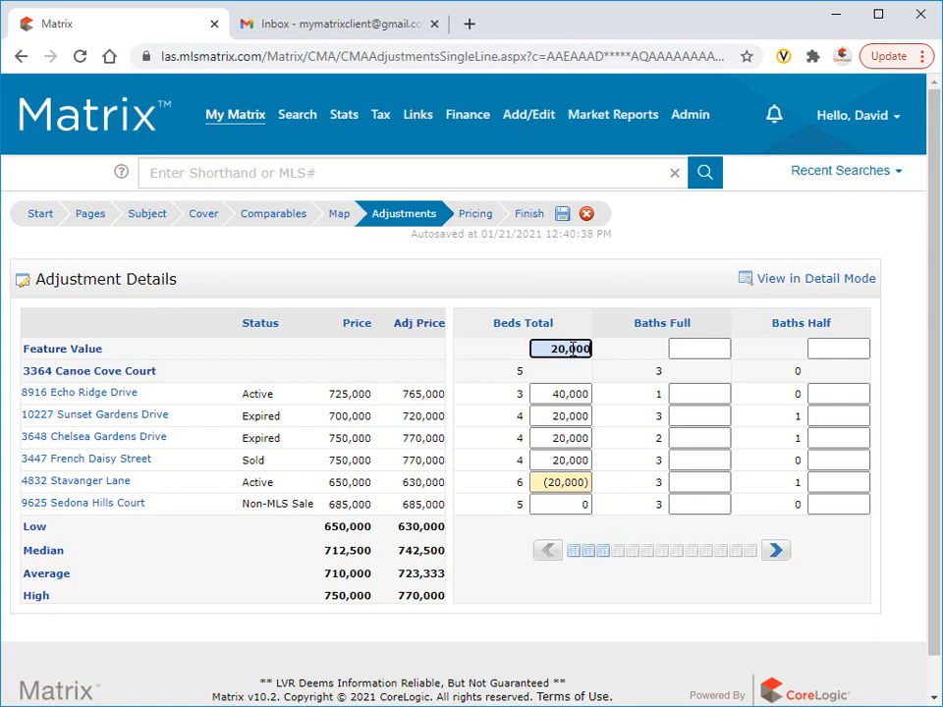
{"action": "left_click", "coordinate": [562, 483]}
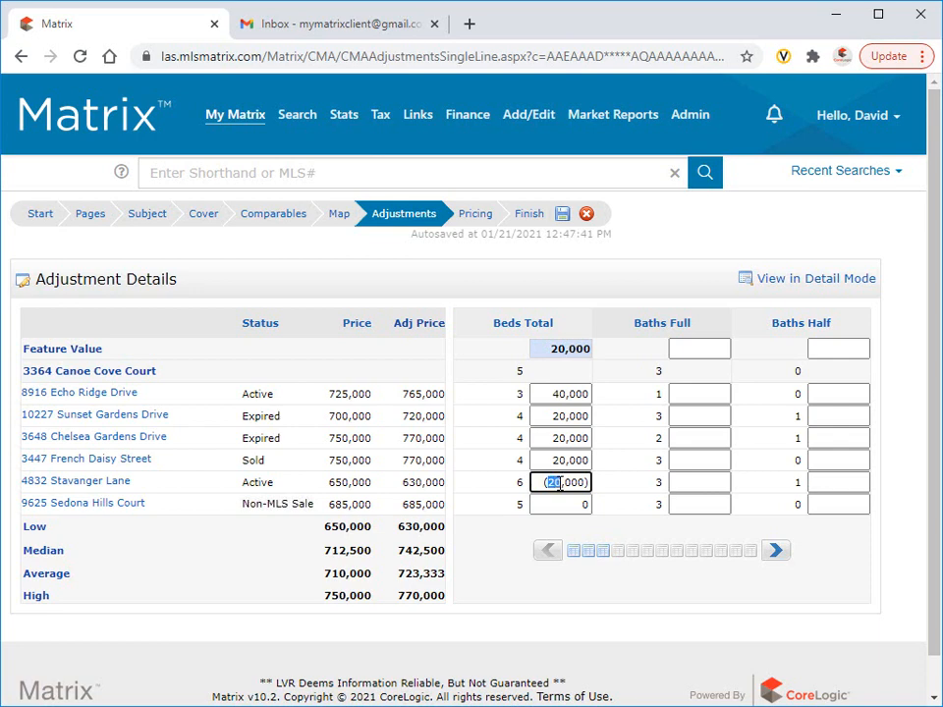
{"action": "type", "text": "15000"}
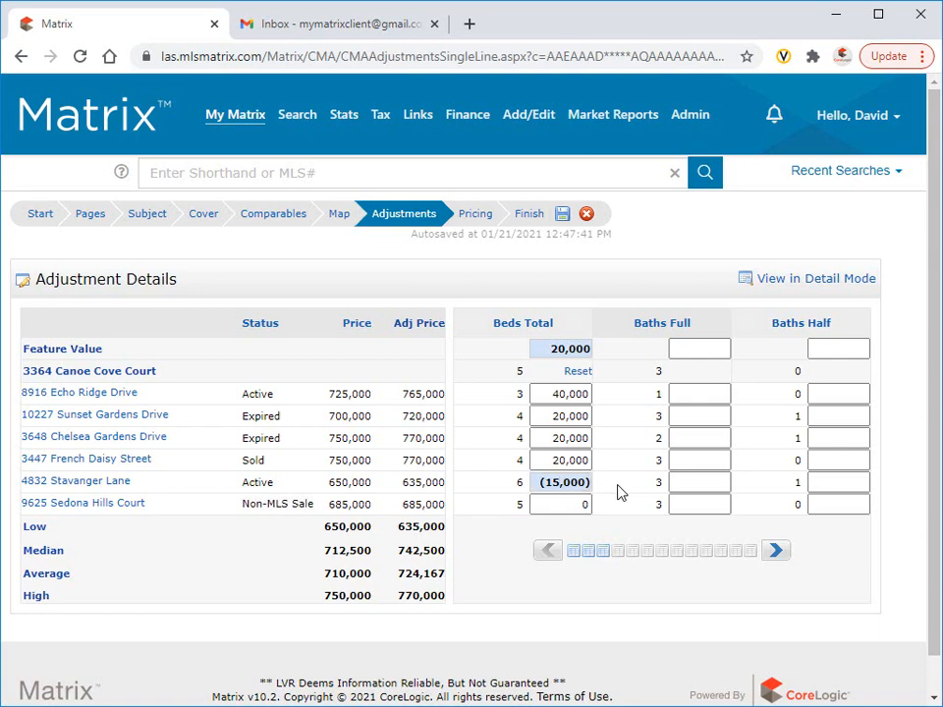
Set the Baths Full feature value to 30000 so adjusted prices recalculate.
{"action": "left_click", "coordinate": [699, 350]}
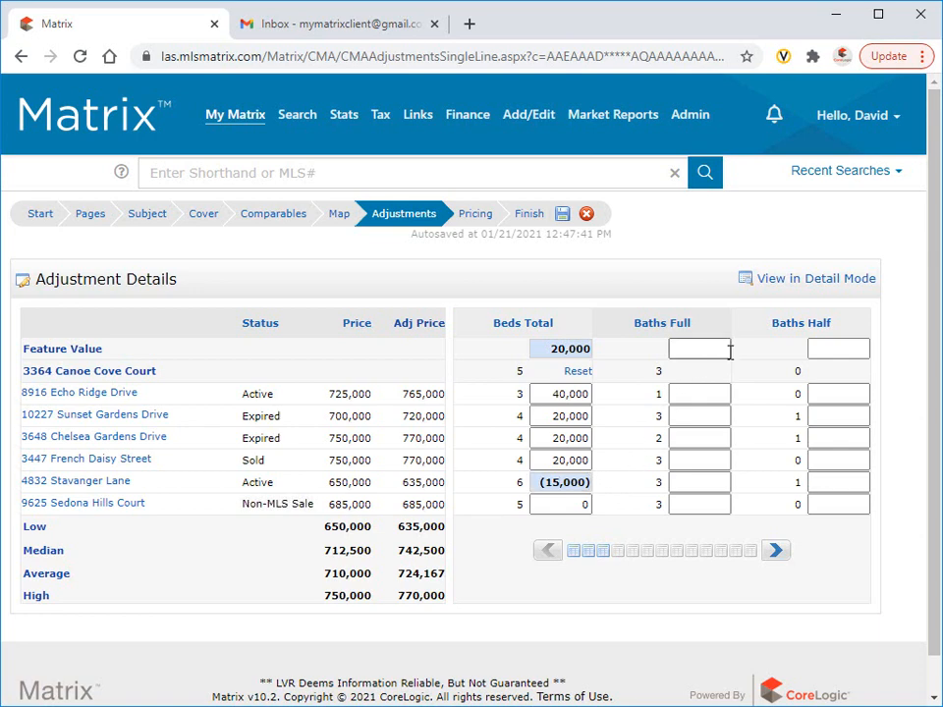
{"action": "type", "text": "300000"}
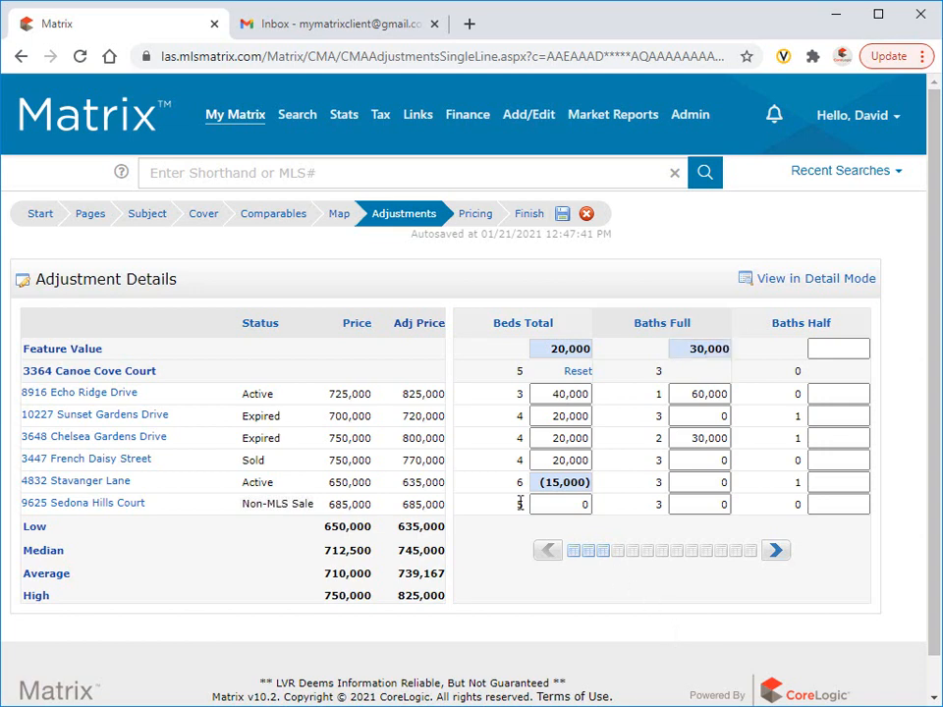
{"action": "left_click", "coordinate": [146, 212]}
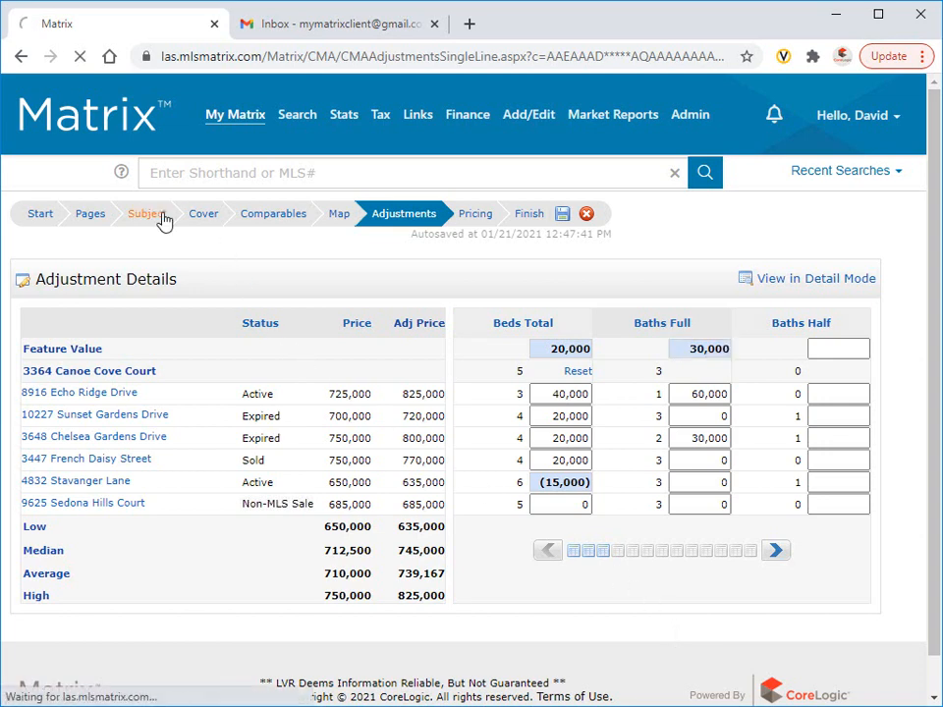
Review the Subject details, then page the adjustment grid to Year Built, Parking Spaces and Sunken Living Room.
{"action": "left_click", "coordinate": [146, 212]}
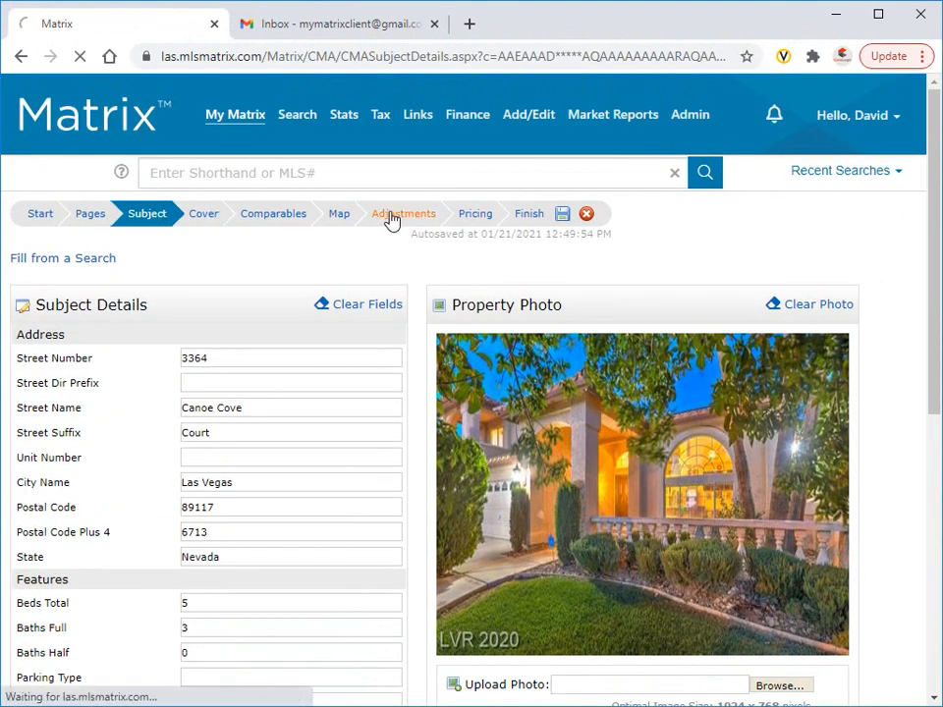
{"action": "left_click", "coordinate": [405, 212]}
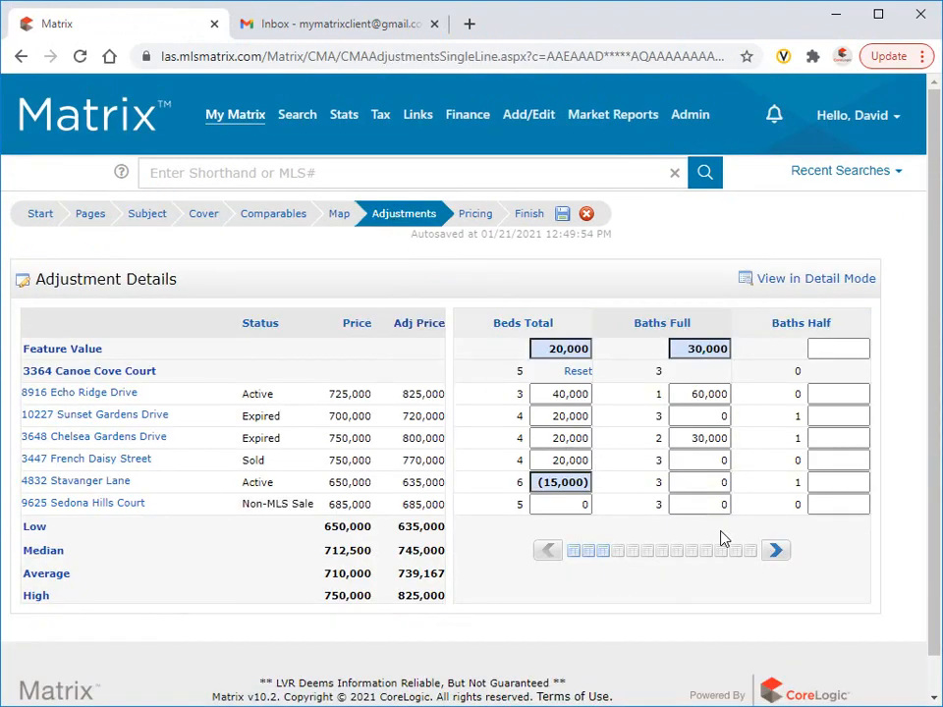
{"action": "left_click", "coordinate": [750, 550]}
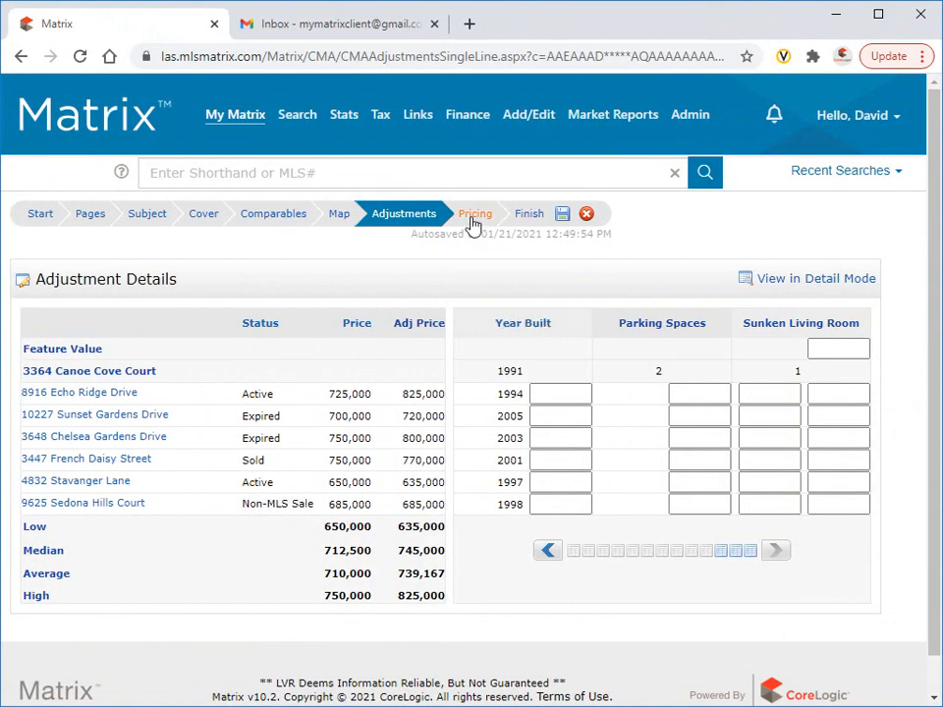
Review the Pricing summary with adjusted prices 635,000–825,000 and suggested price 773,326.
{"action": "left_click", "coordinate": [476, 212]}
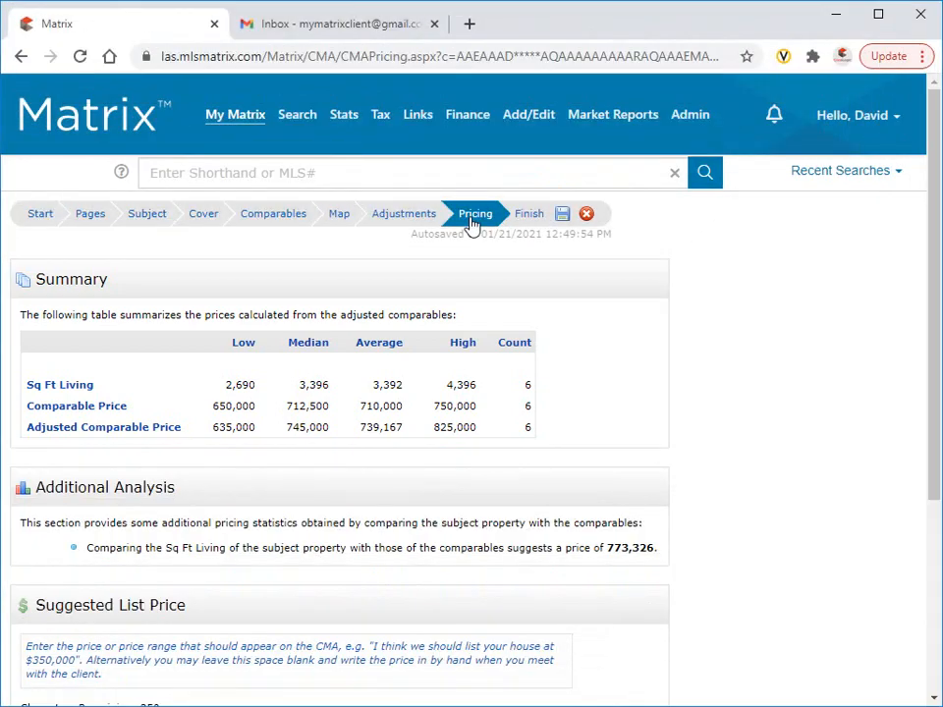
{"action": "scroll", "scroll_direction": "down", "scroll_amount": 3}
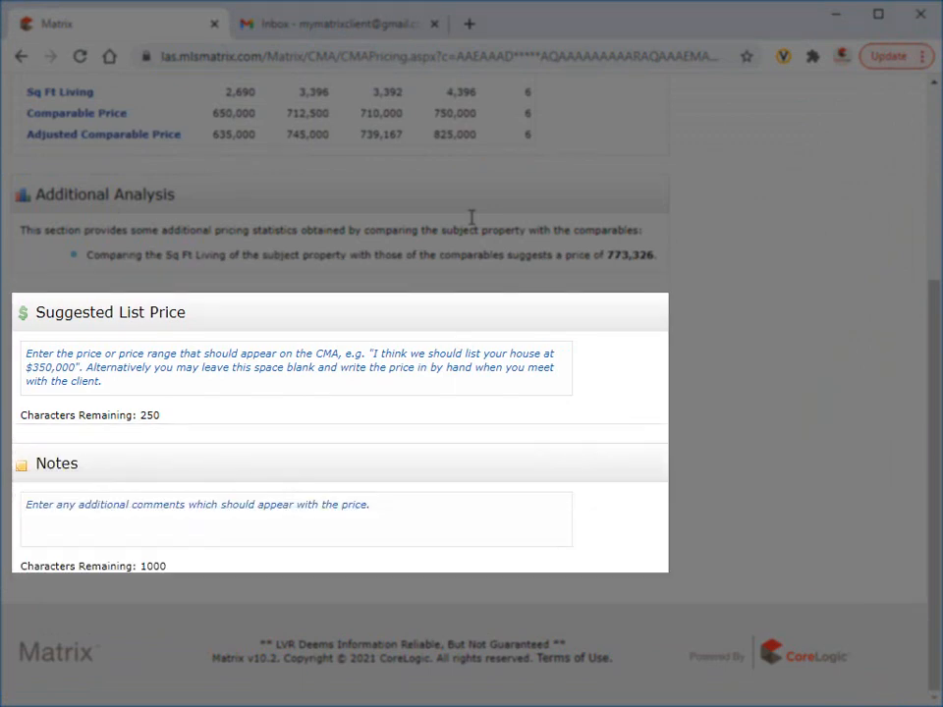
{"action": "scroll", "scroll_direction": "down", "scroll_amount": 3}
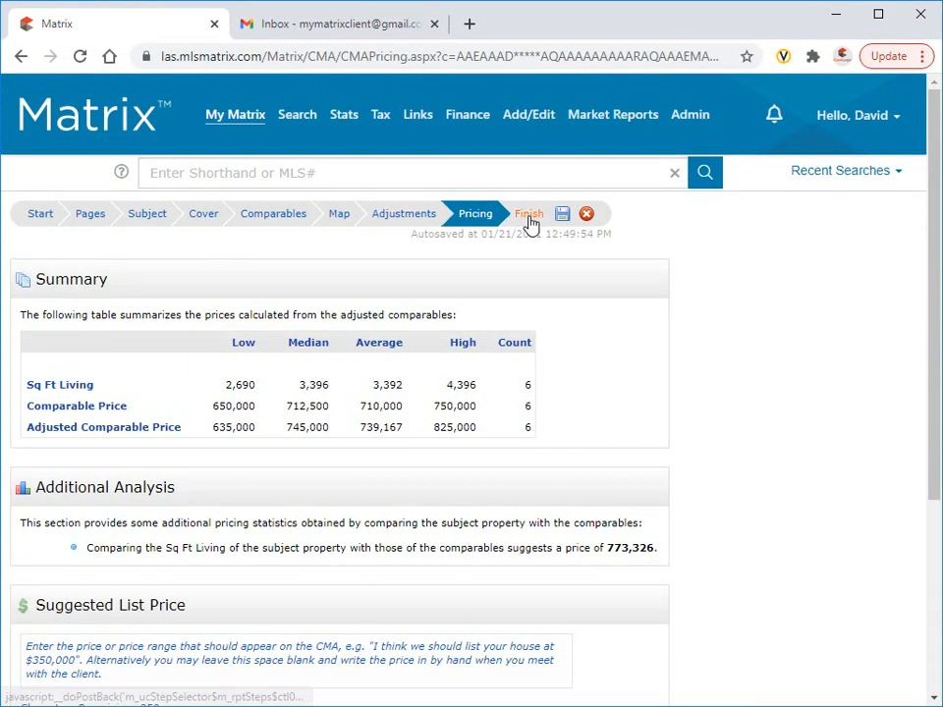
{"action": "left_click", "coordinate": [530, 212]}
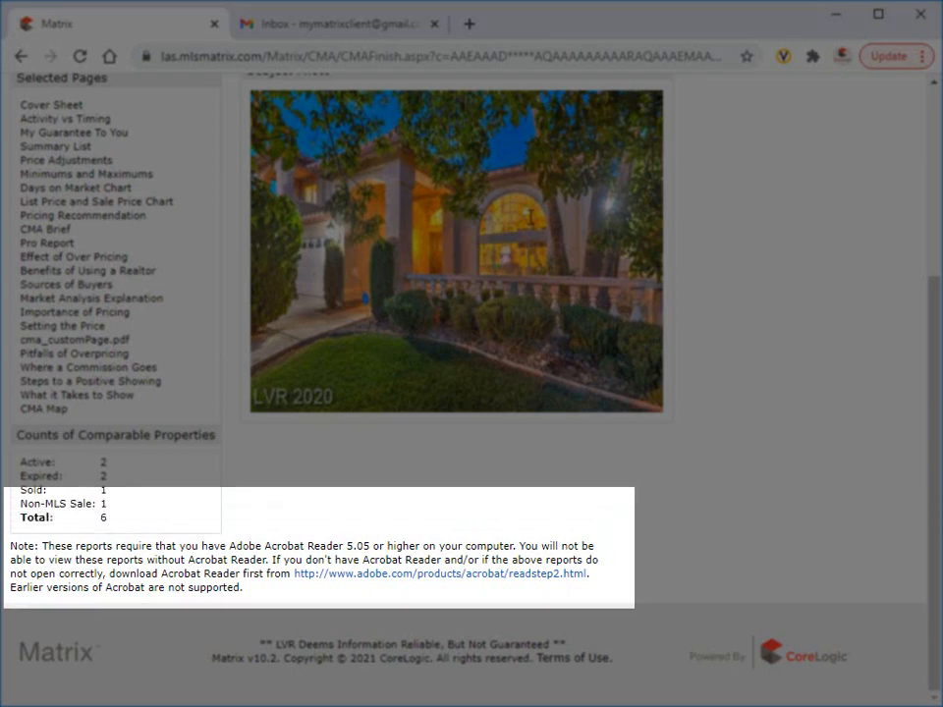
{"action": "left_click", "coordinate": [529, 212]}
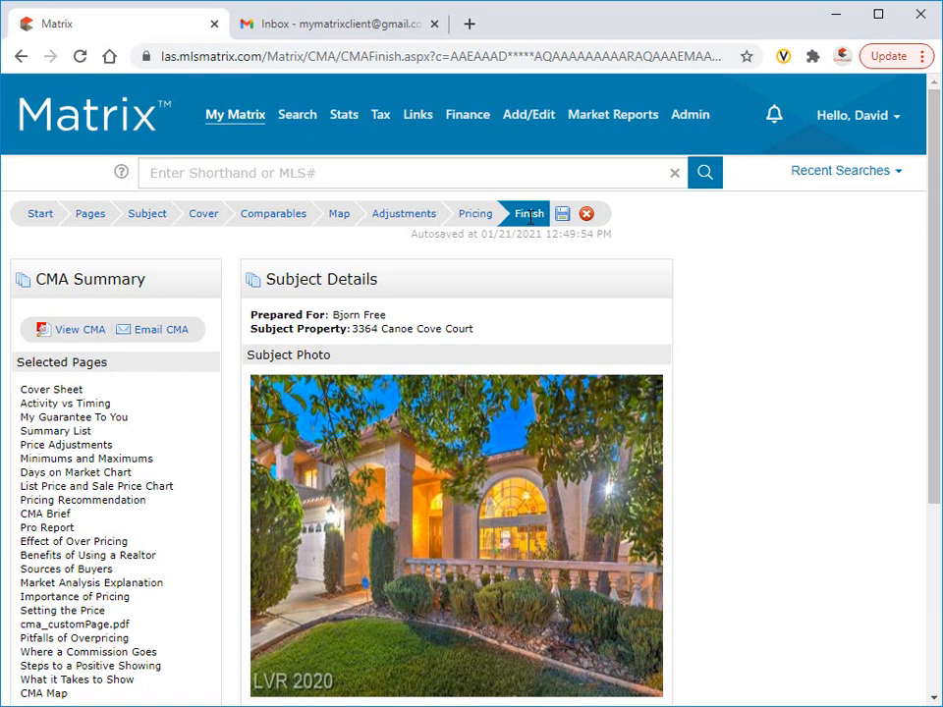
{"action": "mouse_move", "coordinate": [153, 330]}
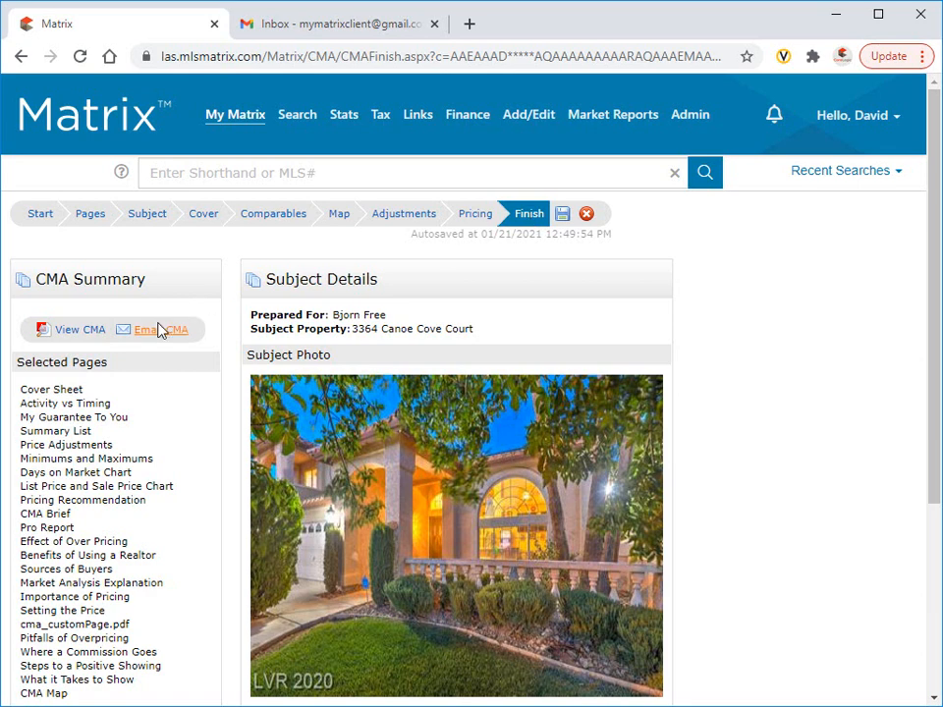
Email the CMA to the client with subject 'Your CMA, Bjorn'.
{"action": "left_click", "coordinate": [159, 330]}
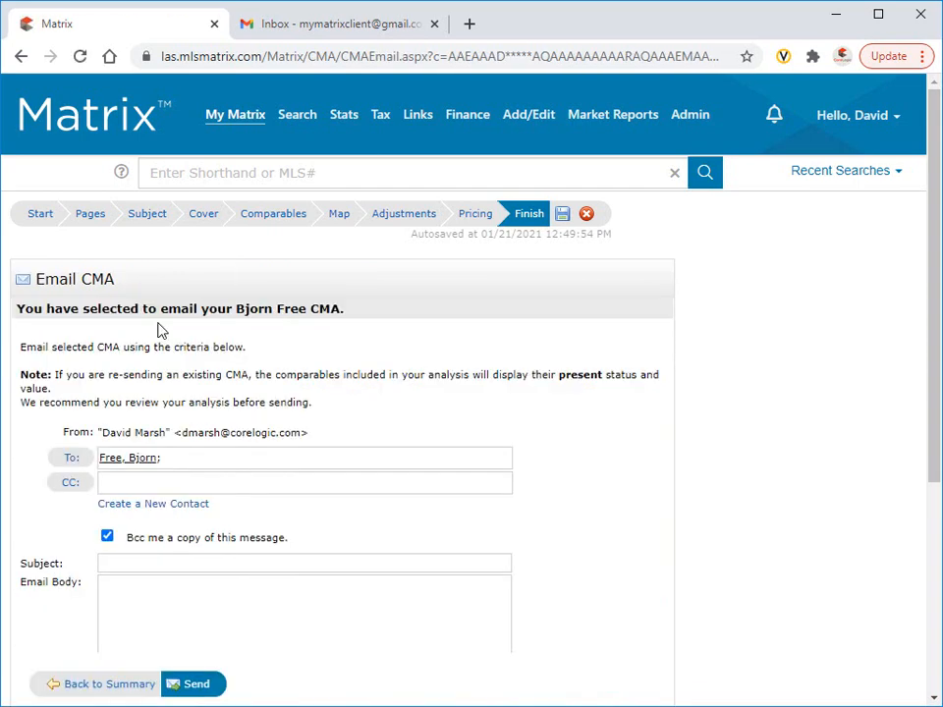
{"action": "left_click", "coordinate": [305, 562]}
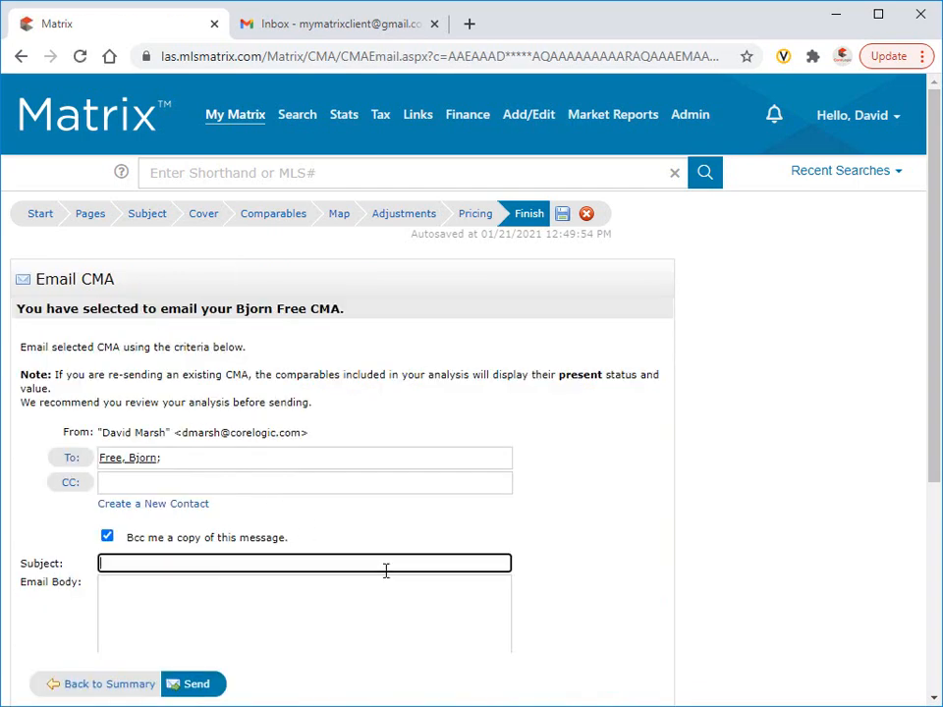
{"action": "type", "text": "Your CMA, Bjorn!"}
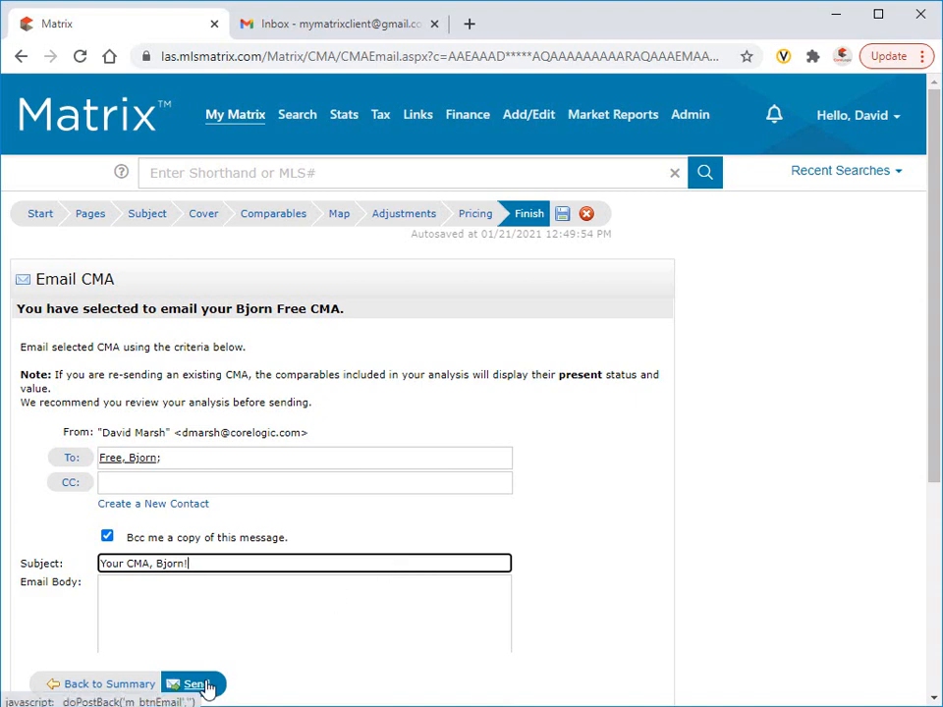
{"action": "left_click", "coordinate": [193, 684]}
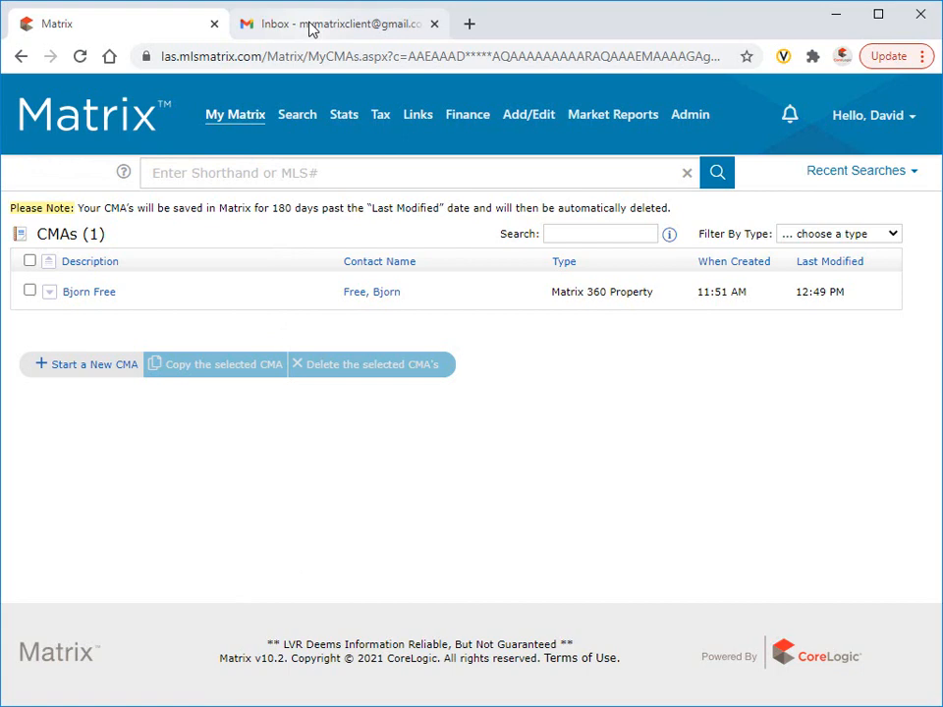
View the emailed CMA as a 31-page PDF from Gmail, then return to Matrix.
{"action": "left_click", "coordinate": [338, 24]}
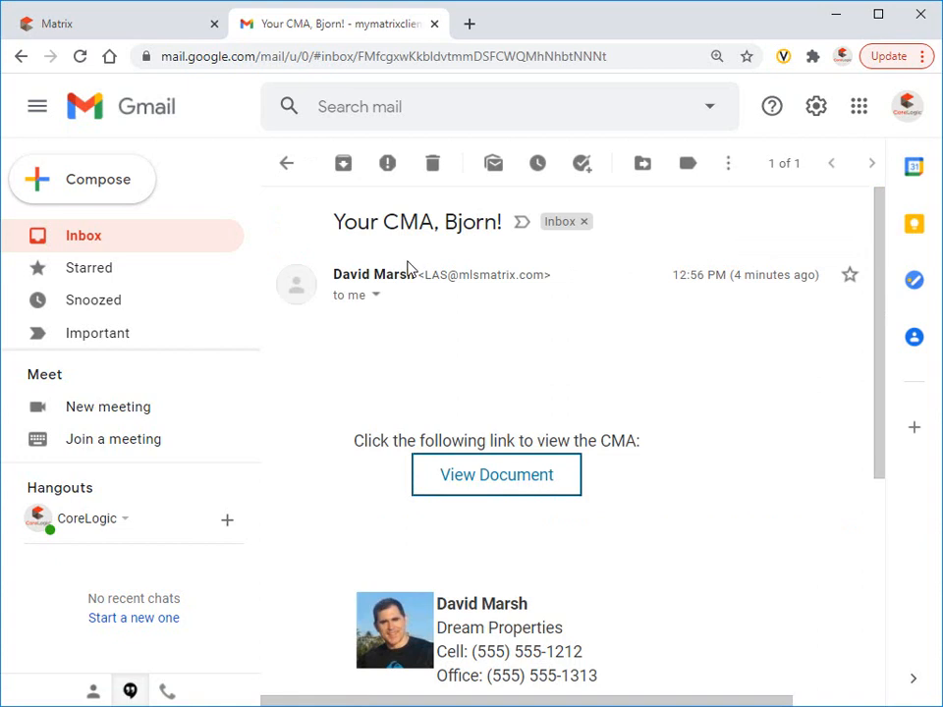
{"action": "mouse_move", "coordinate": [495, 474]}
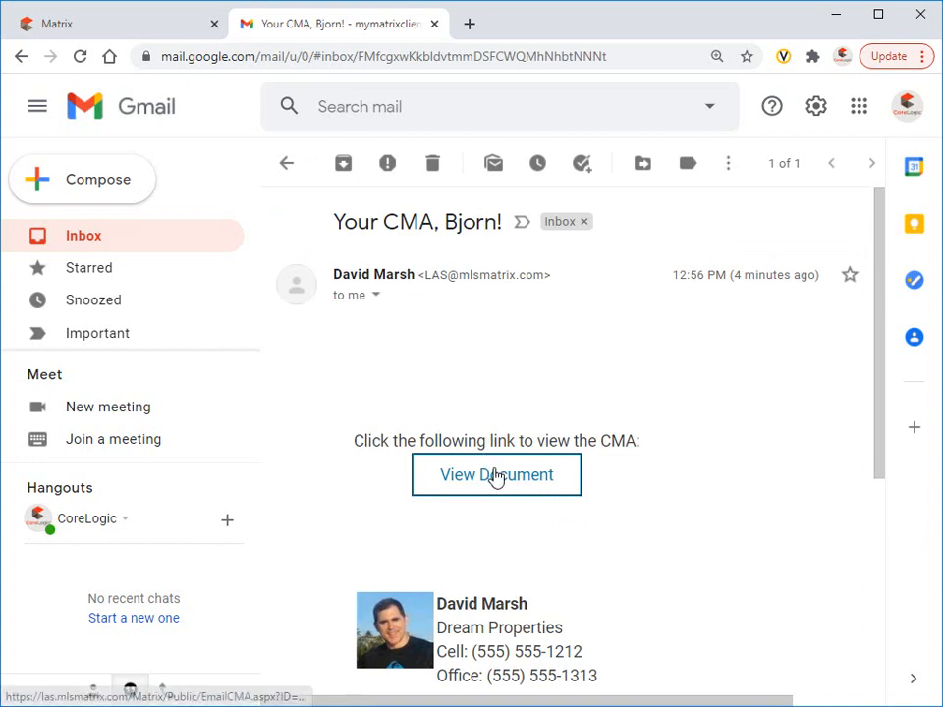
{"action": "left_click", "coordinate": [495, 474]}
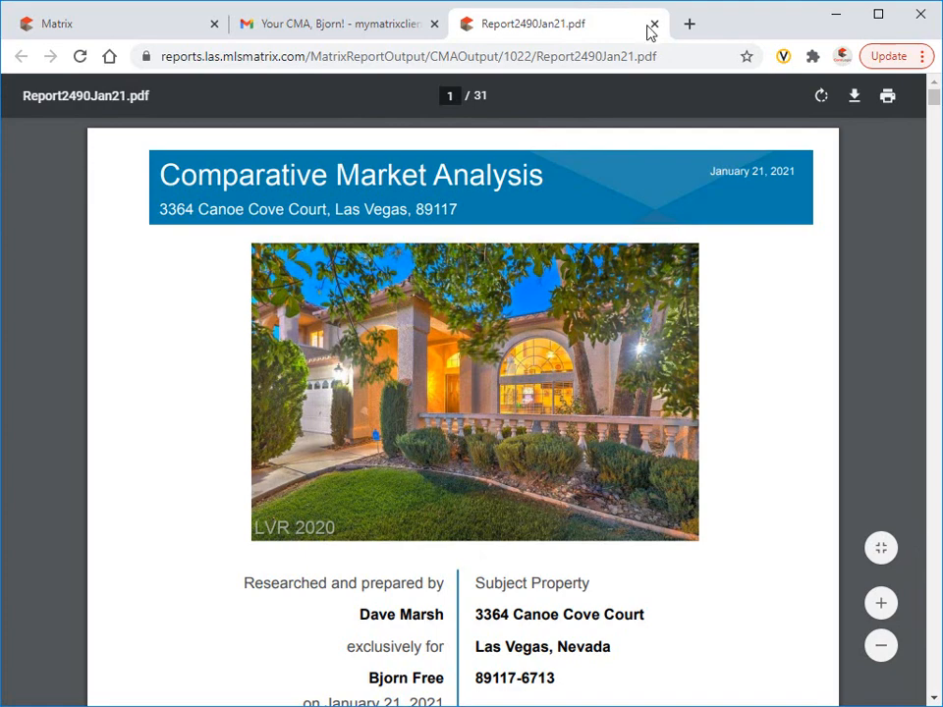
{"action": "left_click", "coordinate": [652, 23]}
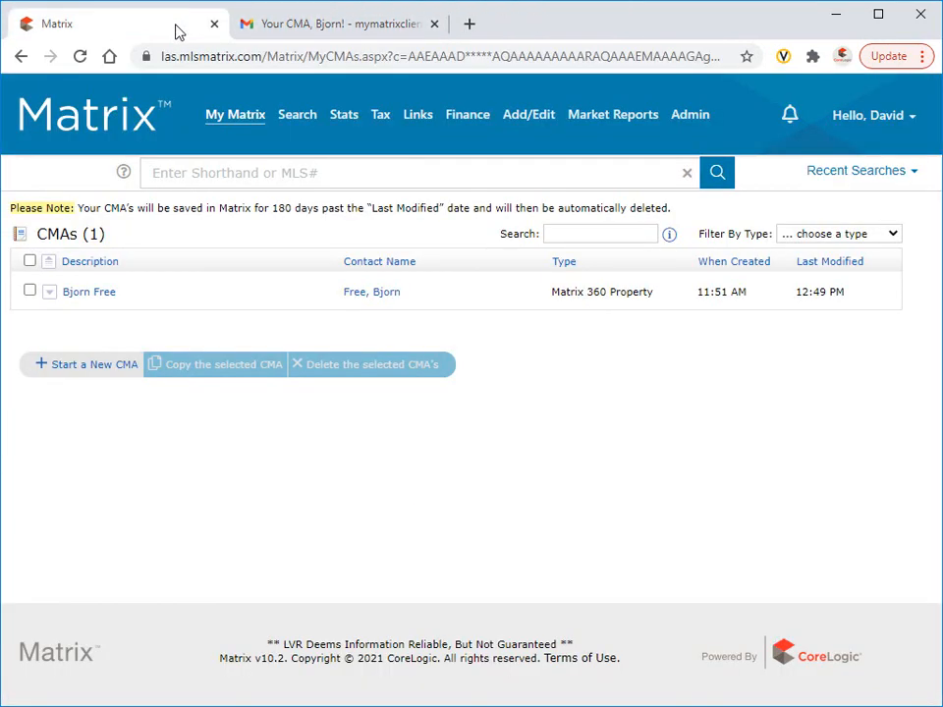
{"action": "mouse_move", "coordinate": [192, 44]}
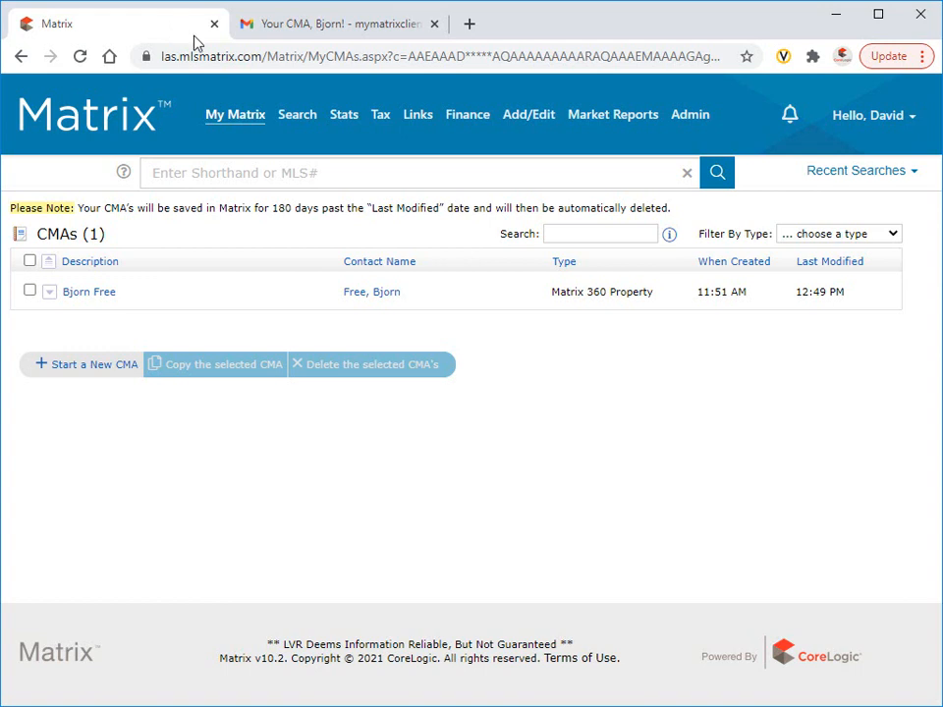
Run a Residential search returning 56 homes priced 1.0–1.2 million.
{"action": "left_click", "coordinate": [297, 114]}
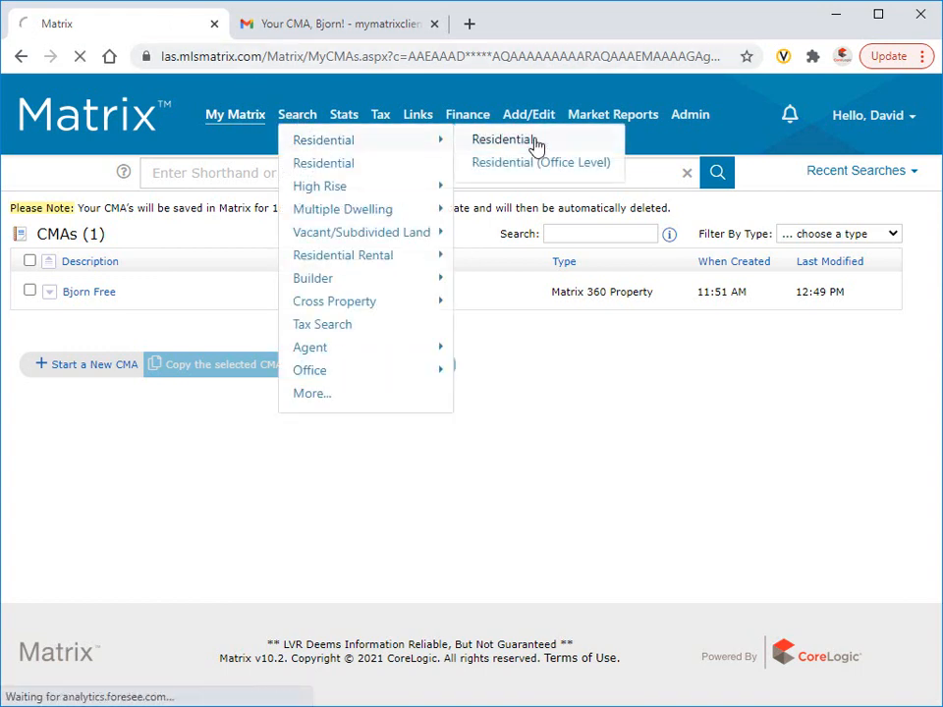
{"action": "left_click", "coordinate": [505, 137]}
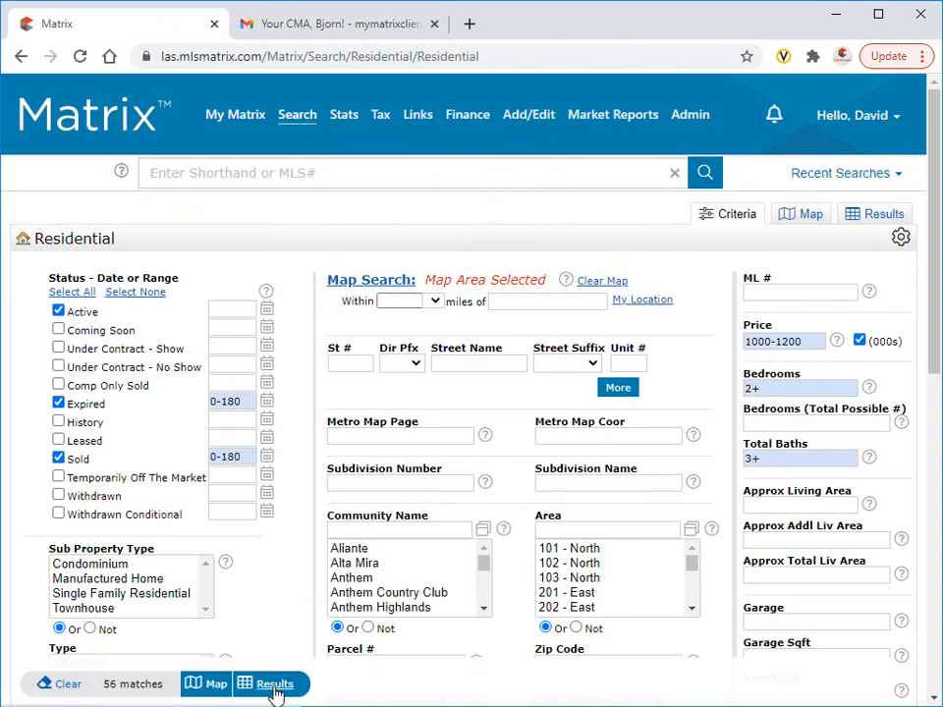
{"action": "left_click", "coordinate": [275, 683]}
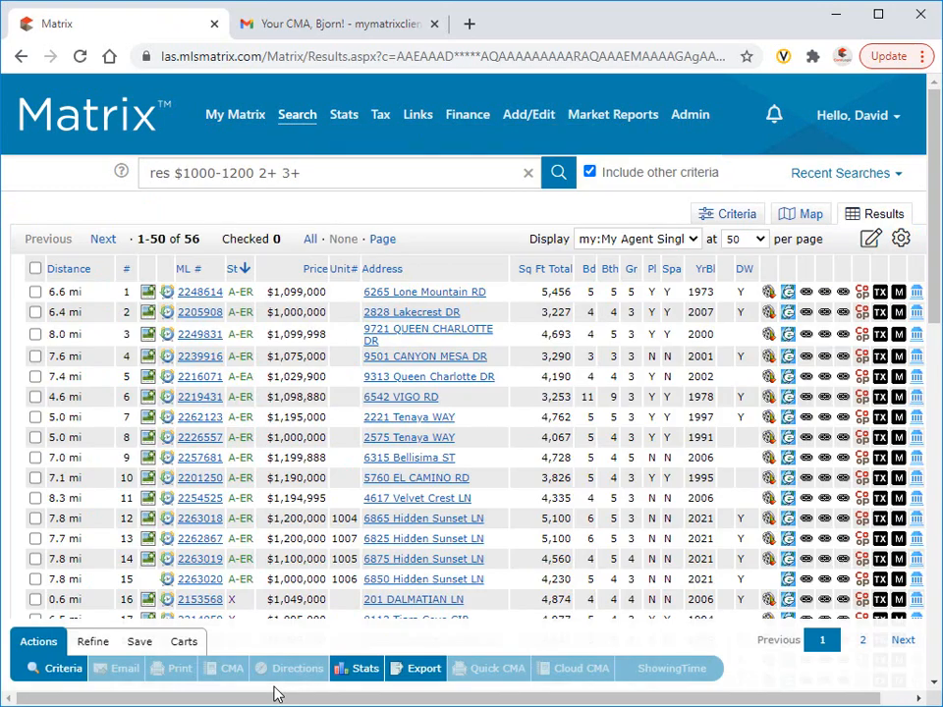
Mark 9501 Canyon Mesa Dr and another listing and start a CMA from them.
{"action": "left_click", "coordinate": [35, 356]}
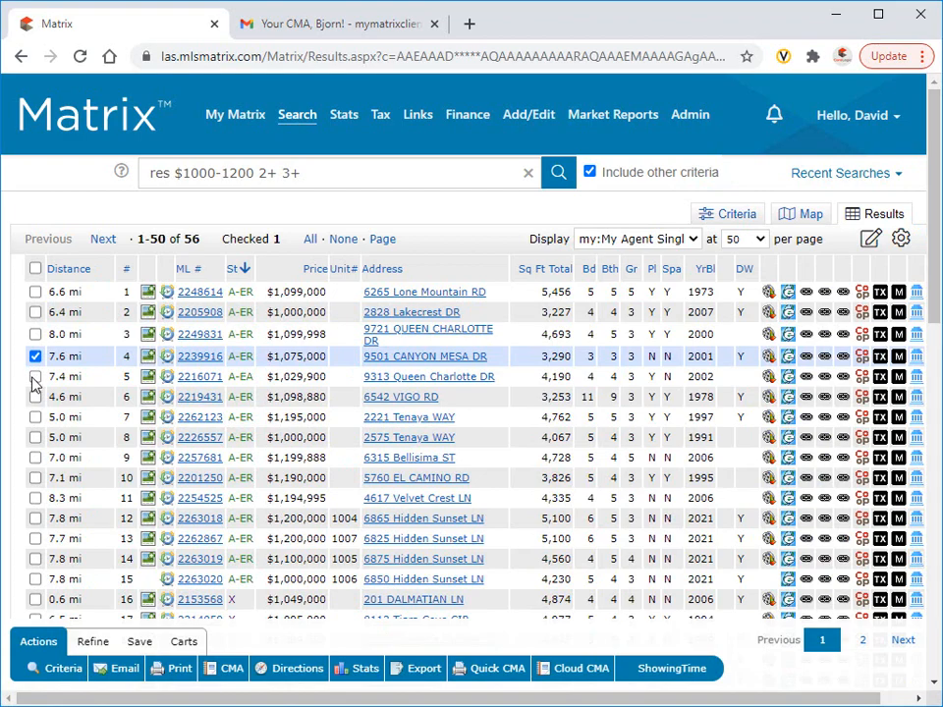
{"action": "scroll", "scroll_direction": "down", "scroll_amount": 3}
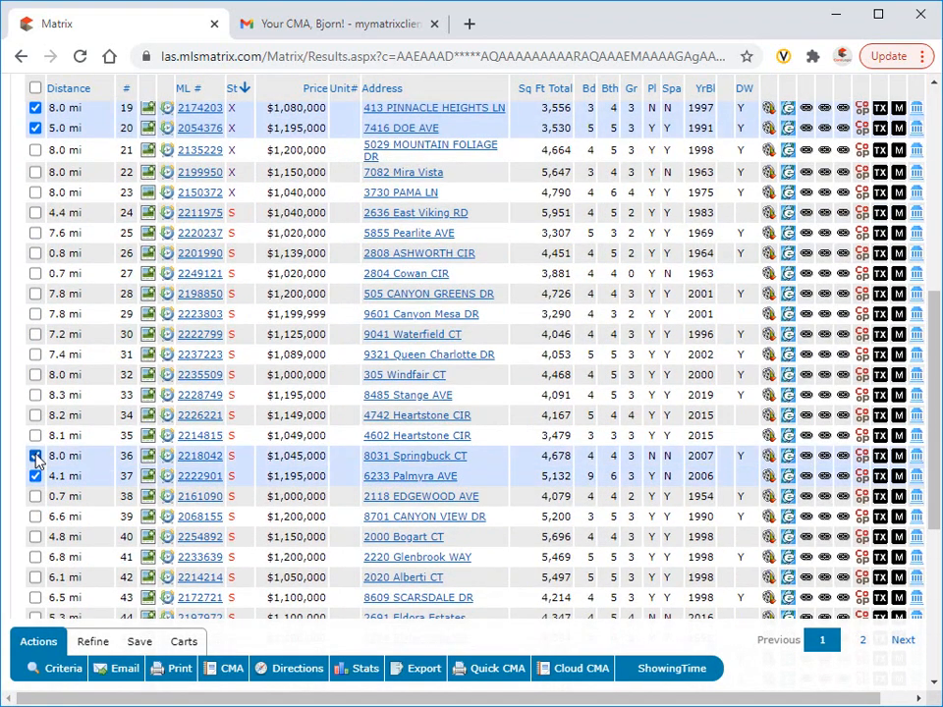
{"action": "left_click", "coordinate": [232, 668]}
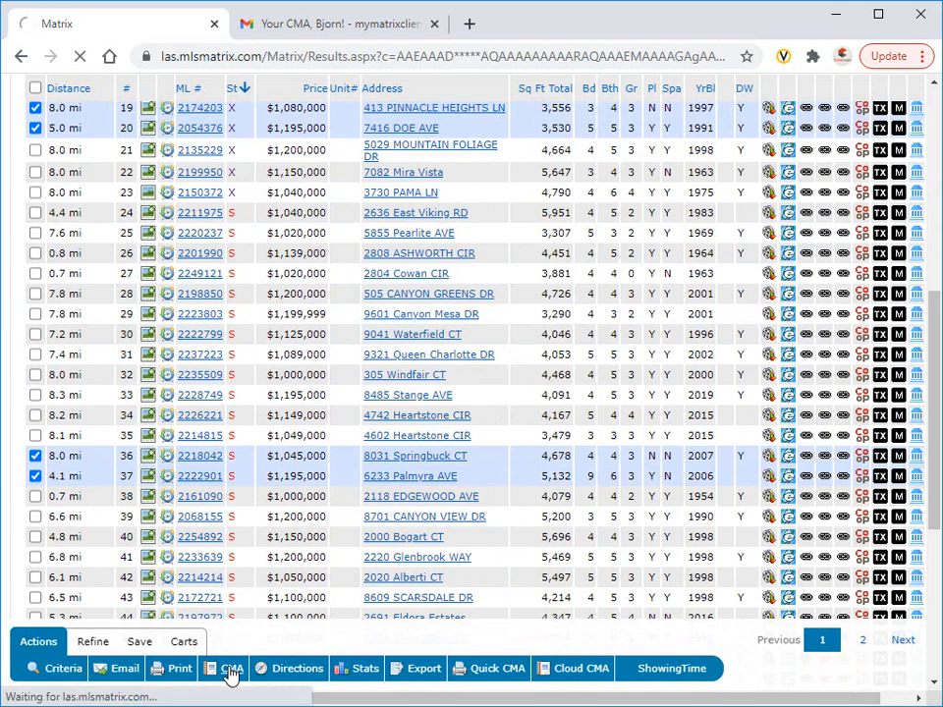
{"action": "left_click", "coordinate": [224, 668]}
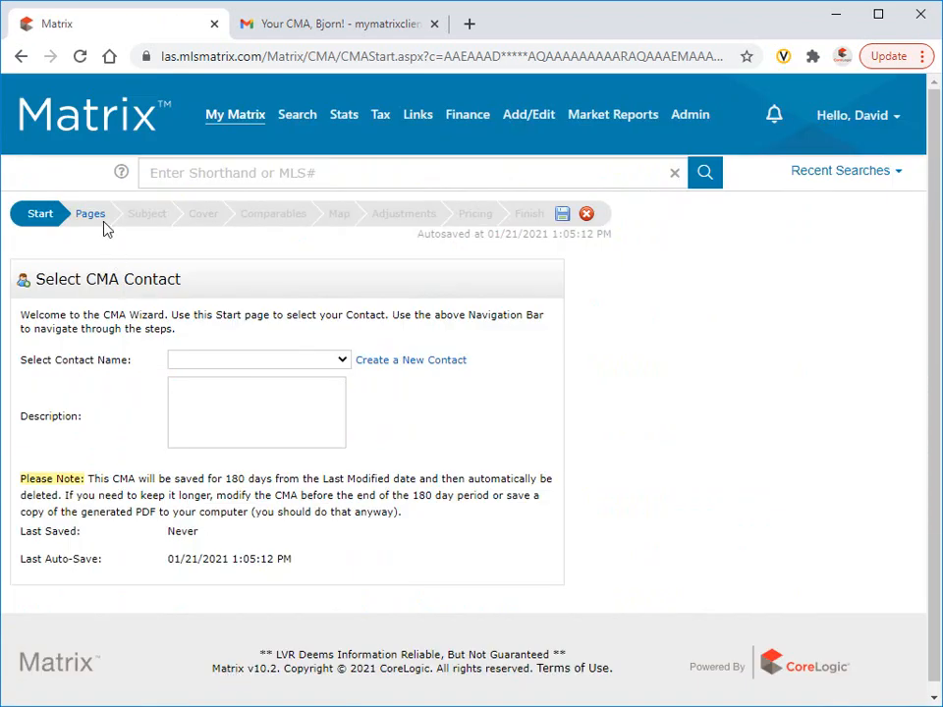
{"action": "left_click", "coordinate": [91, 212]}
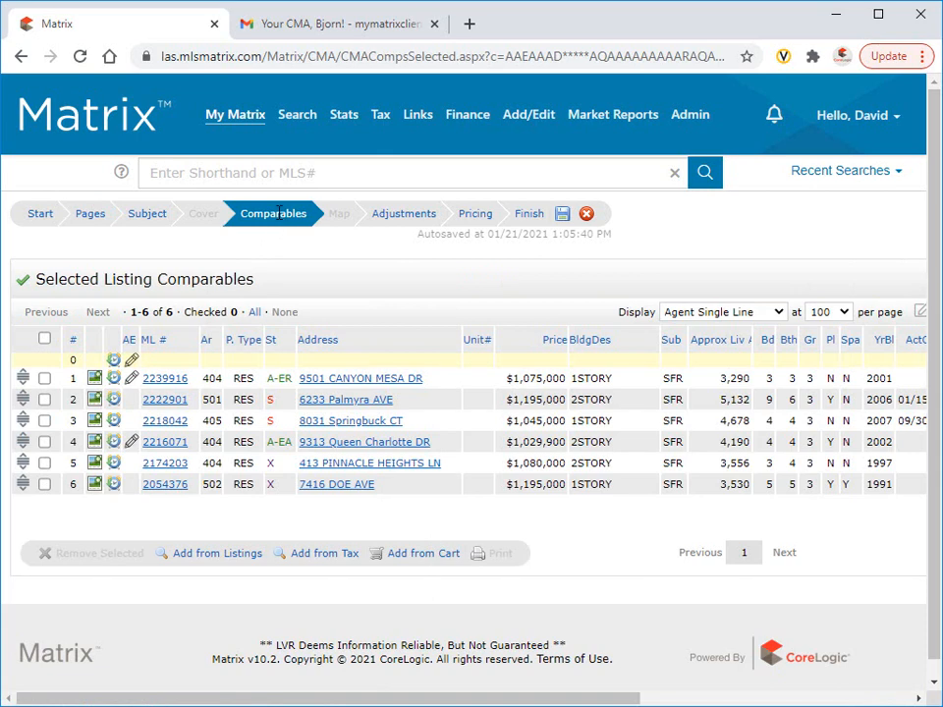
{"action": "left_click", "coordinate": [841, 169]}
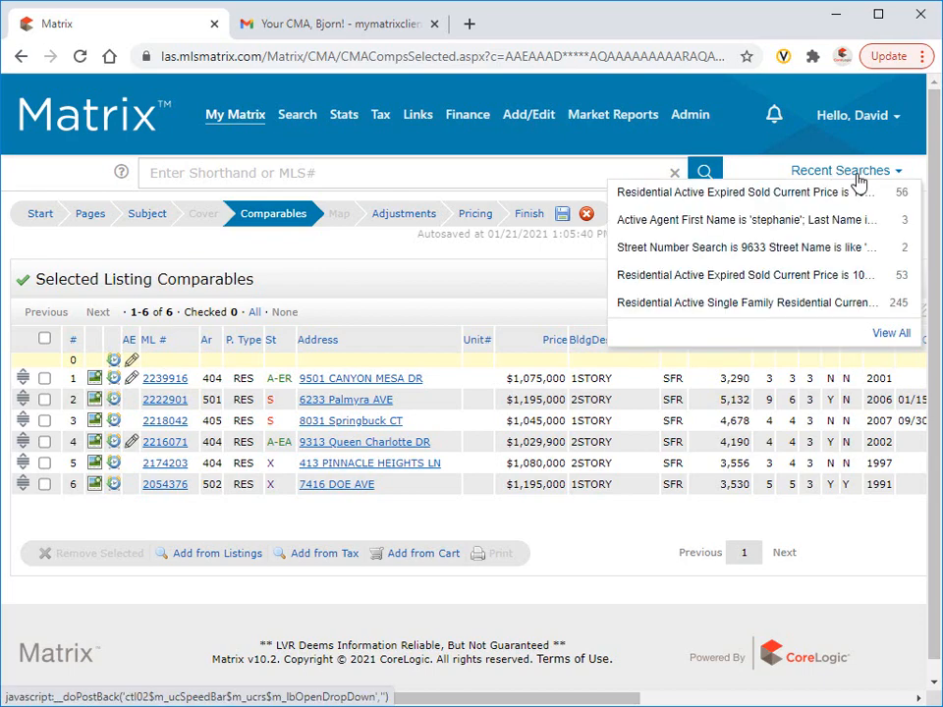
From the Residential Active Single Family search, view comparable properties for 6300 West Lone Mountain Road.
{"action": "left_click", "coordinate": [841, 169]}
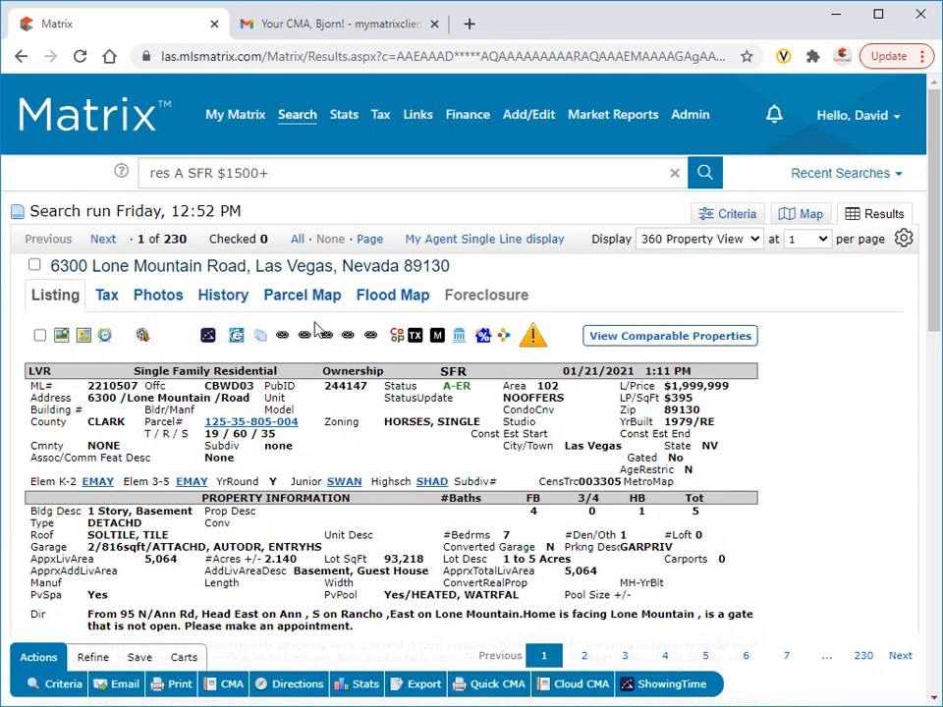
{"action": "left_click", "coordinate": [668, 334]}
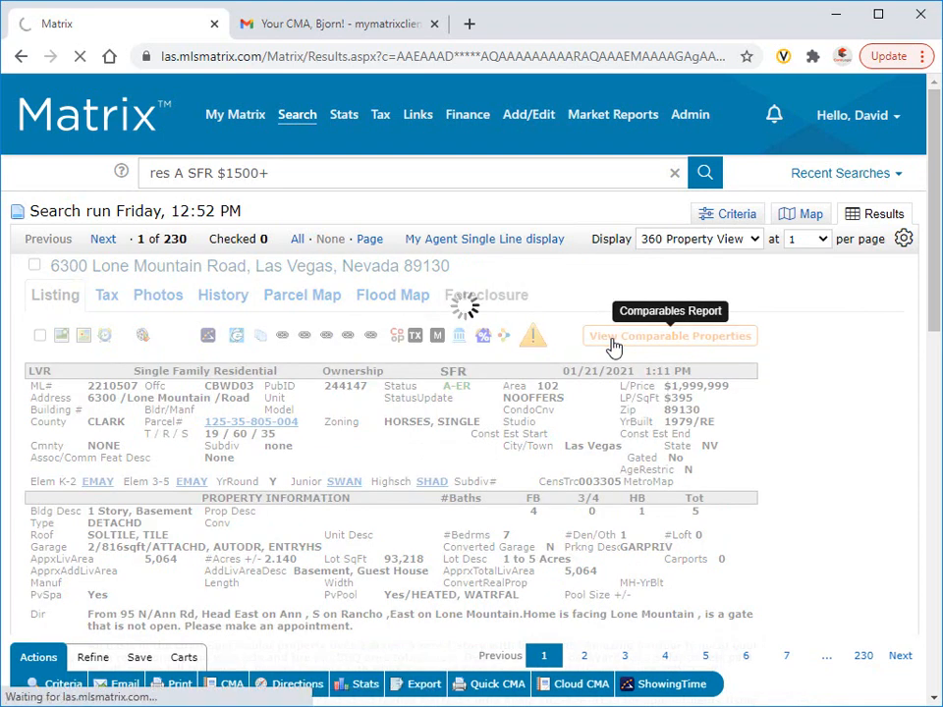
{"action": "left_click", "coordinate": [669, 336]}
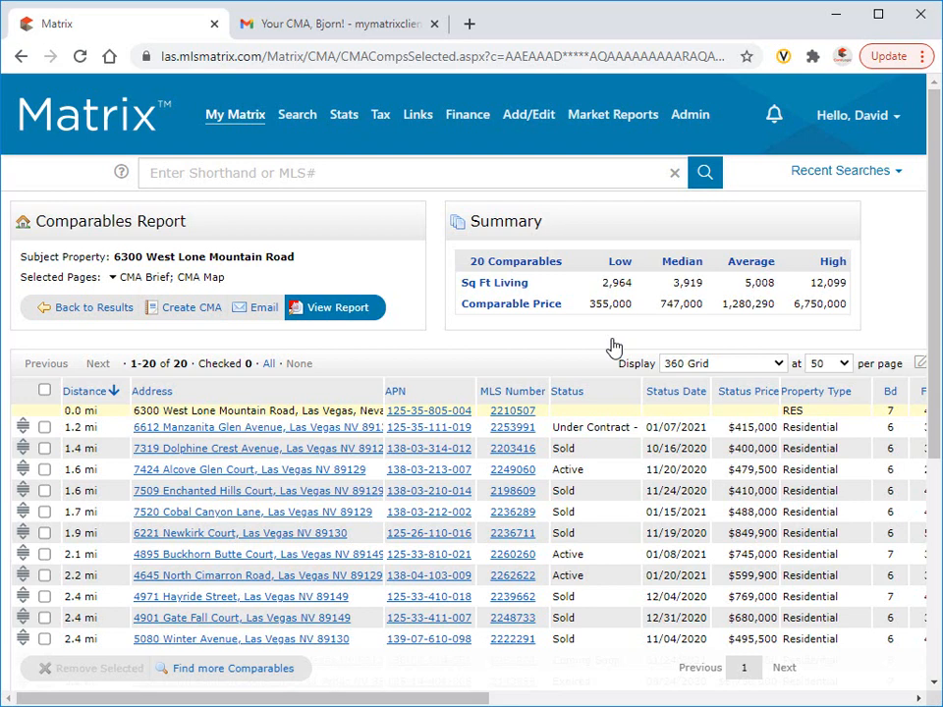
{"action": "mouse_move", "coordinate": [55, 541]}
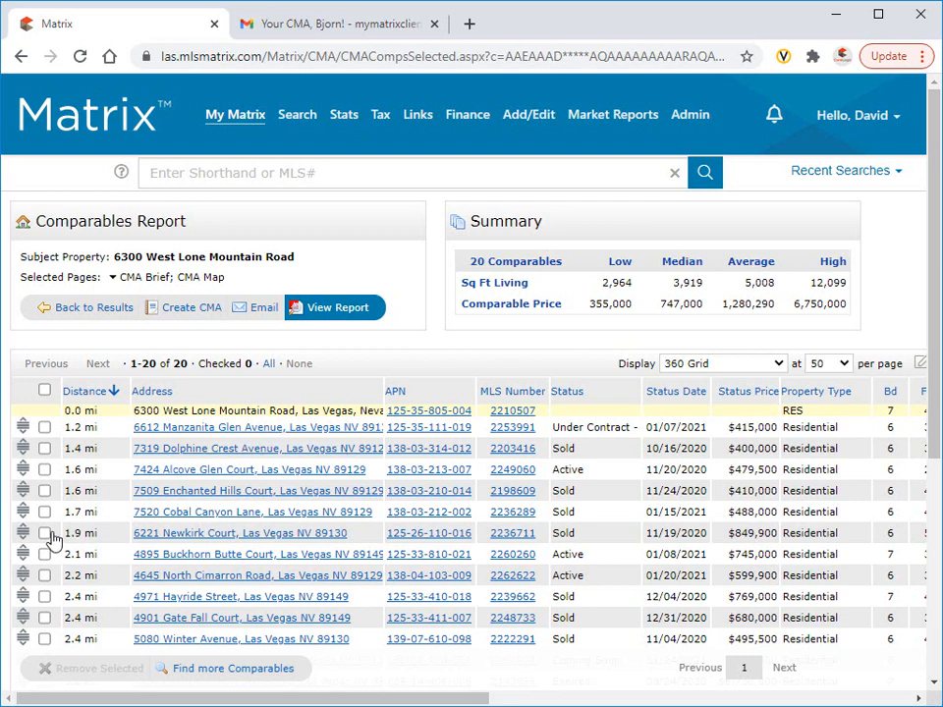
{"action": "left_click", "coordinate": [43, 535]}
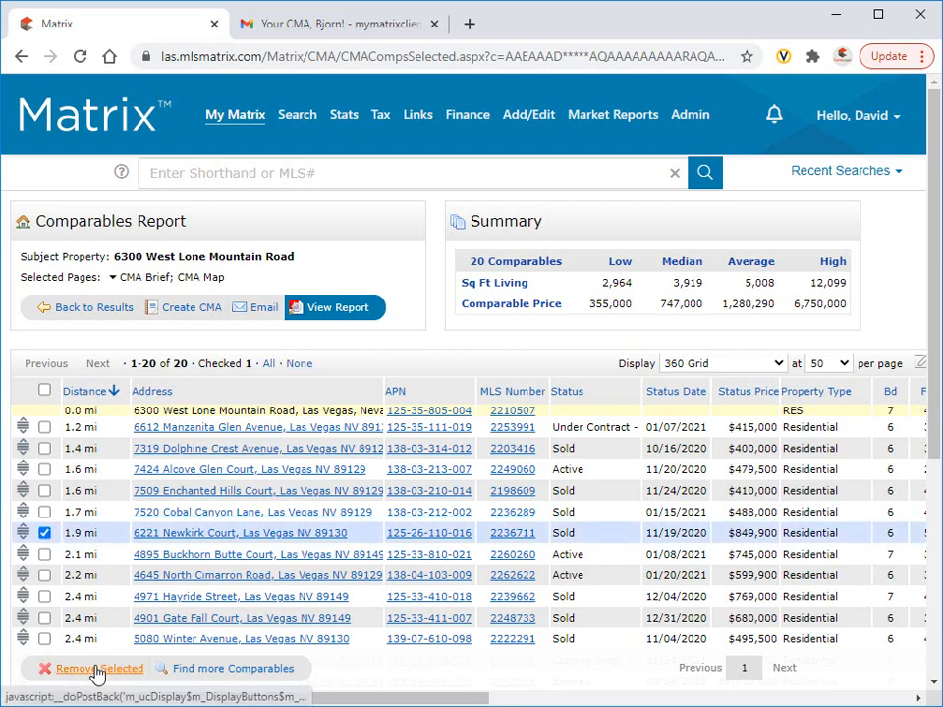
{"action": "left_click", "coordinate": [98, 668]}
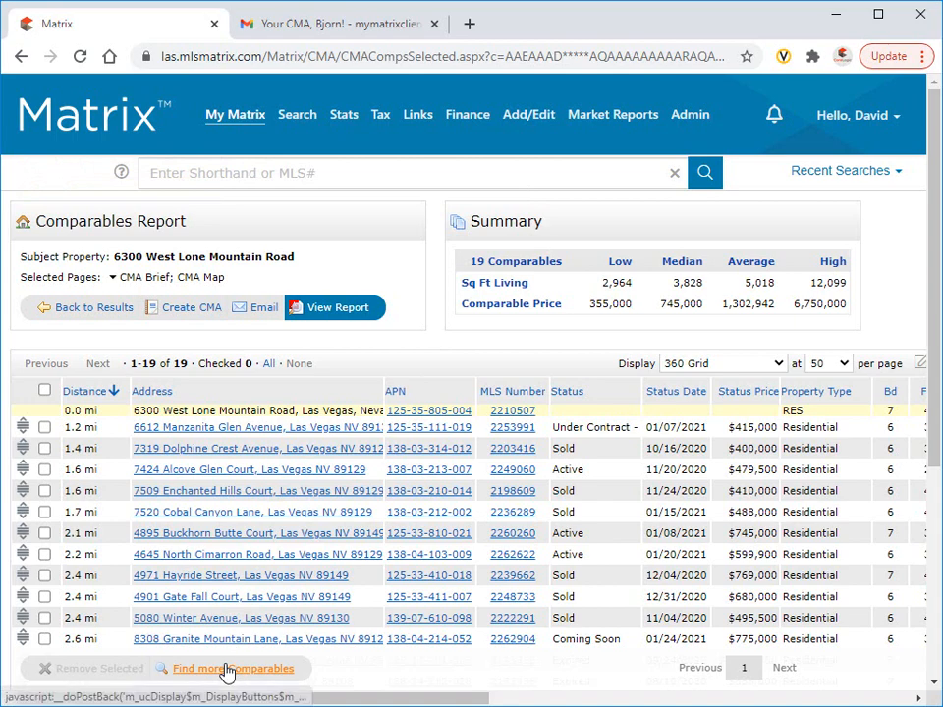
Find more comparables sorted by distance and add three nearby listings, reaching 22 comparables.
{"action": "left_click", "coordinate": [232, 668]}
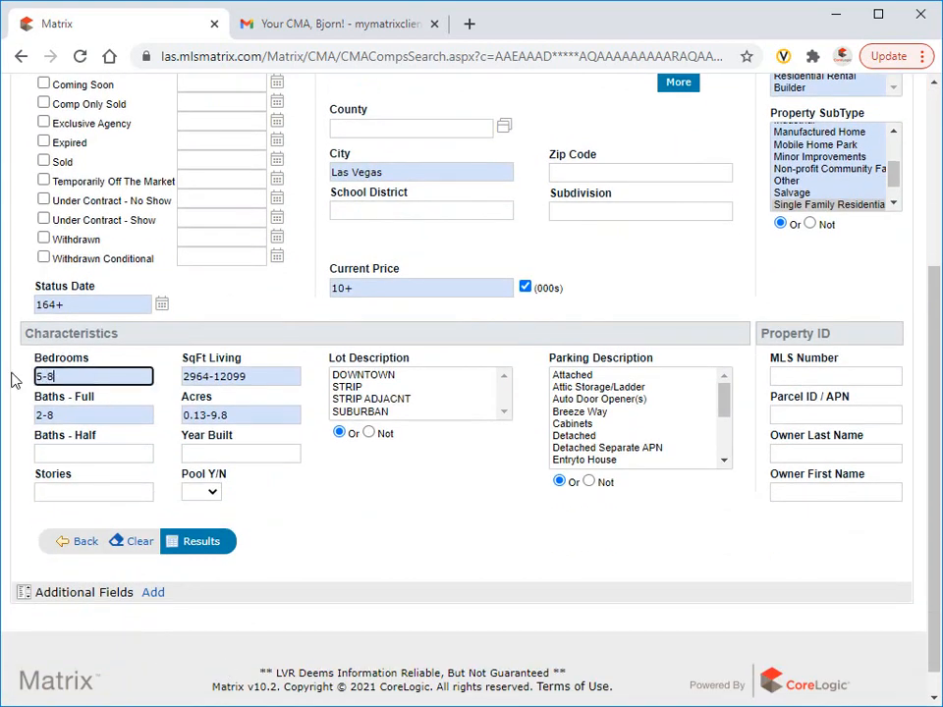
{"action": "left_click", "coordinate": [196, 542]}
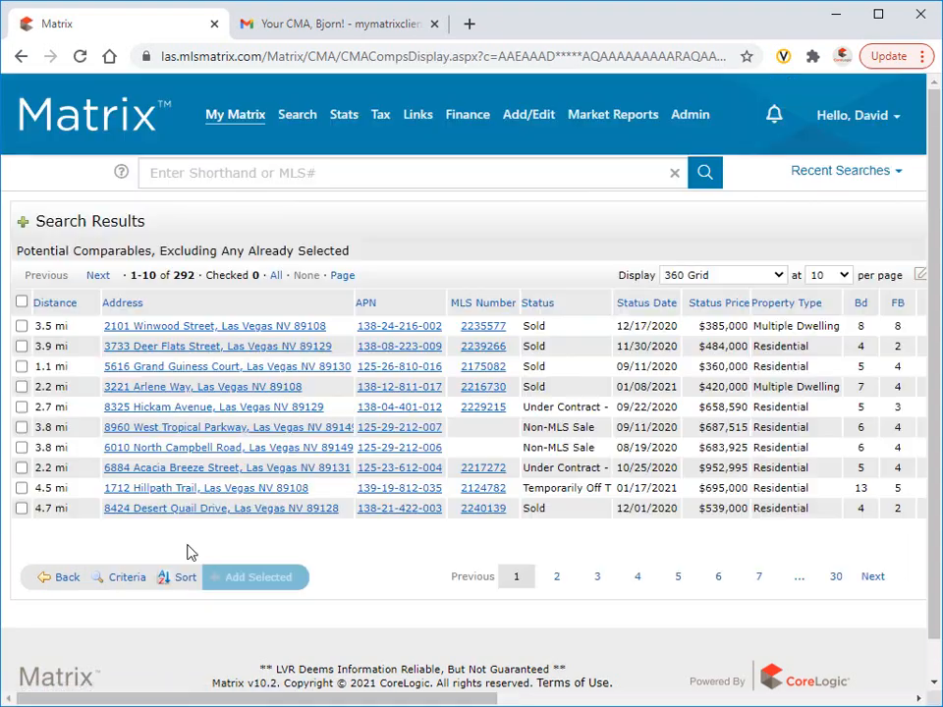
{"action": "left_click", "coordinate": [55, 302]}
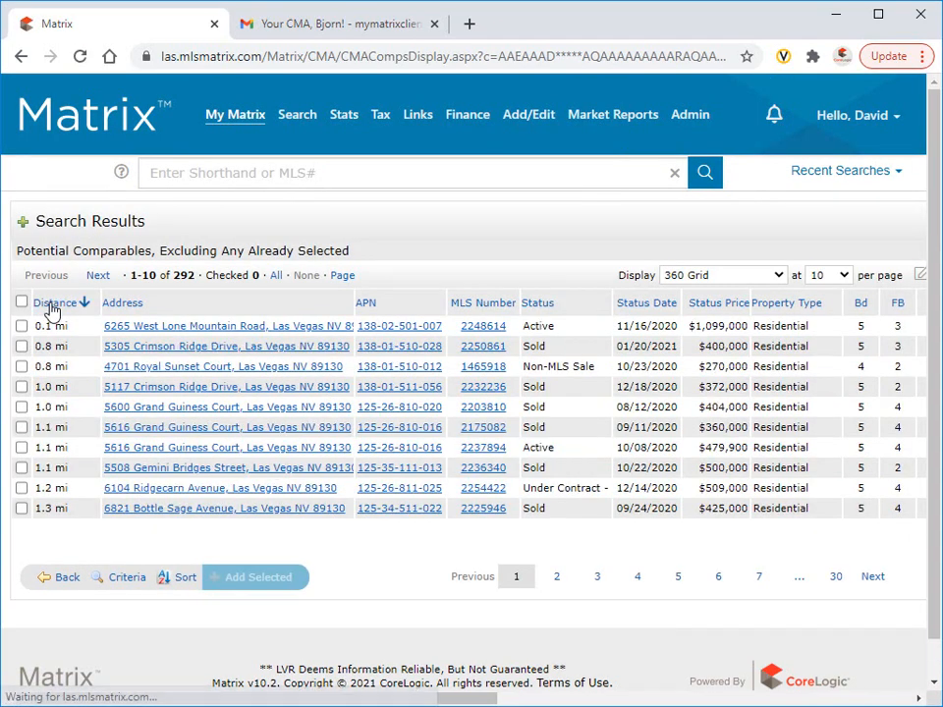
{"action": "left_click", "coordinate": [22, 326]}
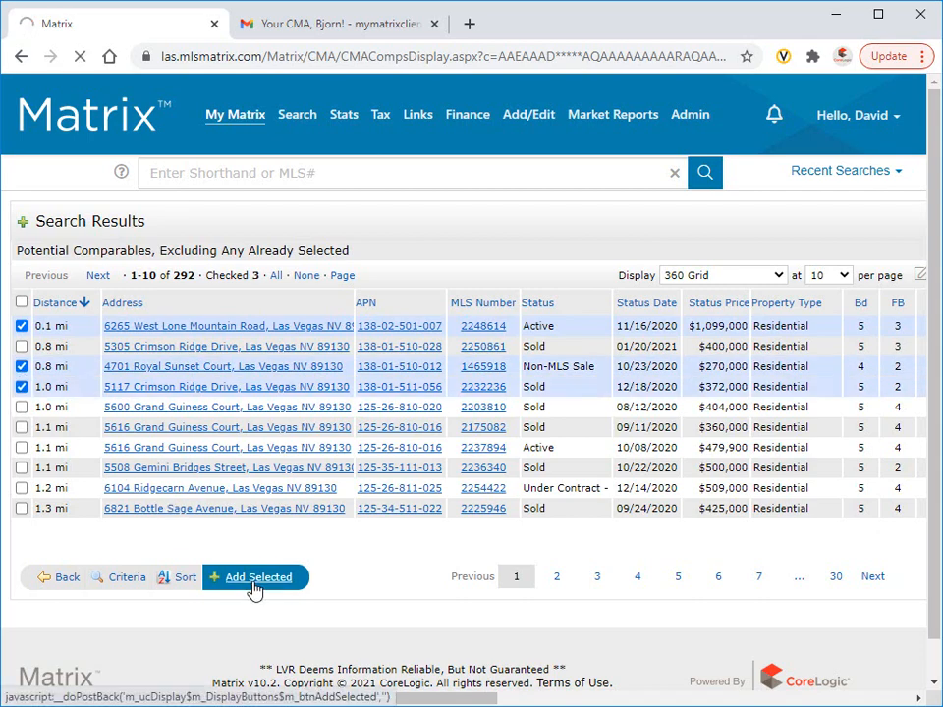
{"action": "left_click", "coordinate": [257, 578]}
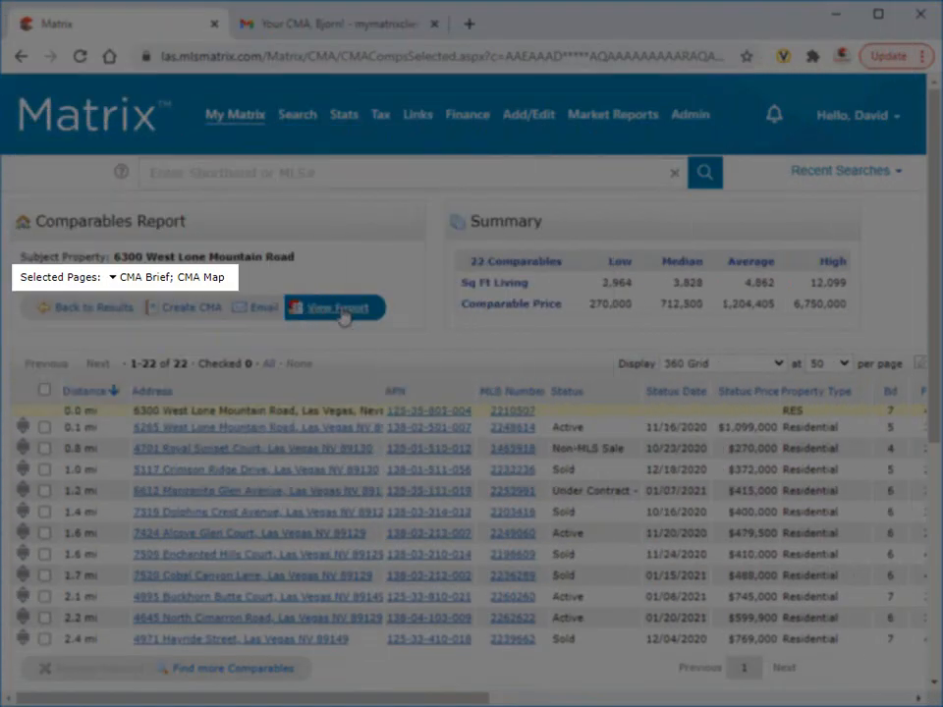
{"action": "left_click", "coordinate": [336, 307]}
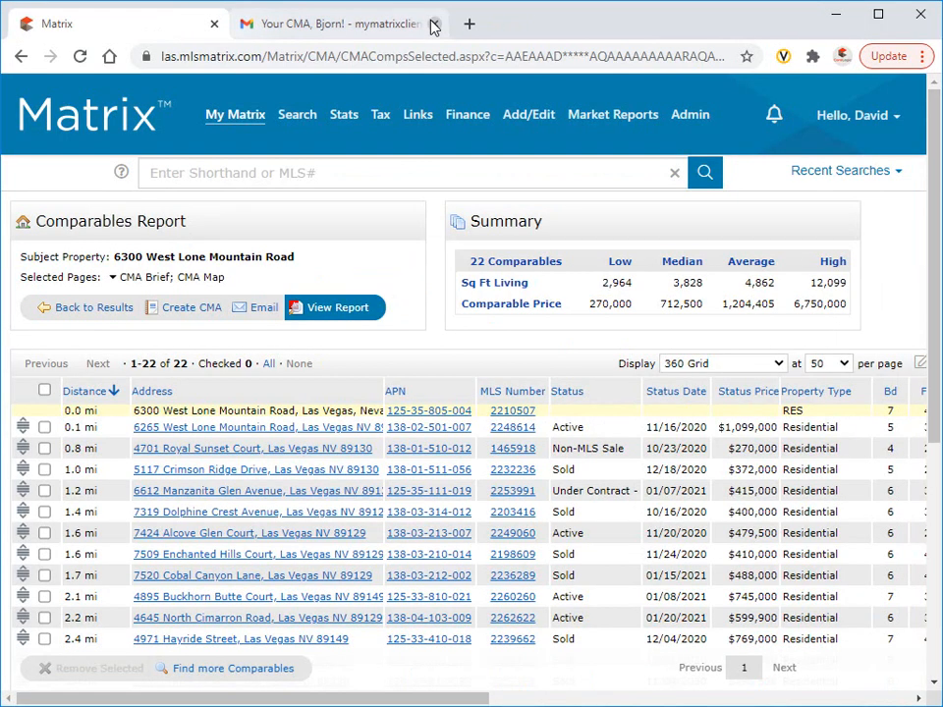
{"action": "left_click", "coordinate": [381, 114]}
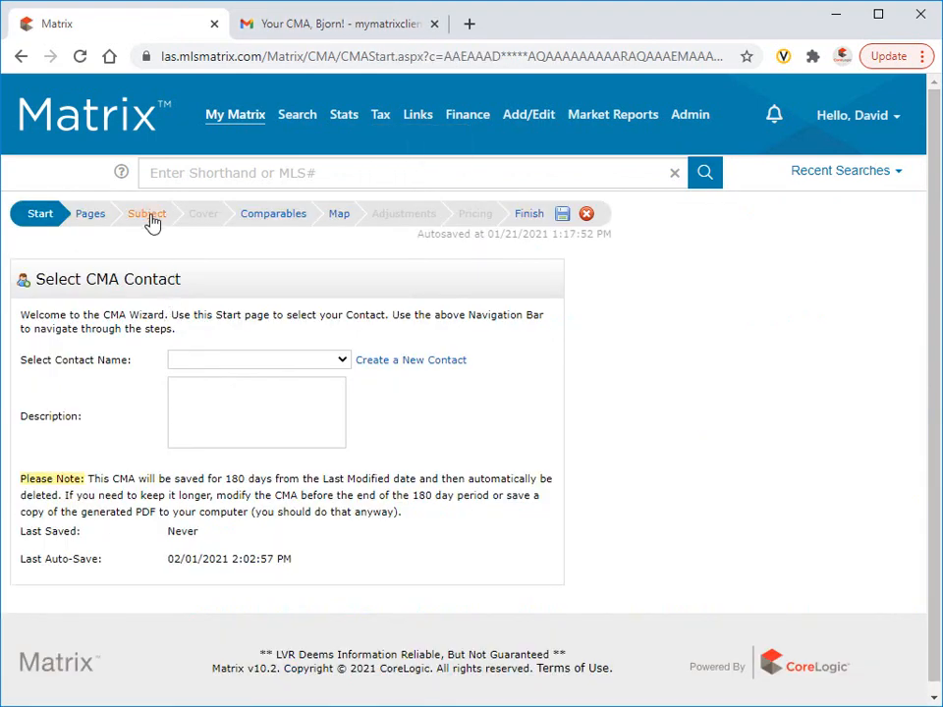
{"action": "left_click", "coordinate": [146, 212]}
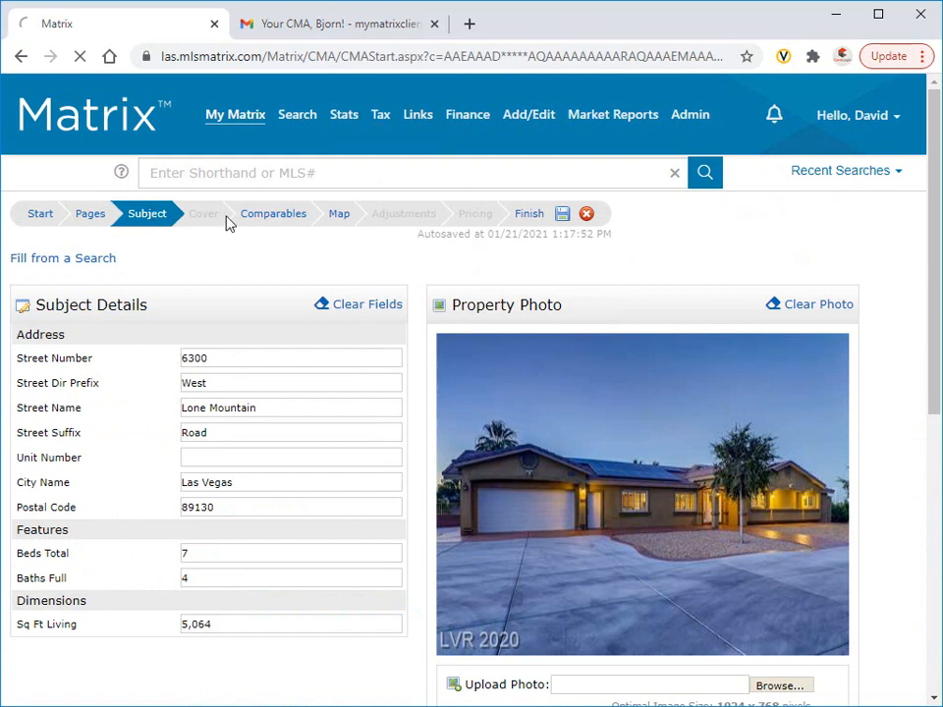
{"action": "left_click", "coordinate": [271, 212]}
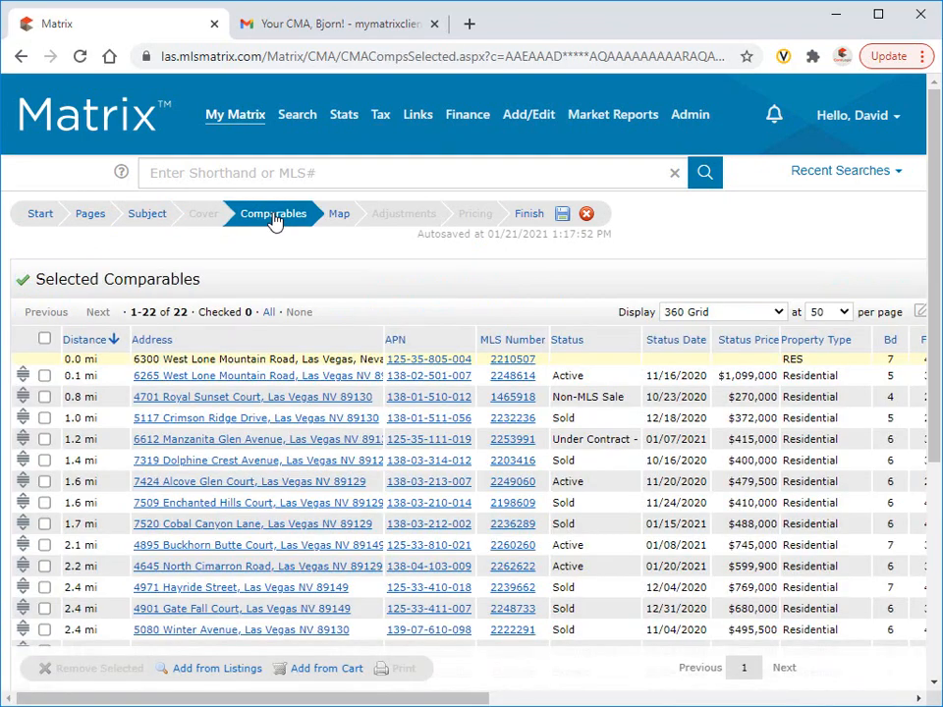